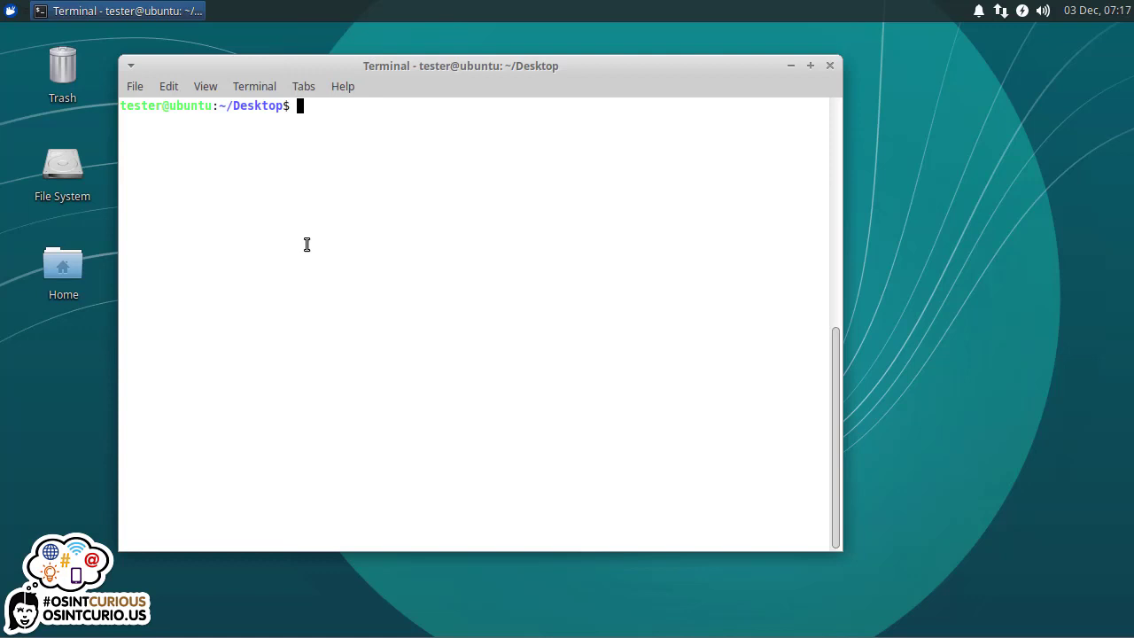
# - Move up to the home folder with cd .. and view its detailed listing
pyautogui.write('cd')
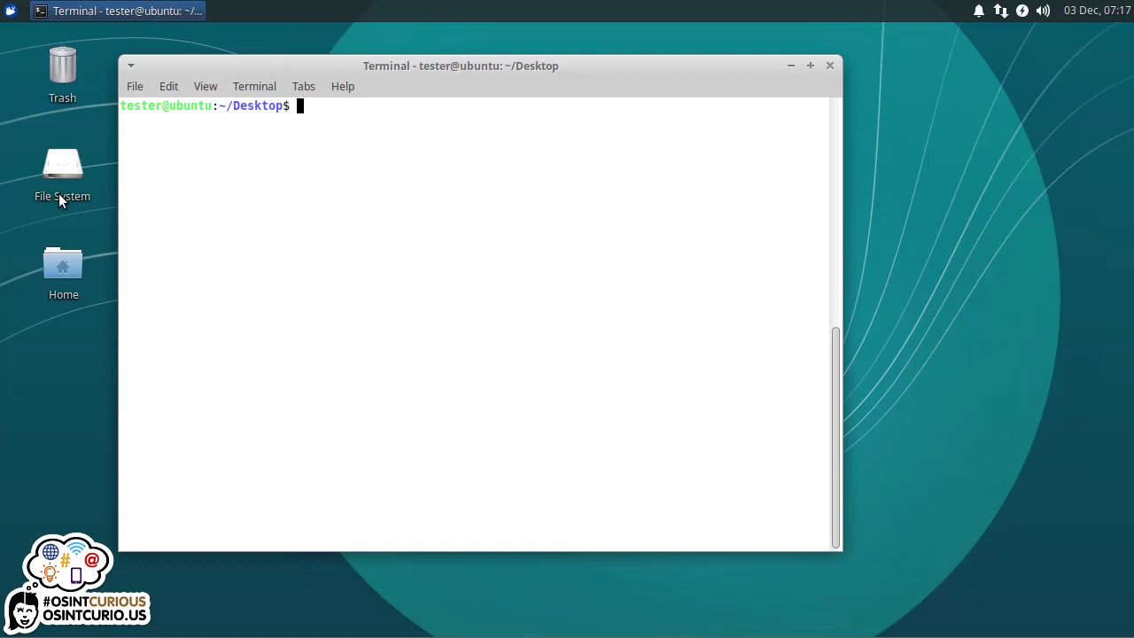
pyautogui.moveTo(244, 195)
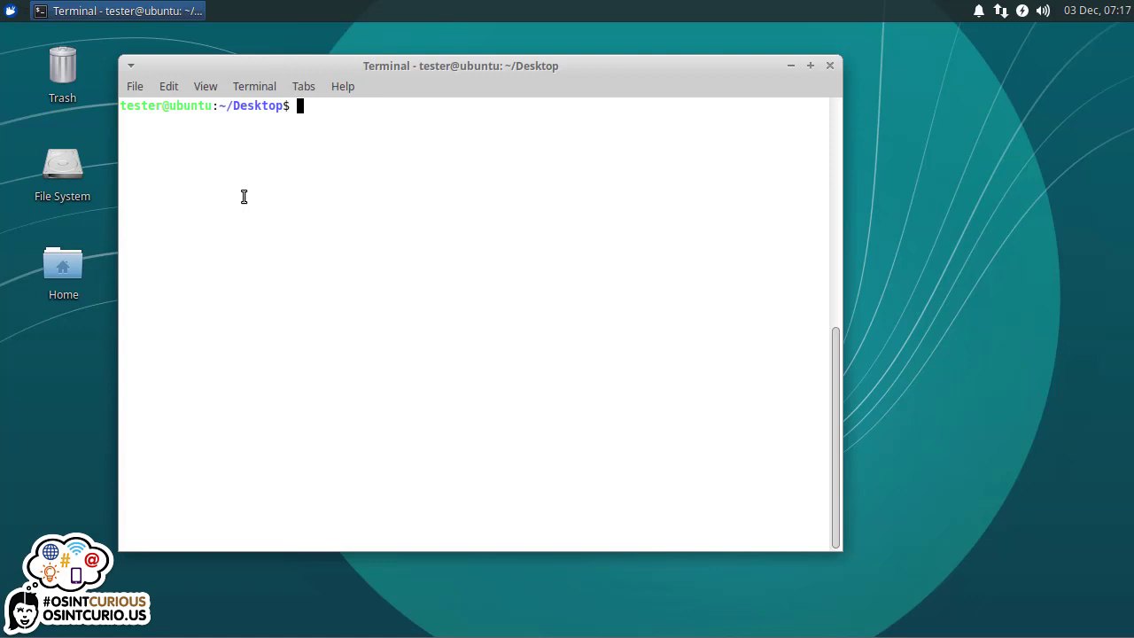
pyautogui.moveTo(279, 145)
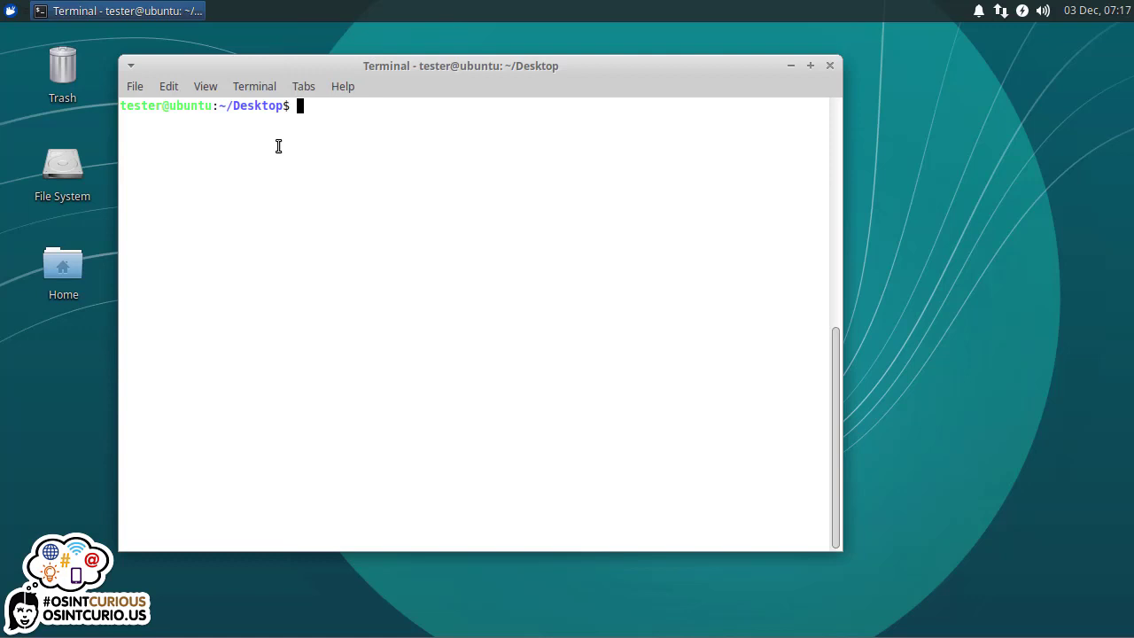
pyautogui.write('cd')
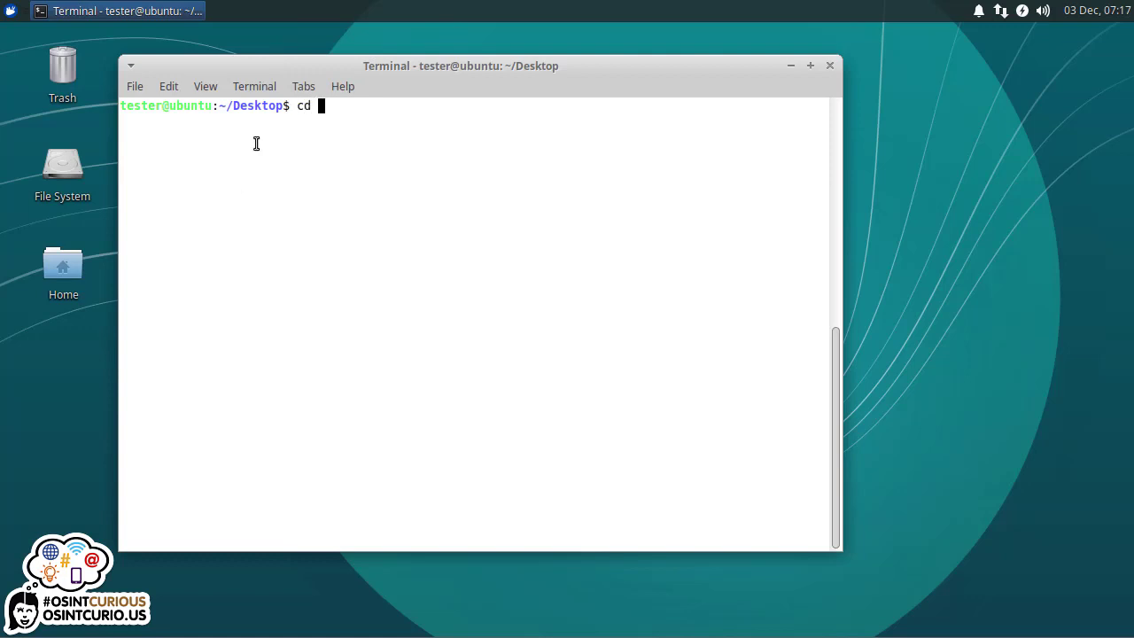
pyautogui.write('..')
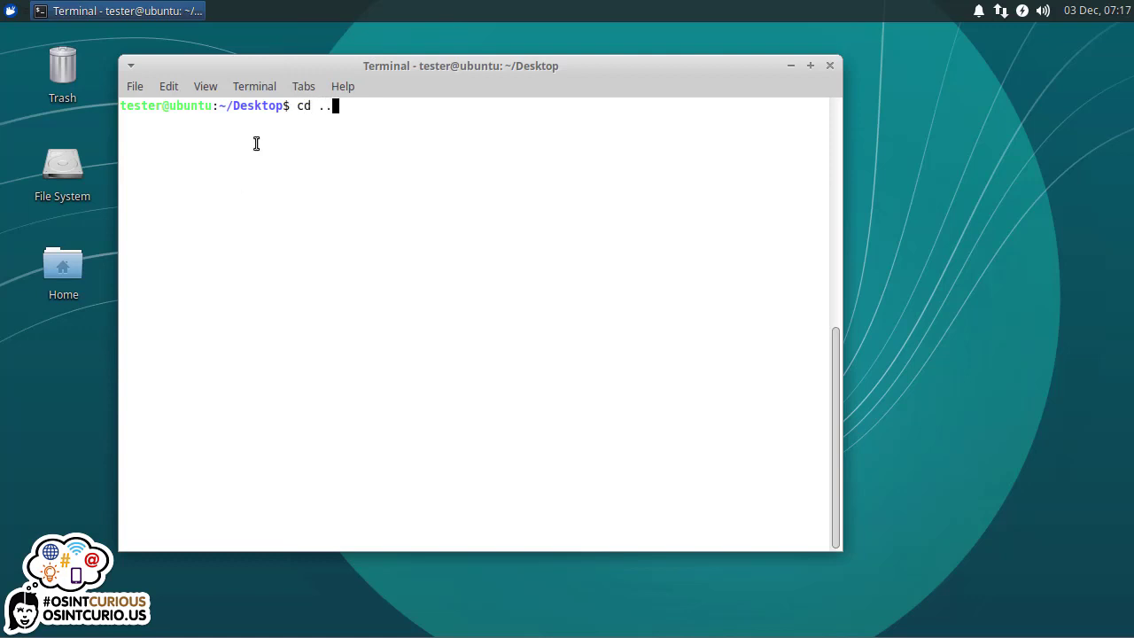
pyautogui.press('Return')
pyautogui.write('ls -l')
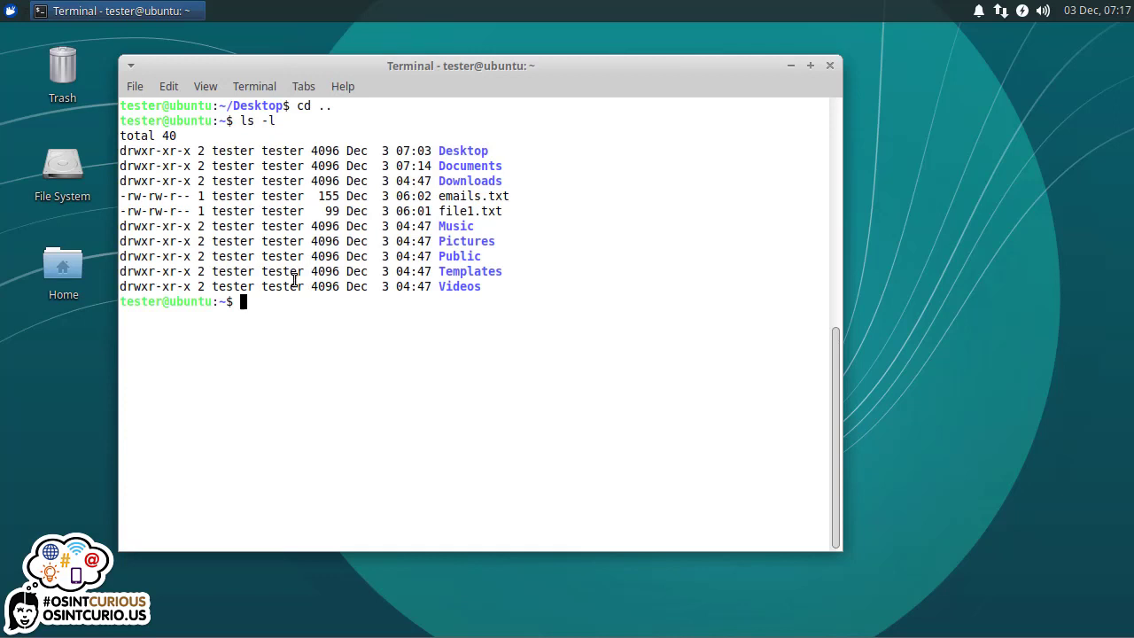
# - Change into the Desktop folder, then cd .. back to the home folder
pyautogui.write('c')
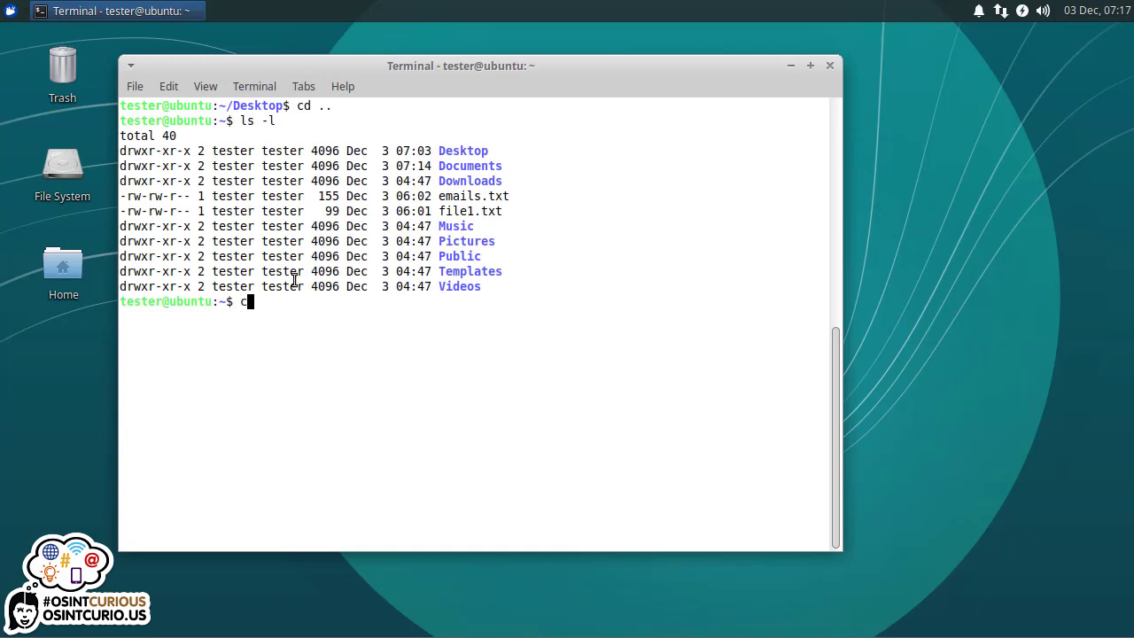
pyautogui.write('d Des')
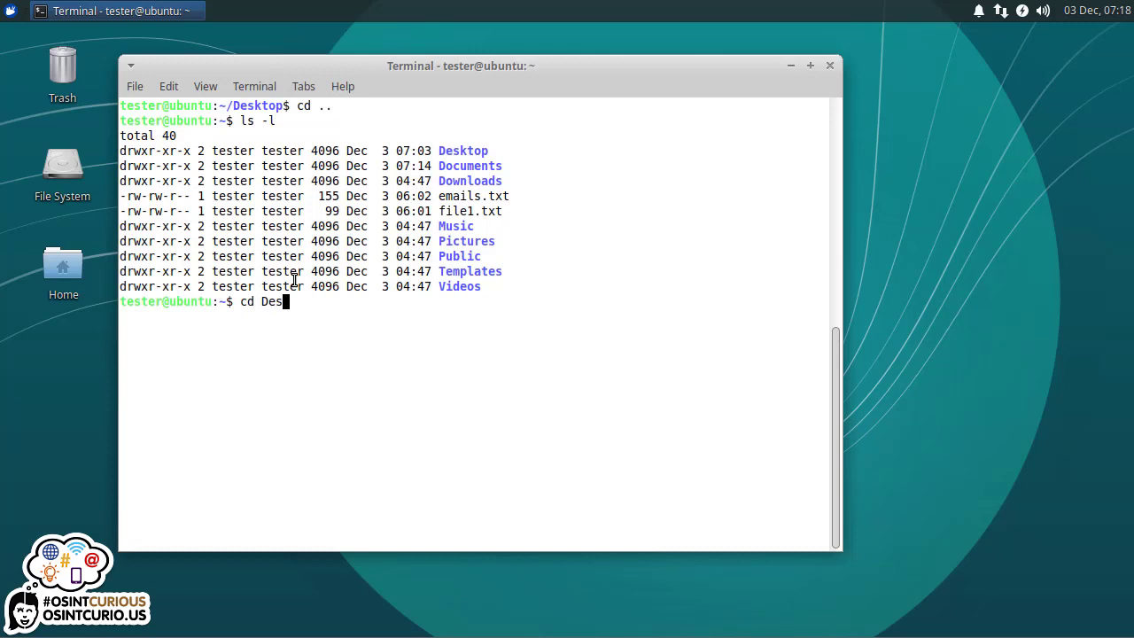
pyautogui.press('Return')
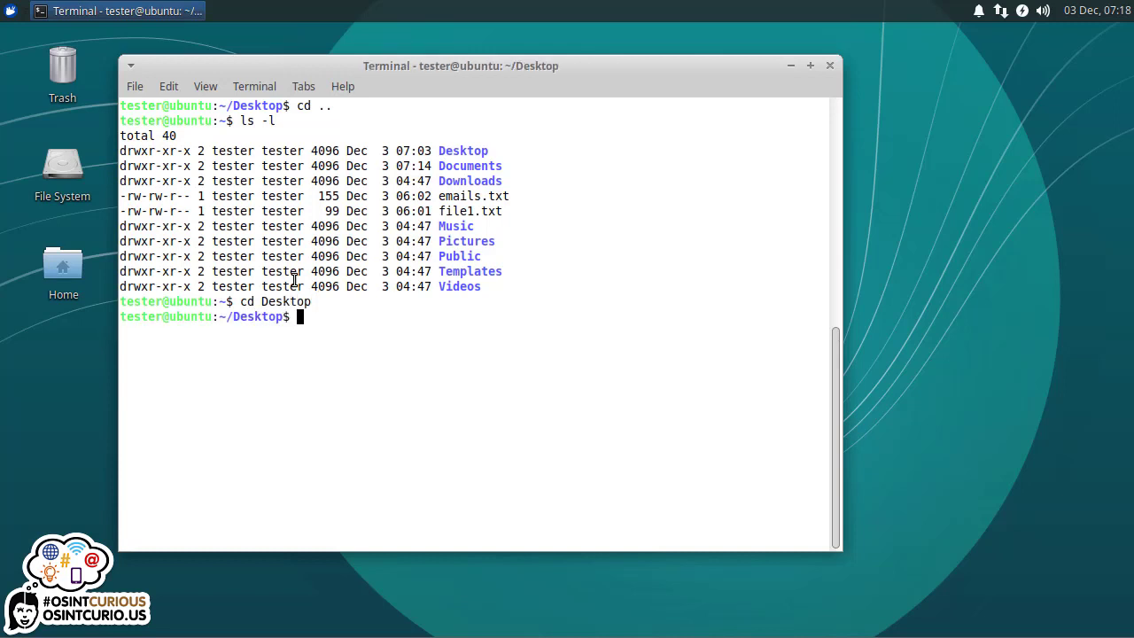
pyautogui.write('cd ..')
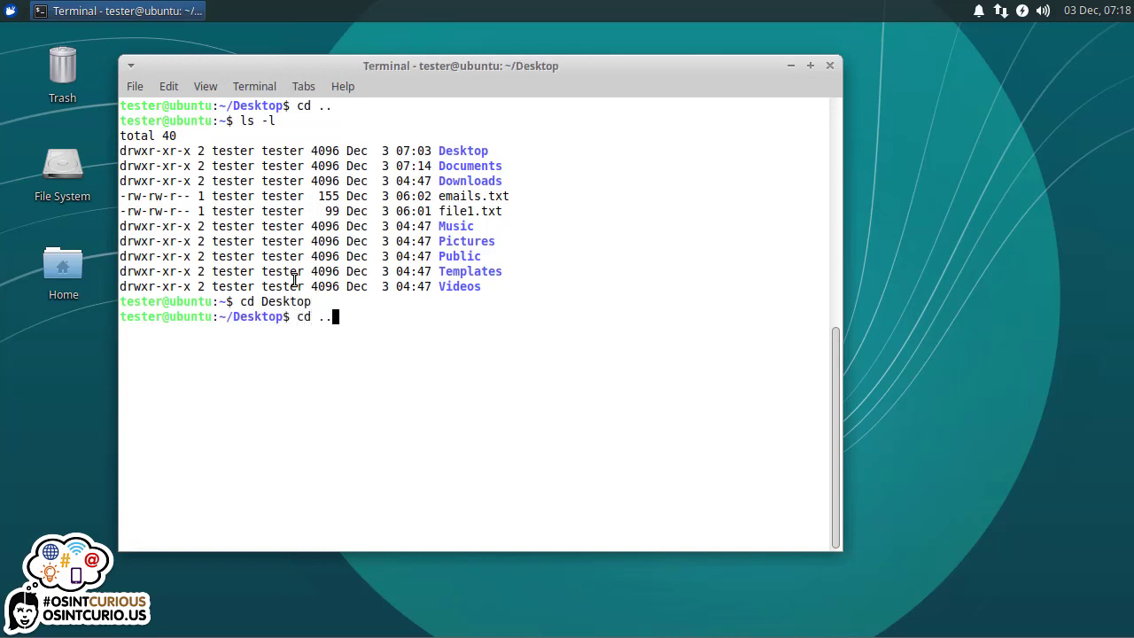
pyautogui.press('Return')
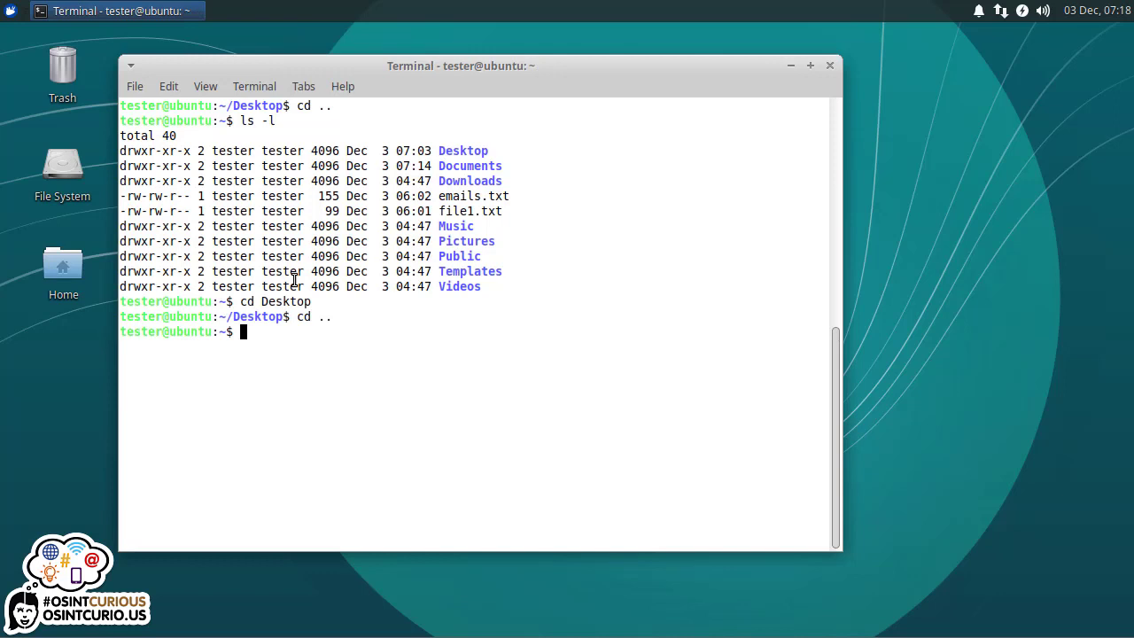
# - Jump back to Desktop with cd -, then change to /usr/local/bin
pyautogui.write('cd -')
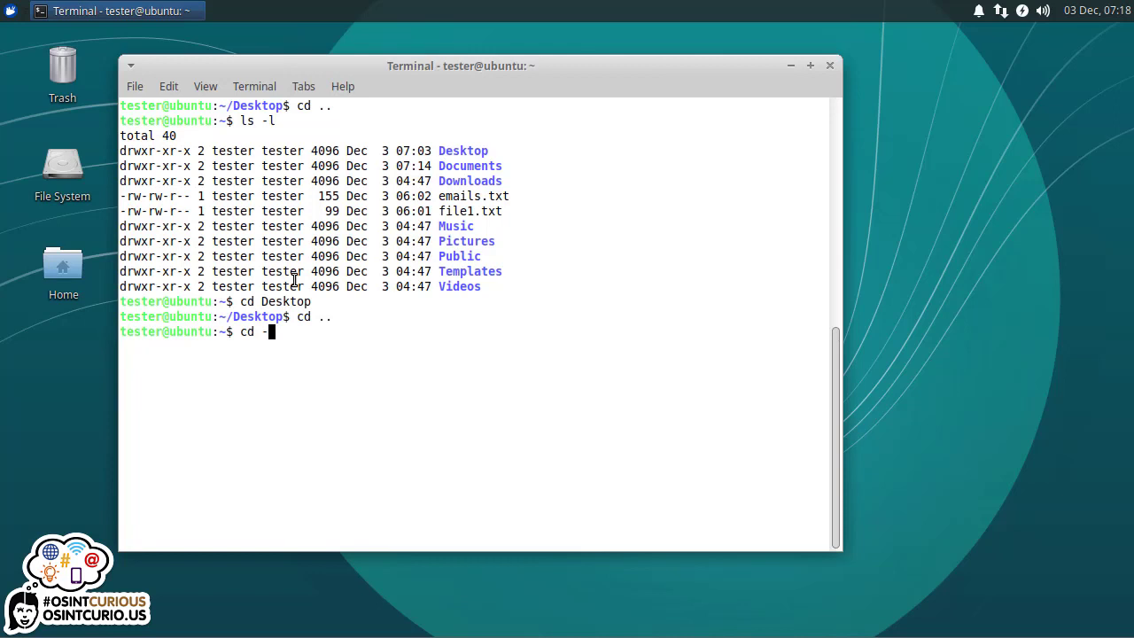
pyautogui.press('Return')
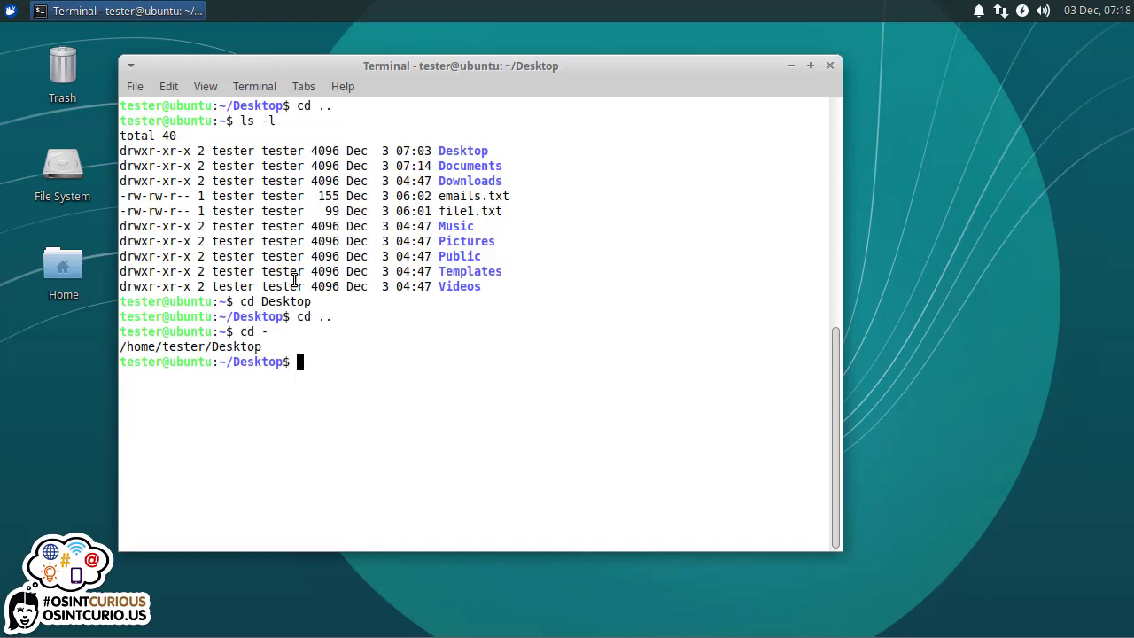
pyautogui.write('cd /usr/')
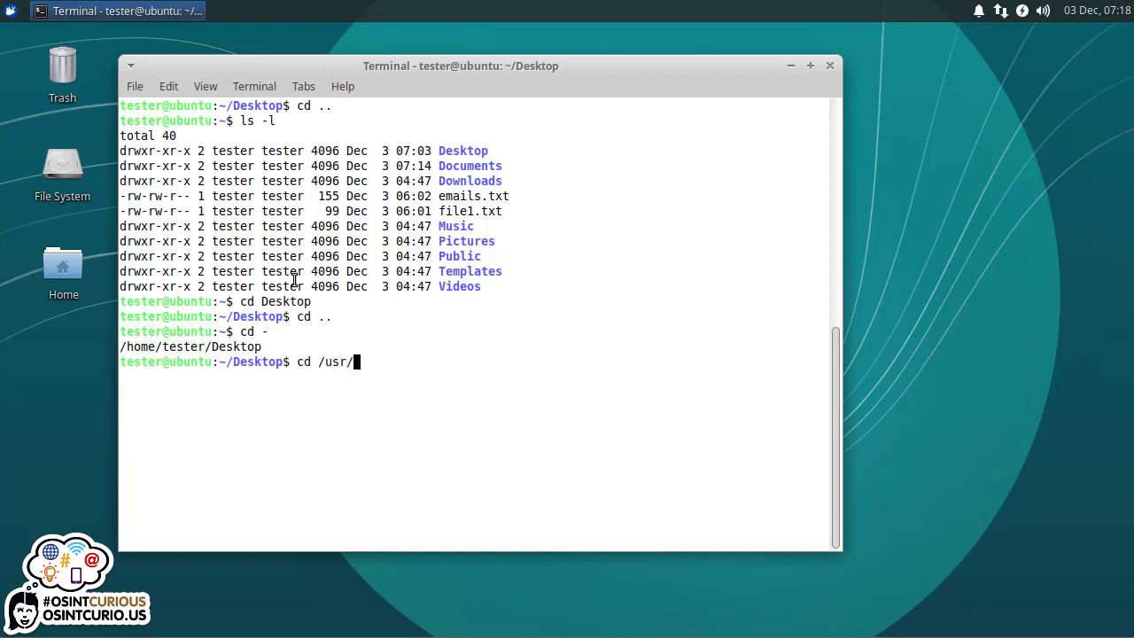
pyautogui.write('local/')
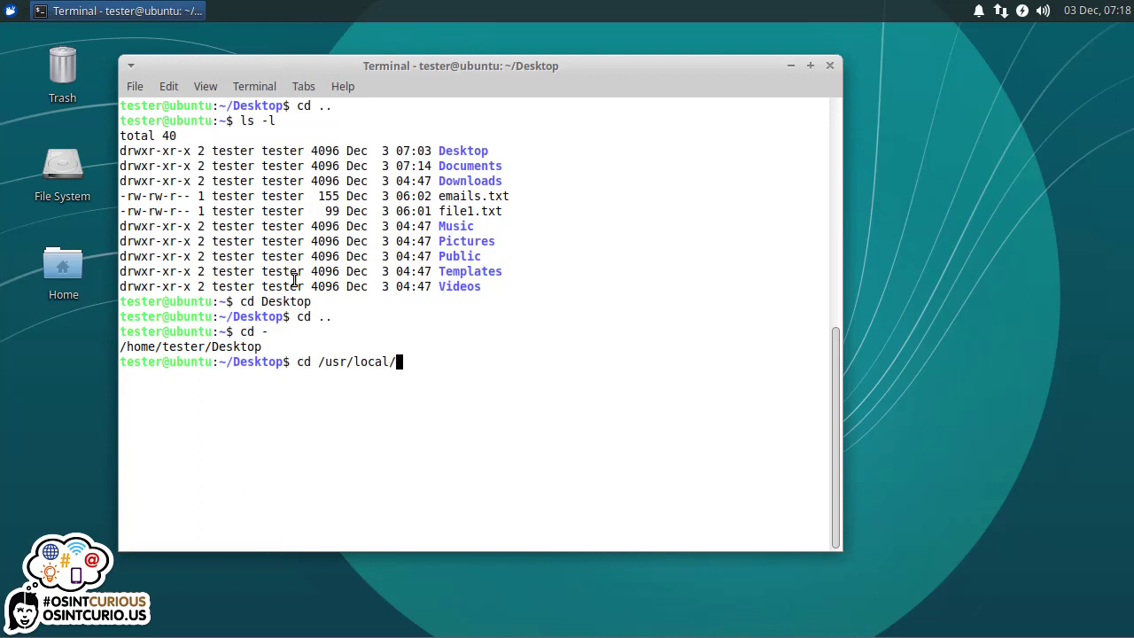
pyautogui.press('Return')
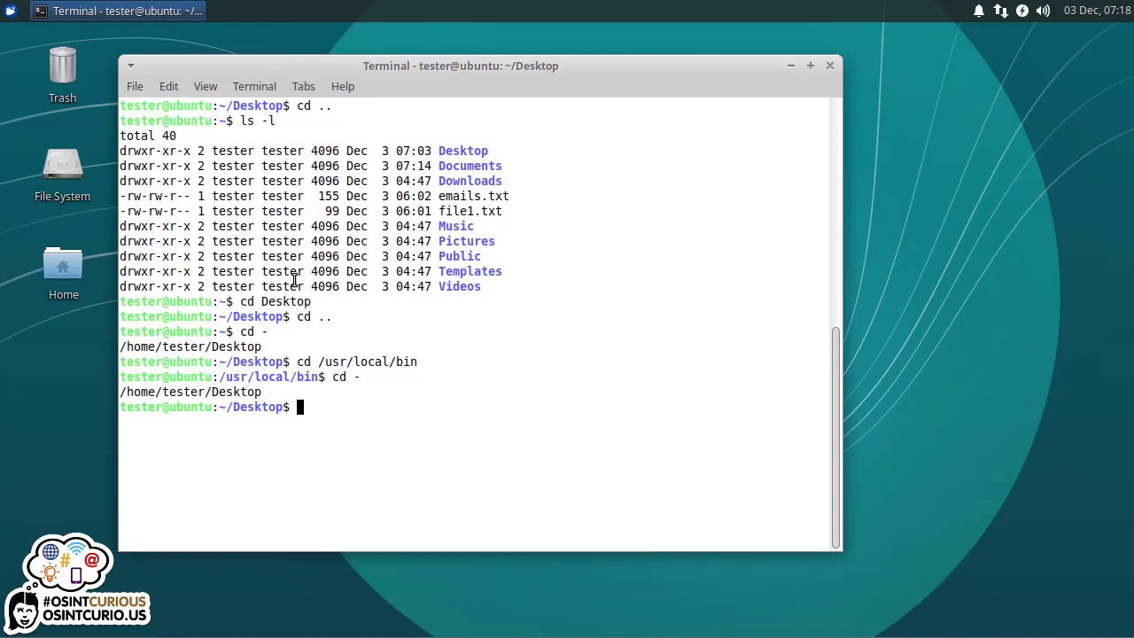
# - Change into ../Documents using Tab completion on the Do prefix
pyautogui.write('cd')
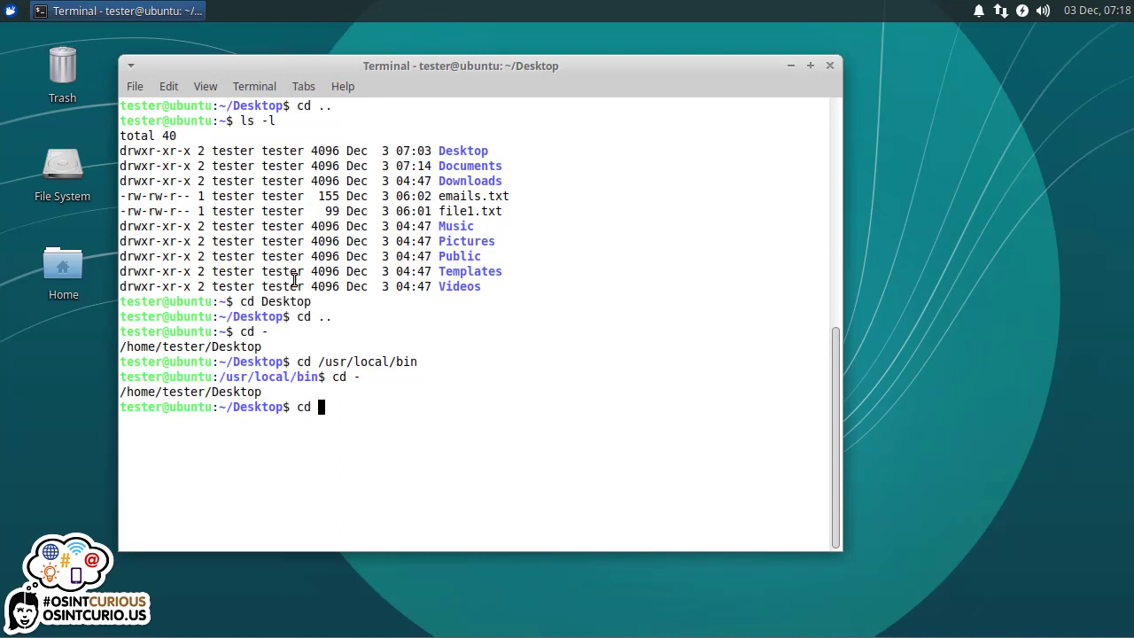
pyautogui.write('../')
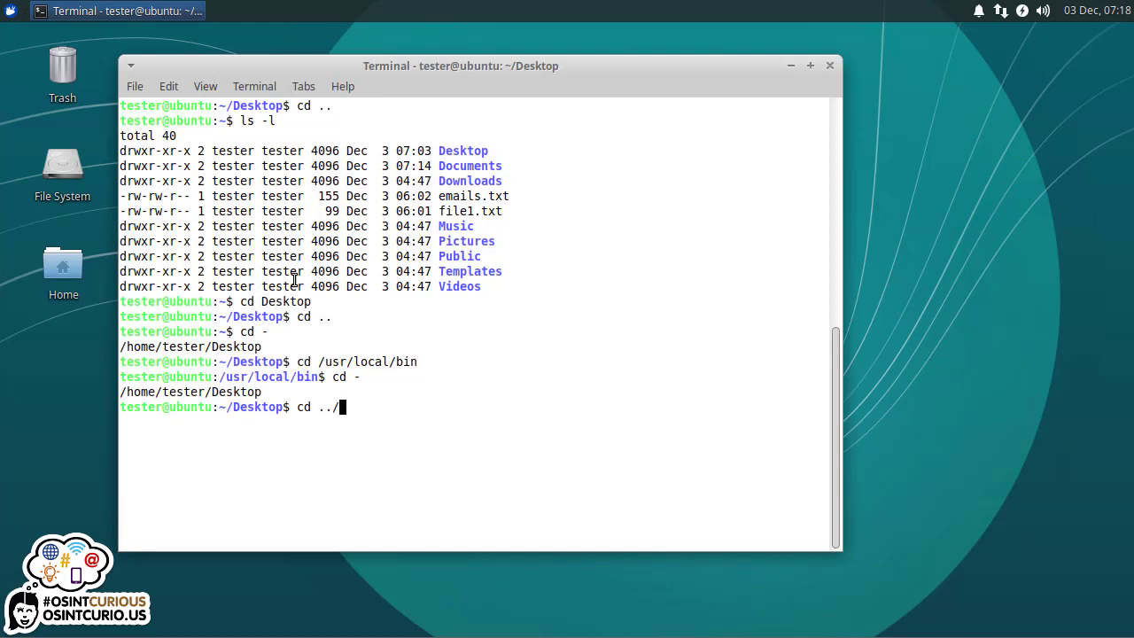
pyautogui.moveTo(450, 163)
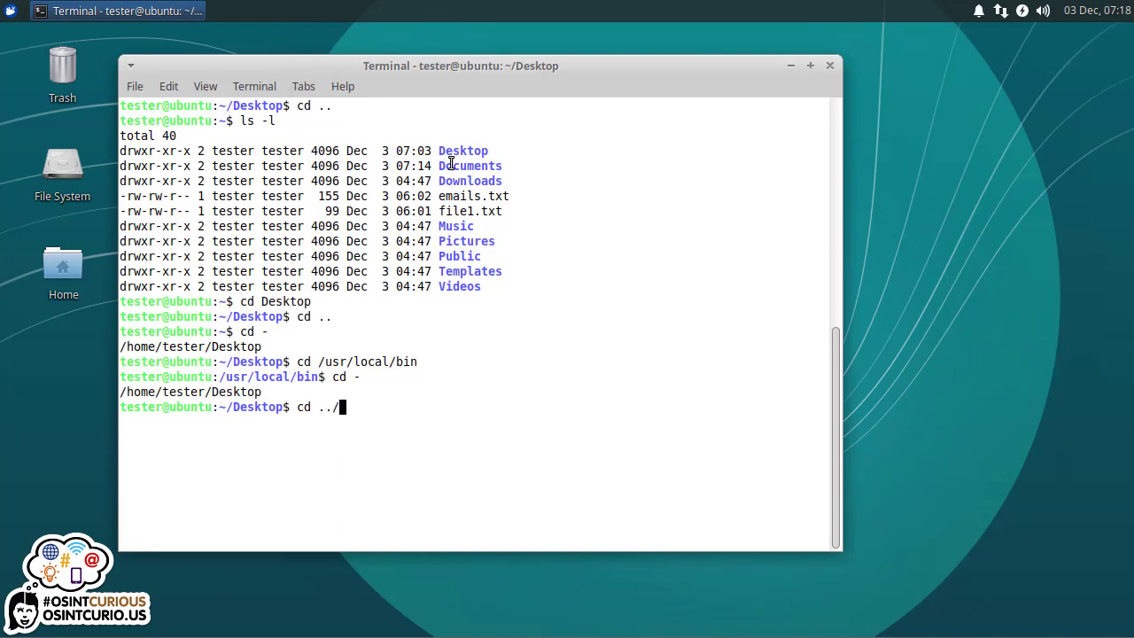
pyautogui.moveTo(500, 175)
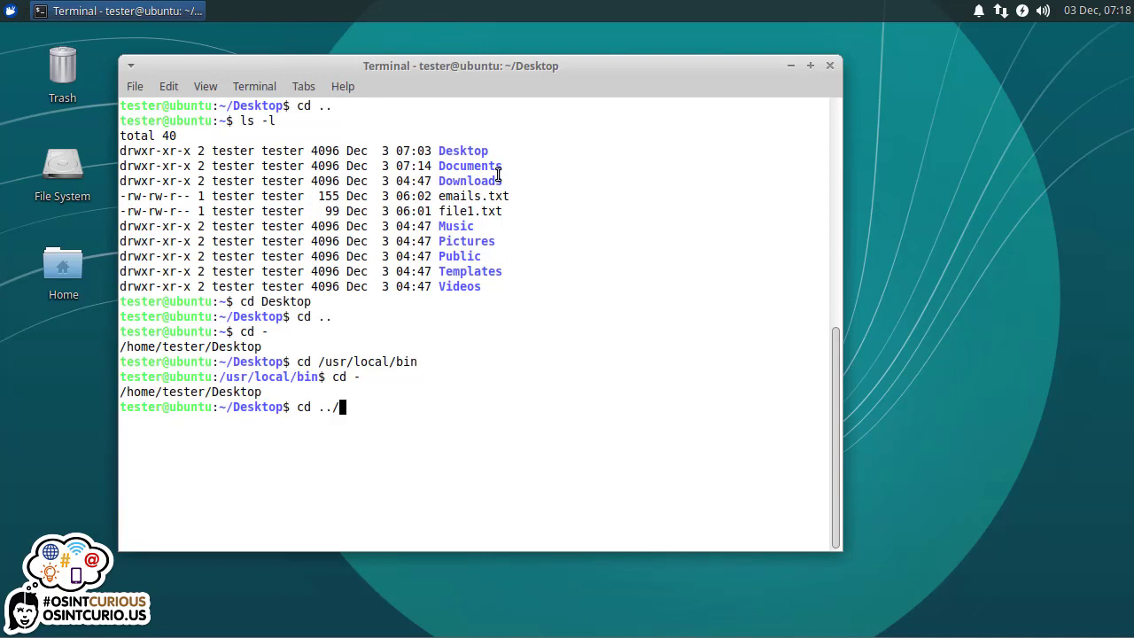
pyautogui.write('Do')
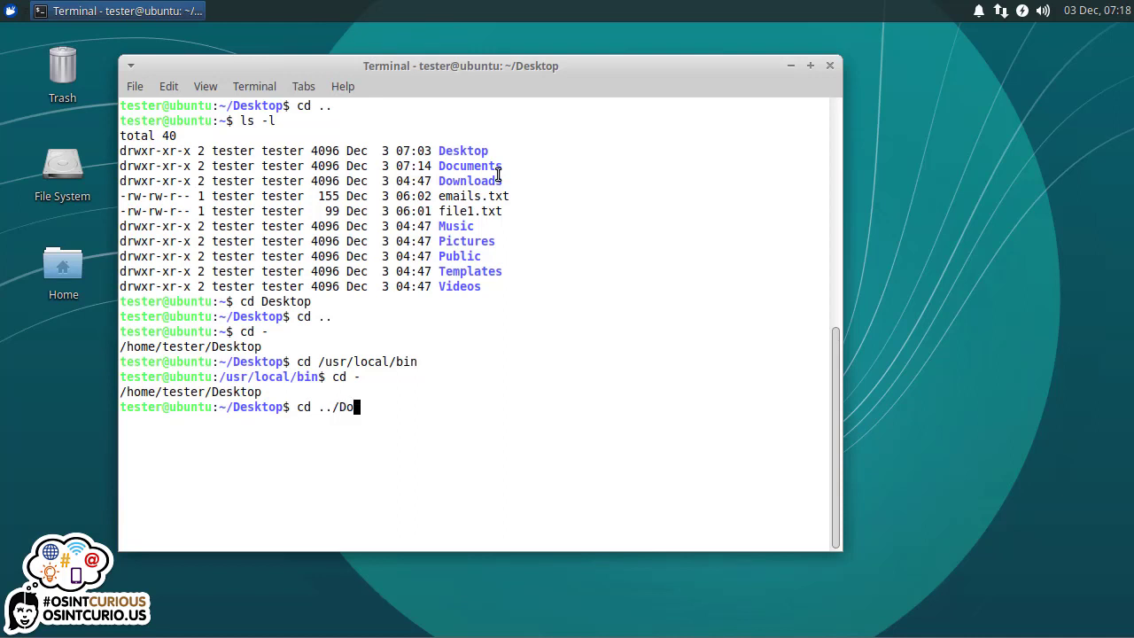
pyautogui.press('Tab')
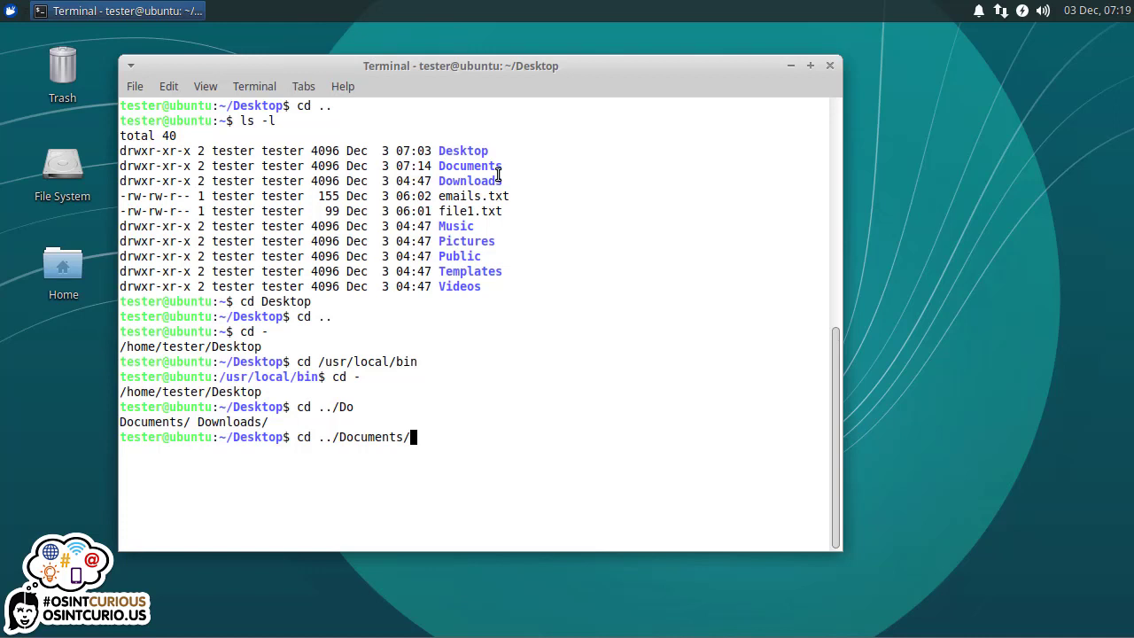
pyautogui.press('Return')
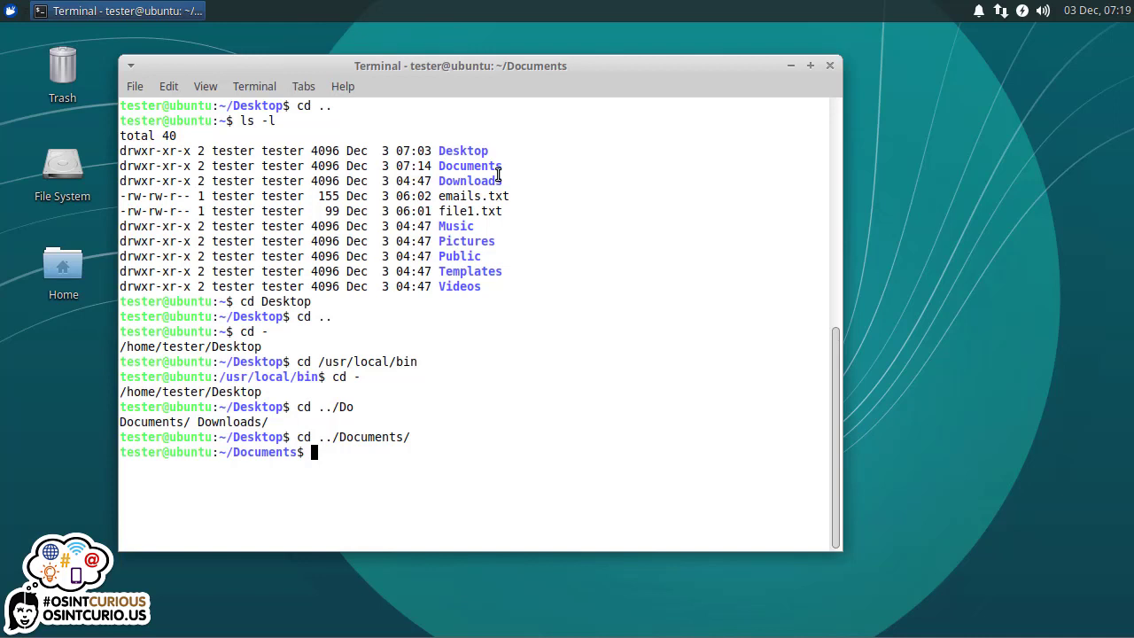
# - List Documents, revealing the single OSINTCurio.us HTML file
pyautogui.write('ls')
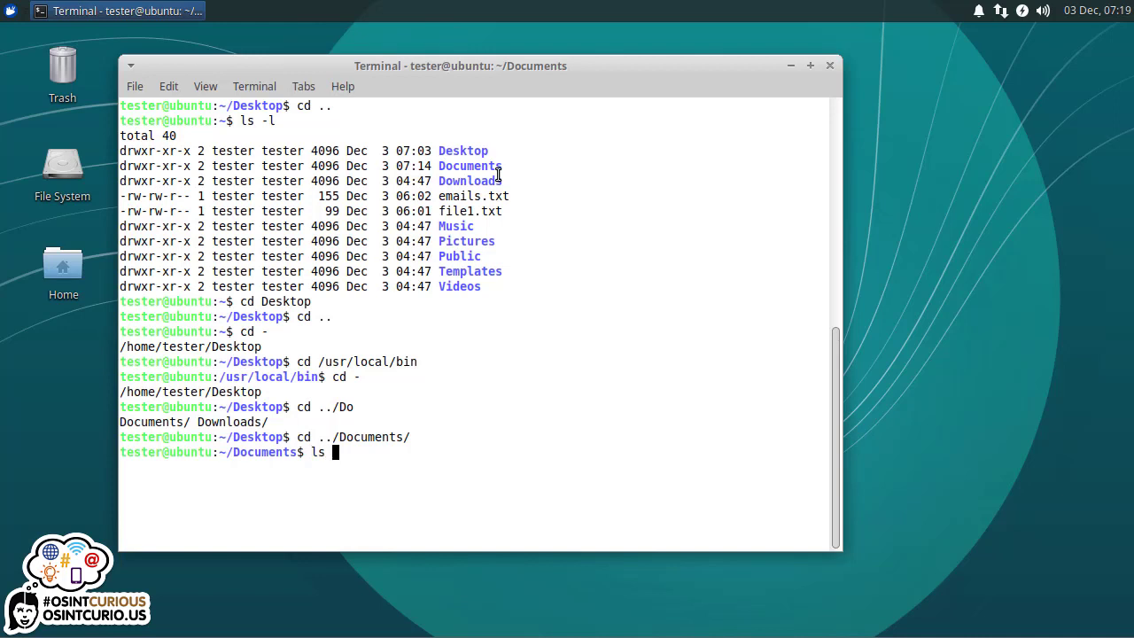
pyautogui.press('Return')
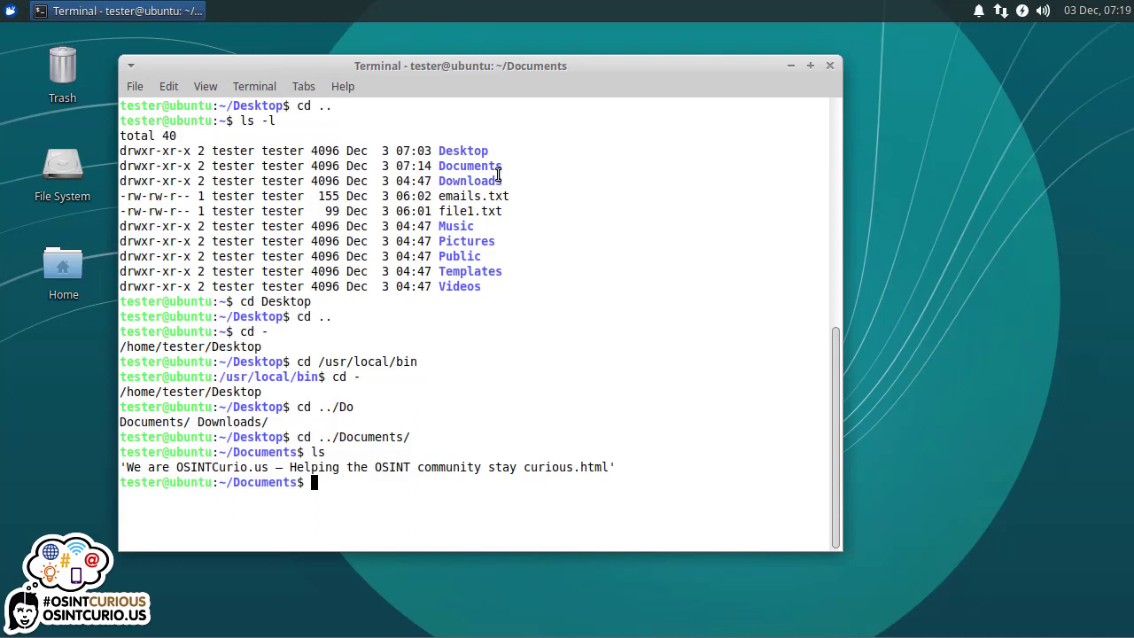
# - Run ls -l on the escaped OSINTCurio.us HTML file name to show its permissions, size and date
pyautogui.write('ls -l We')
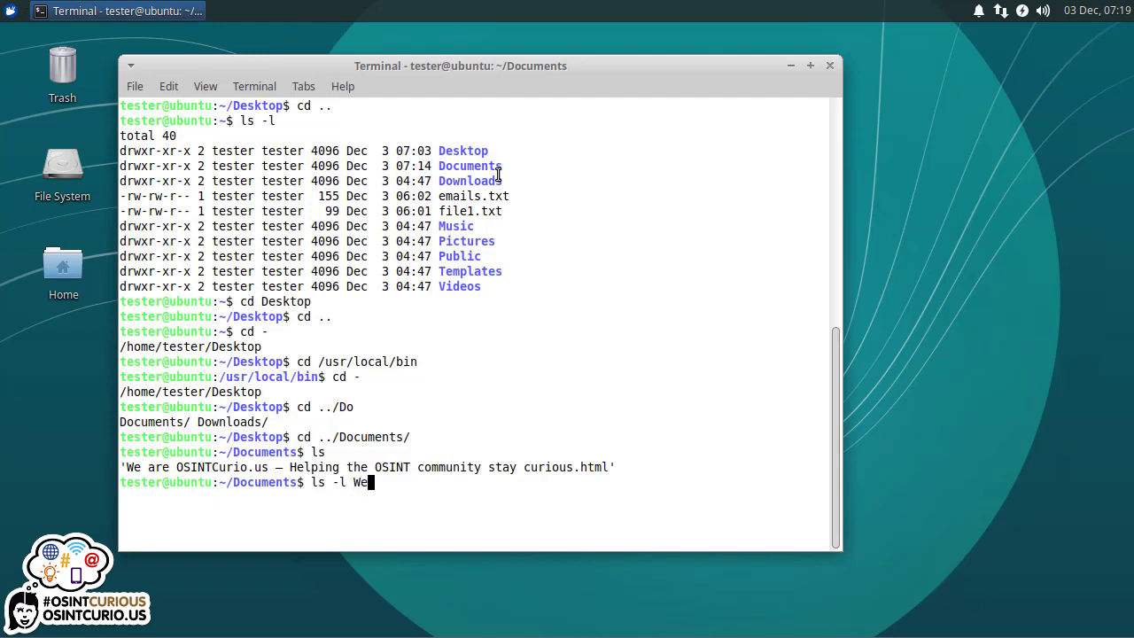
pyautogui.press('BackSpace')
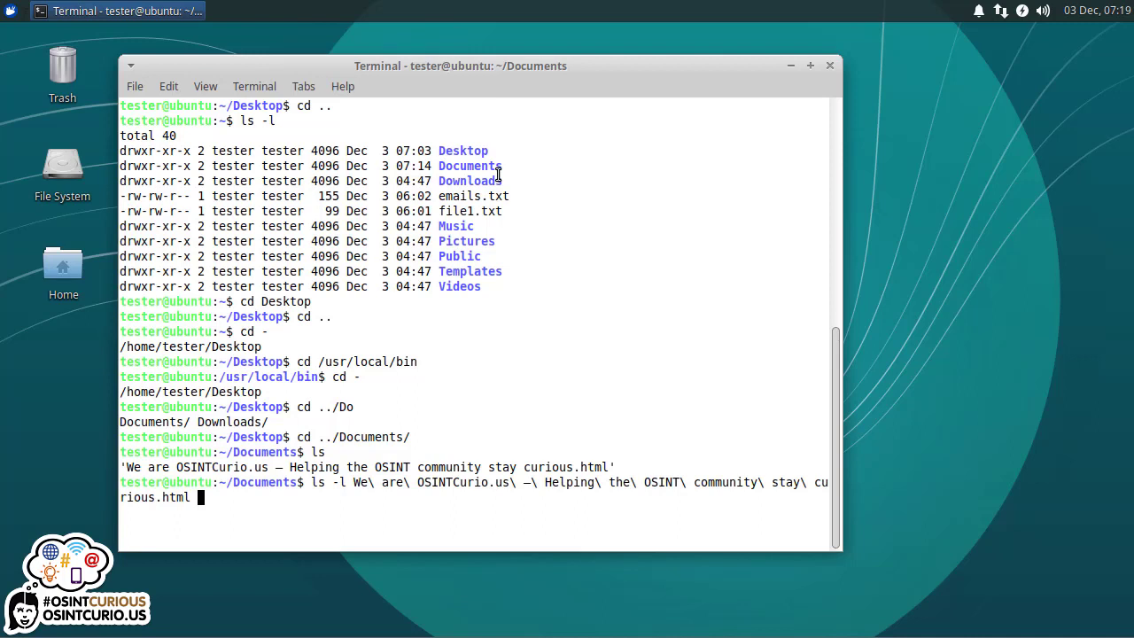
pyautogui.moveTo(617, 220)
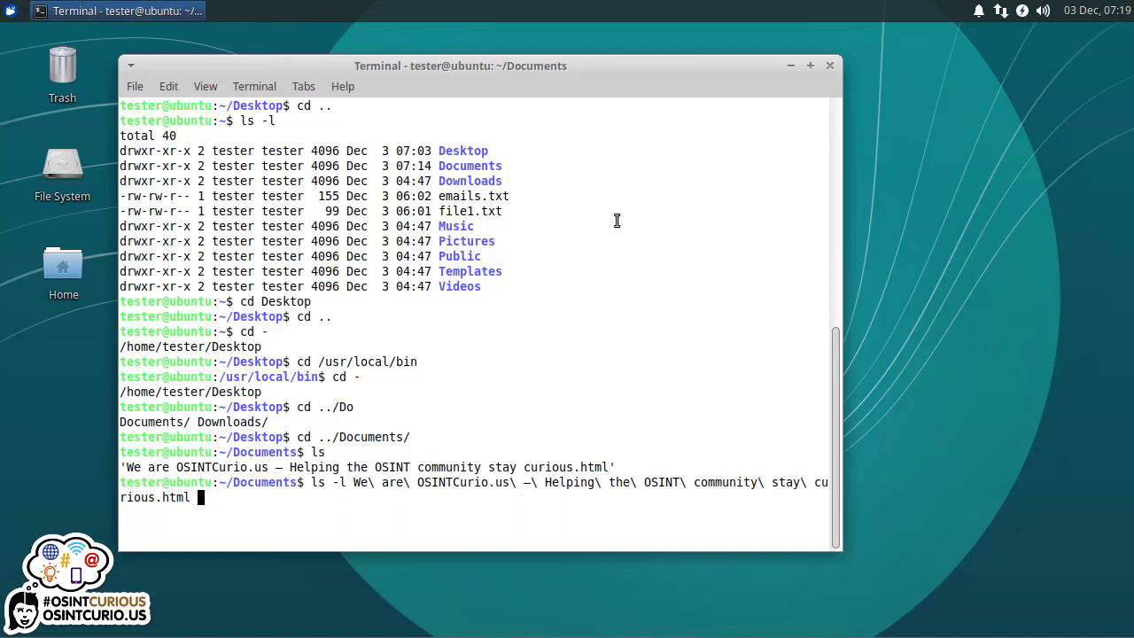
pyautogui.moveTo(375, 484)
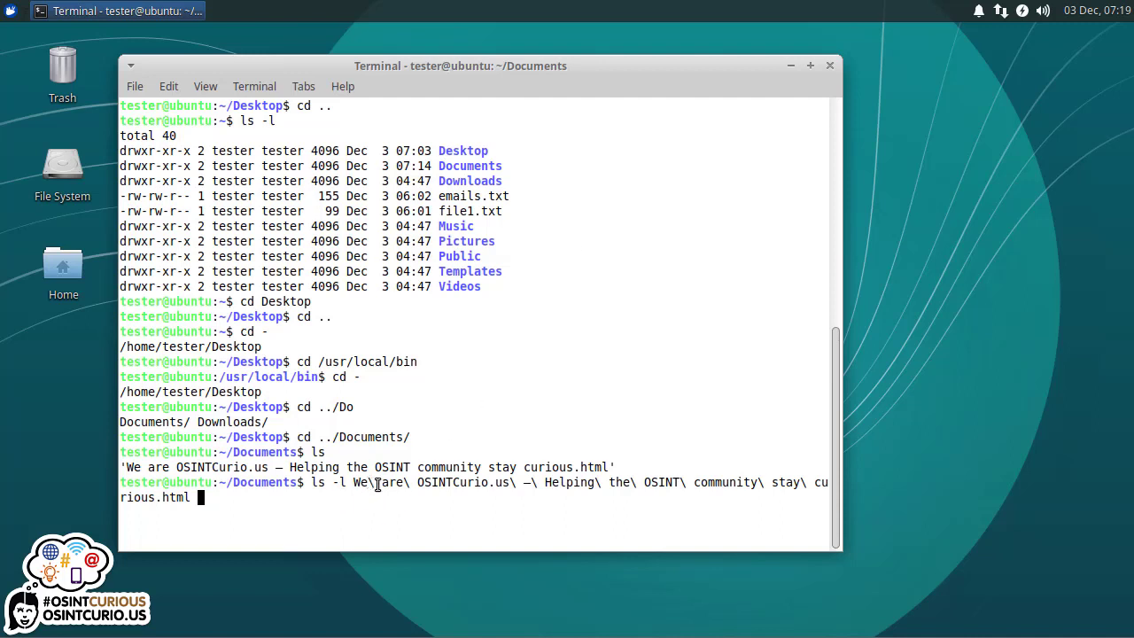
pyautogui.moveTo(344, 468)
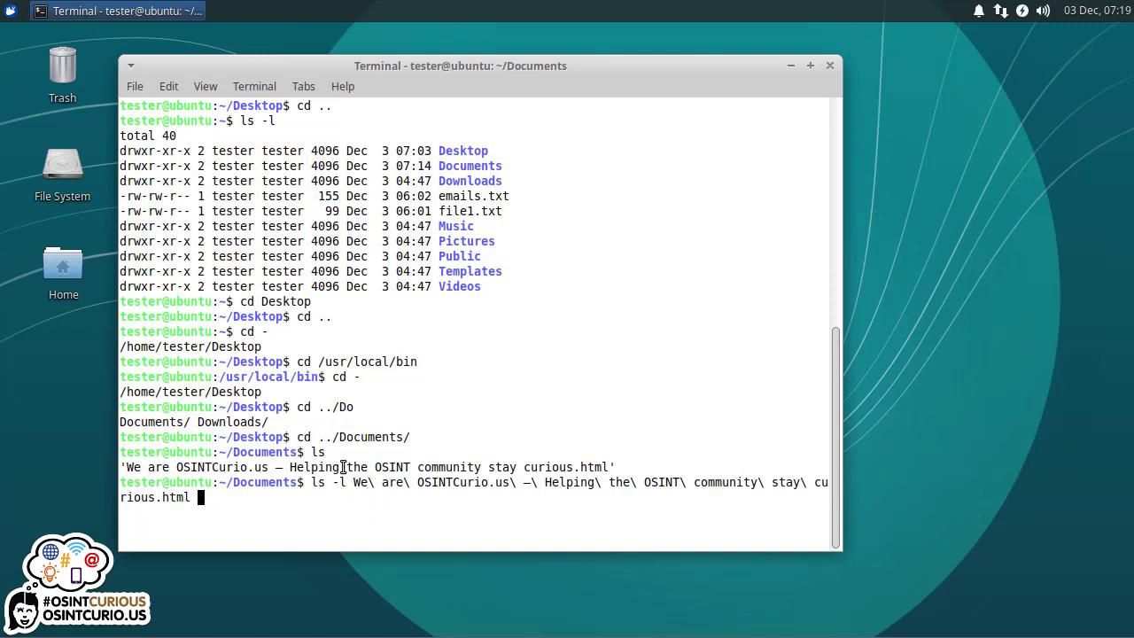
pyautogui.press('Return')
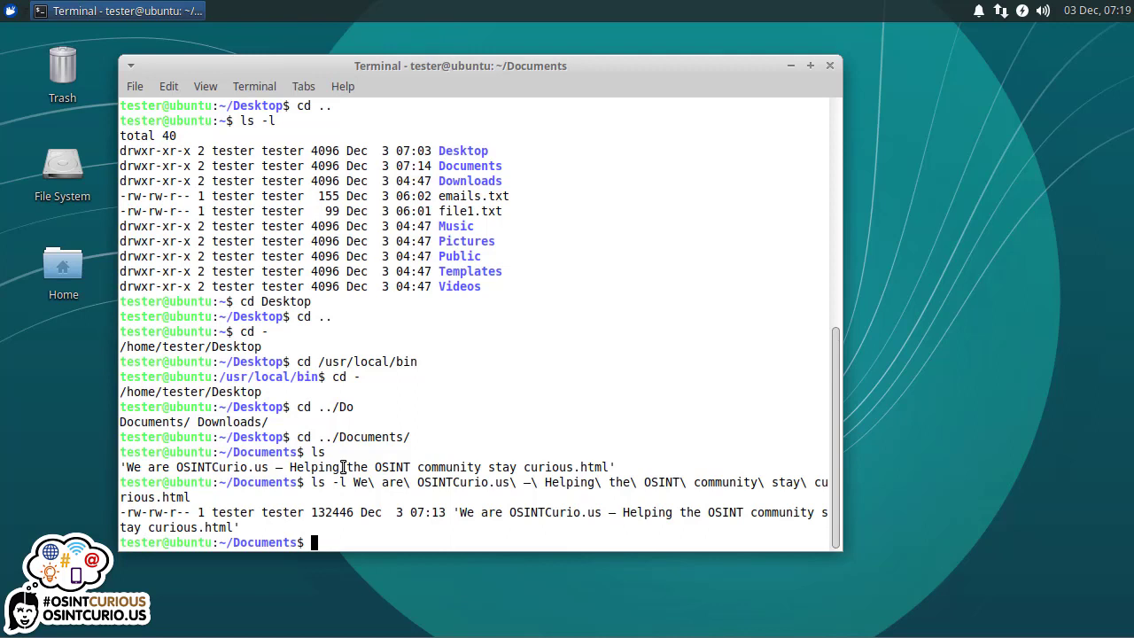
# - Climb to the filesystem root with cd ../ and cd ../.., then pick out home in the root listing
pyautogui.write('cd ../')
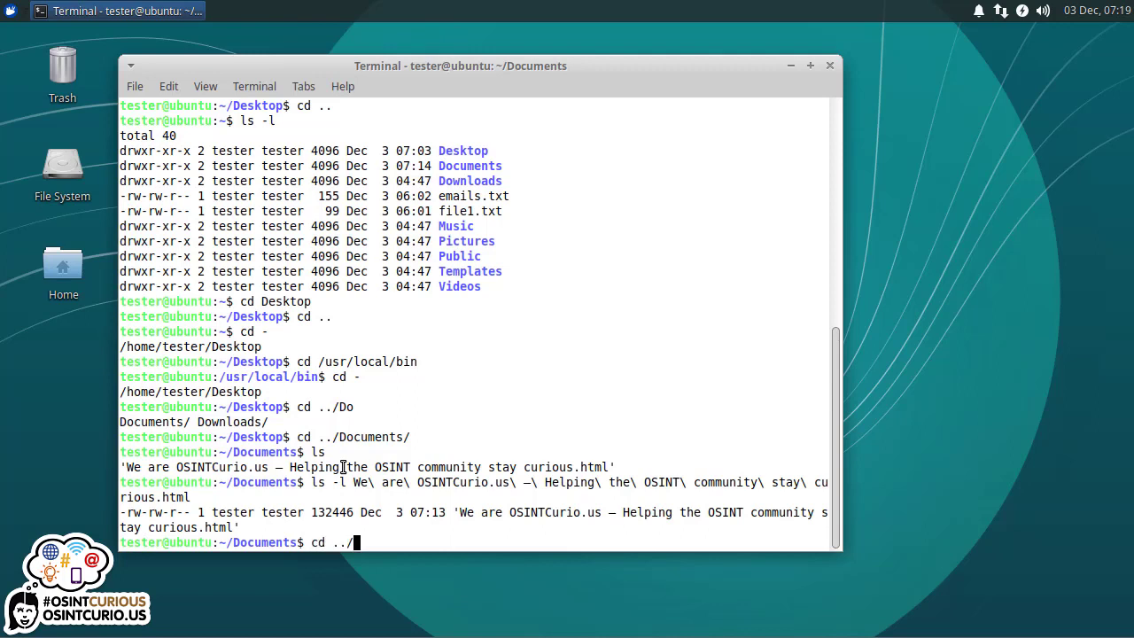
pyautogui.press('Return')
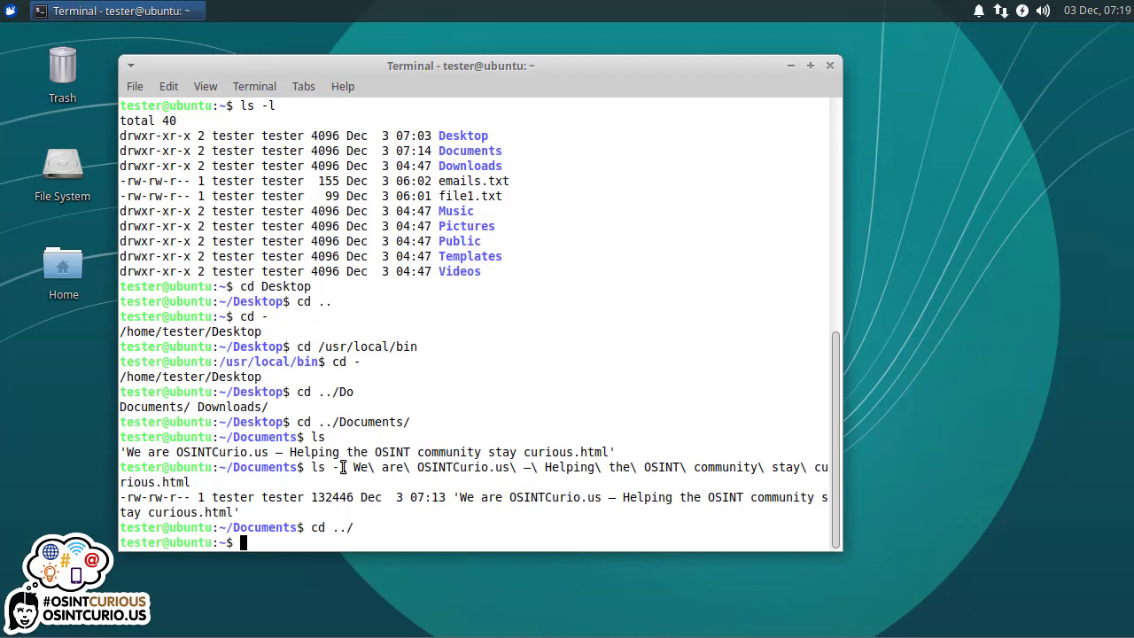
pyautogui.write('cd ../..')
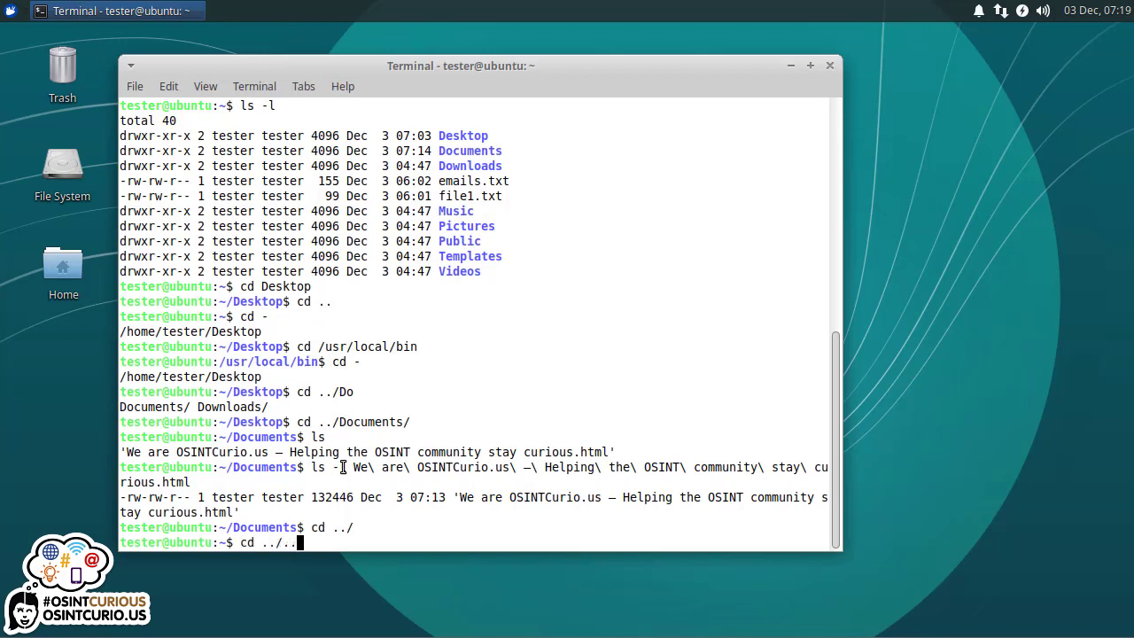
pyautogui.press('Return')
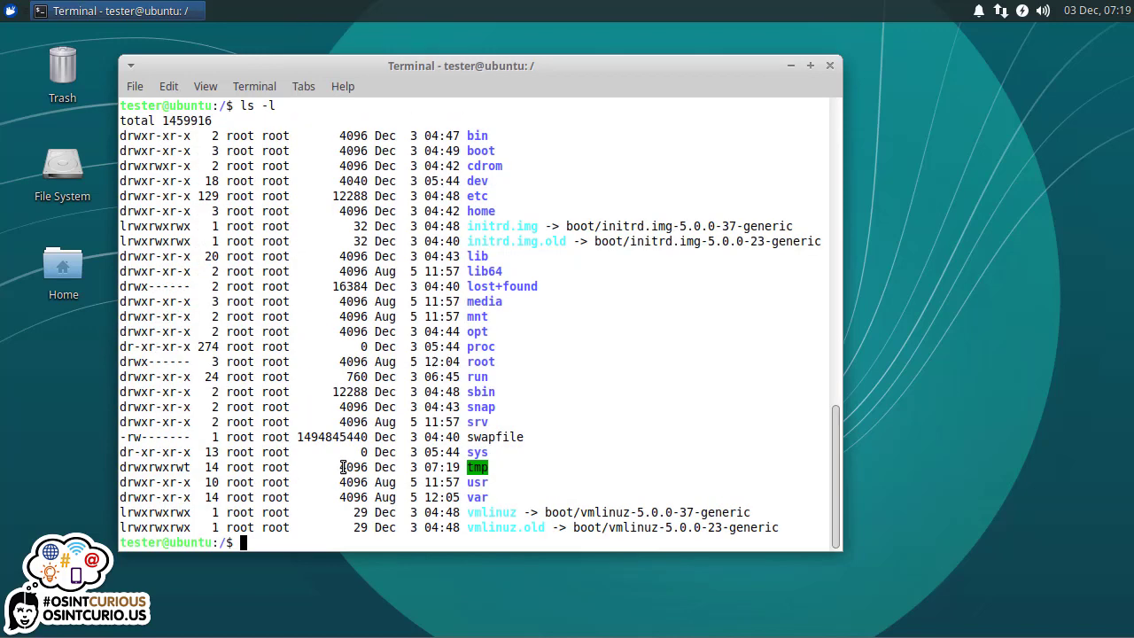
pyautogui.moveTo(220, 113)
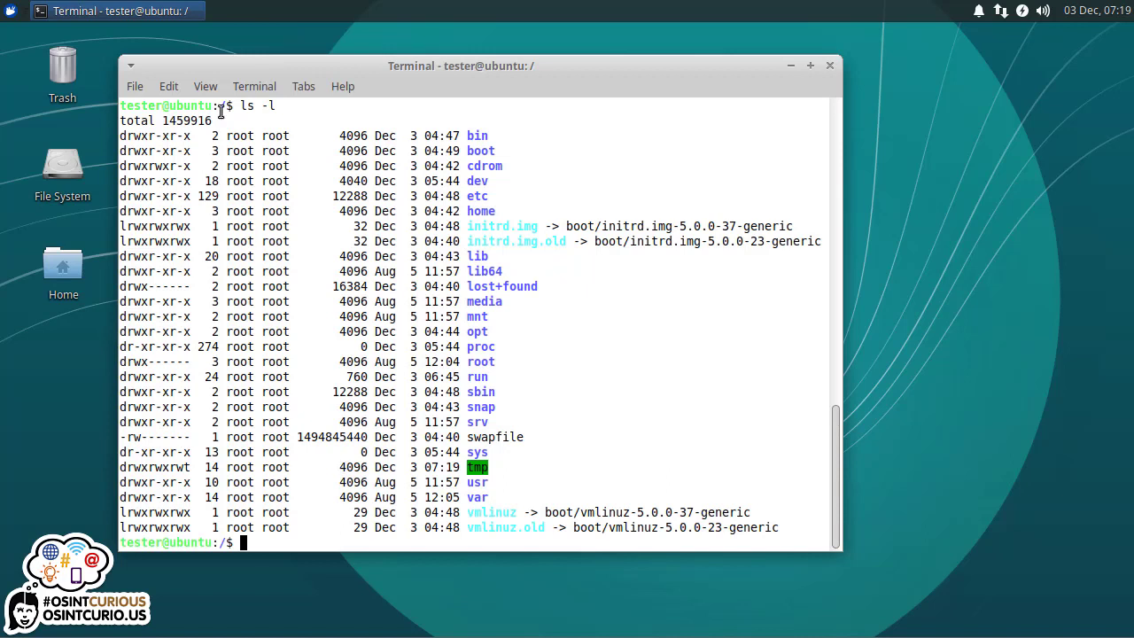
pyautogui.moveTo(479, 209)
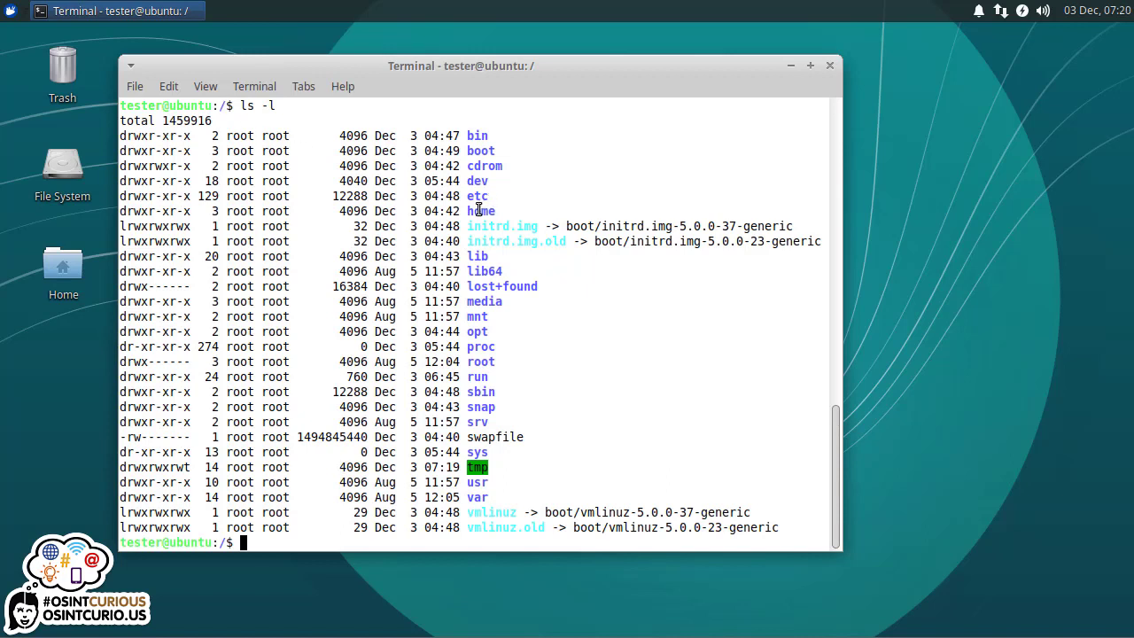
pyautogui.doubleClick(482, 210)
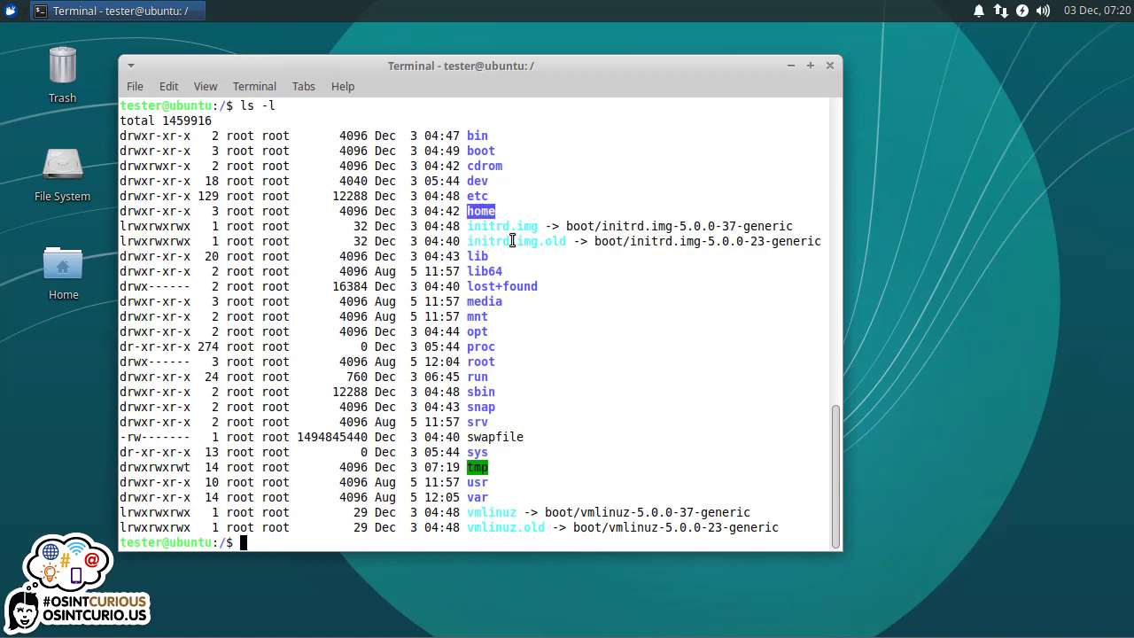
# - List /home/tester and then only its *.txt files by absolute path
pyautogui.write('ls')
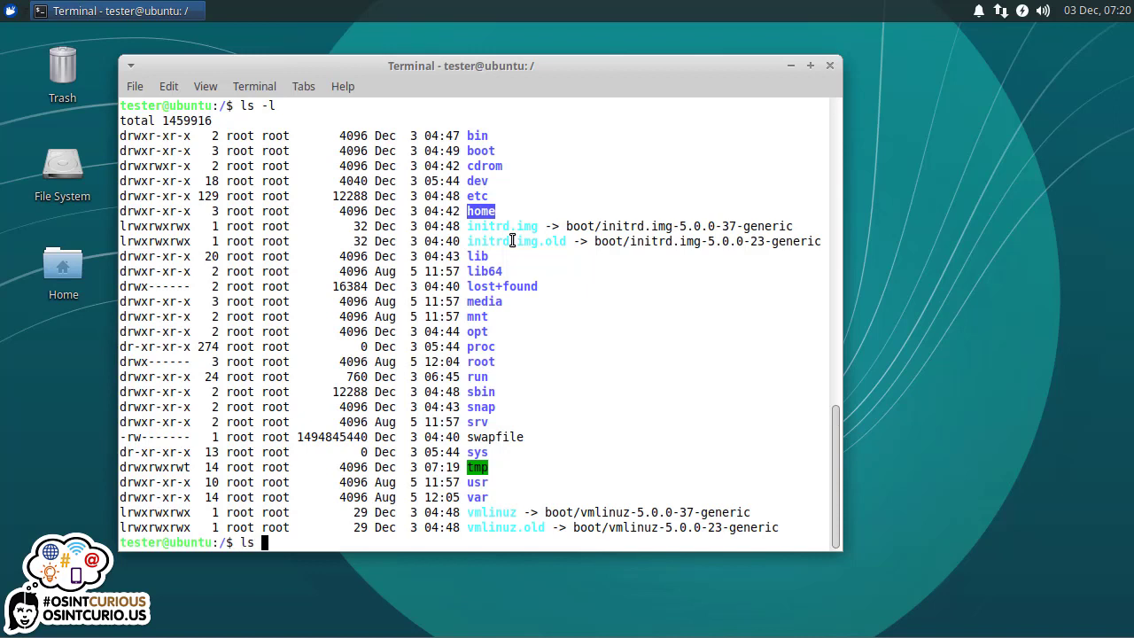
pyautogui.write('/home/')
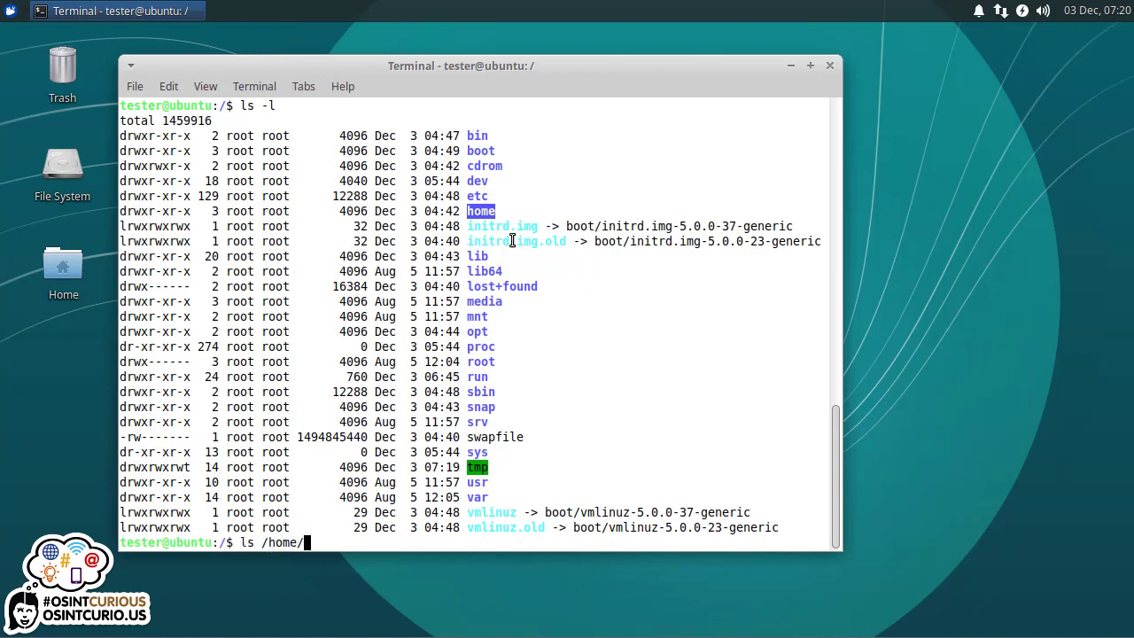
pyautogui.write('tester')
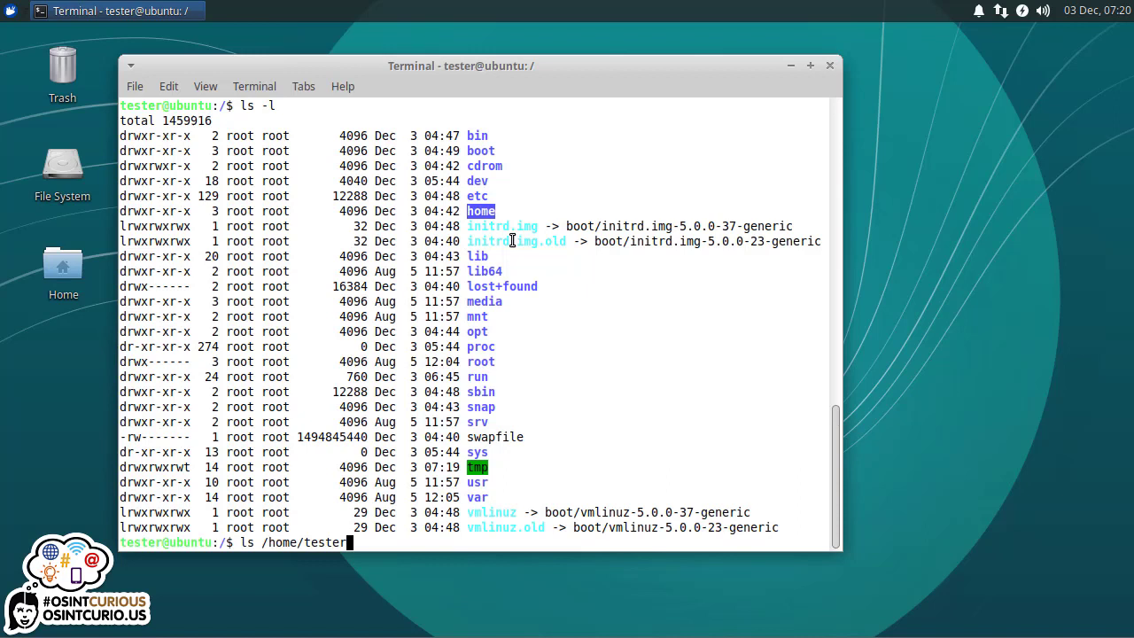
pyautogui.press('Return')
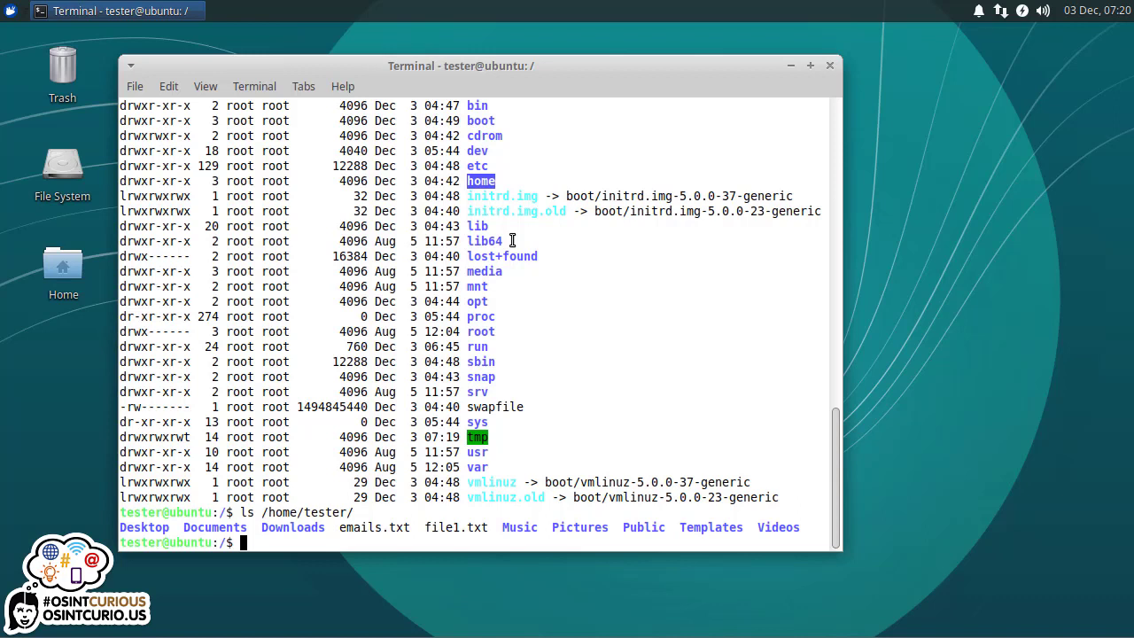
pyautogui.write('ls /home/tester/')
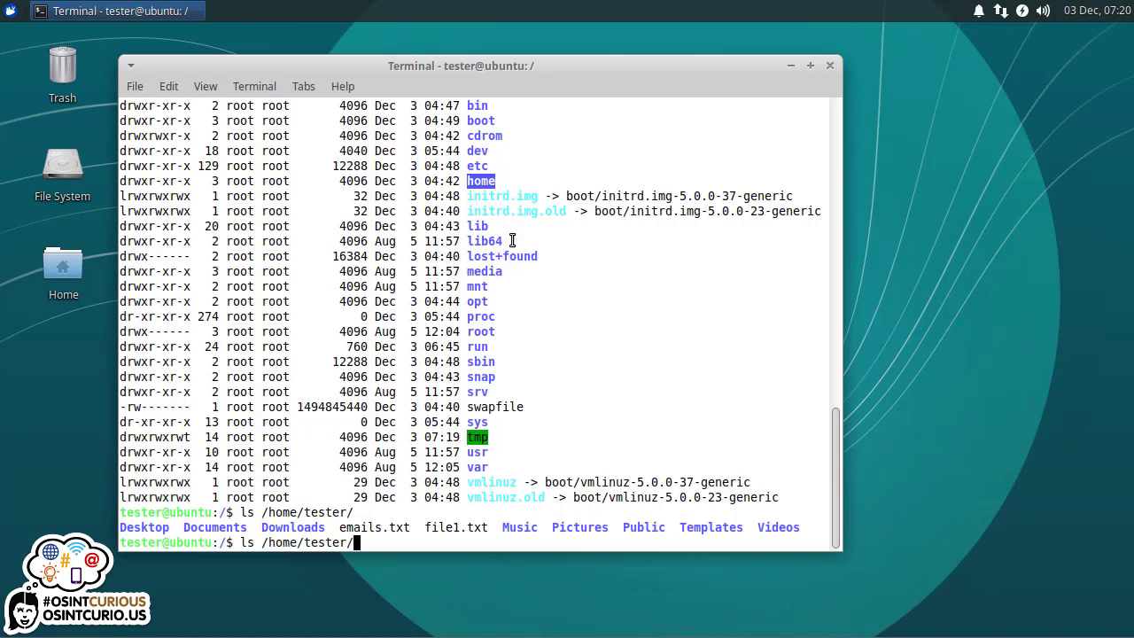
pyautogui.write('*')
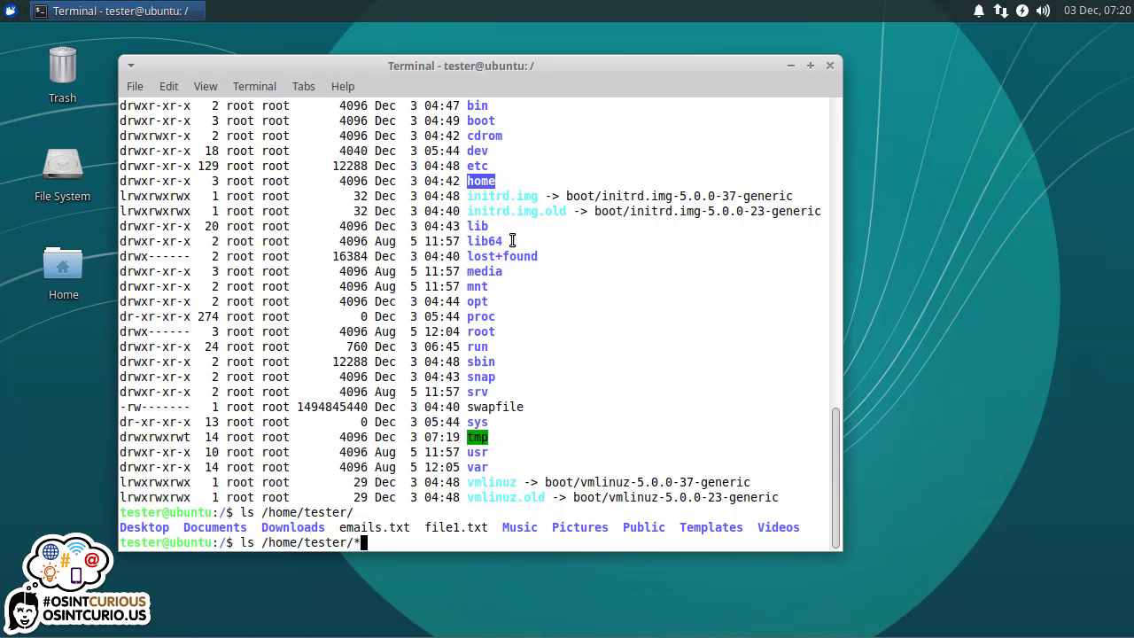
pyautogui.write('.txt')
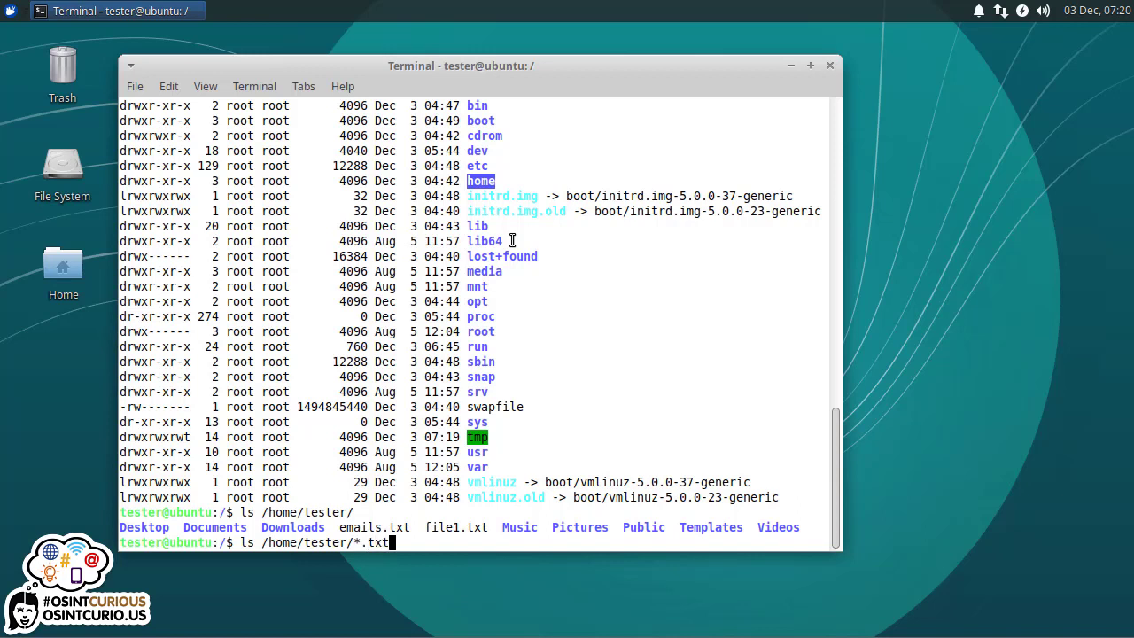
pyautogui.press('Return')
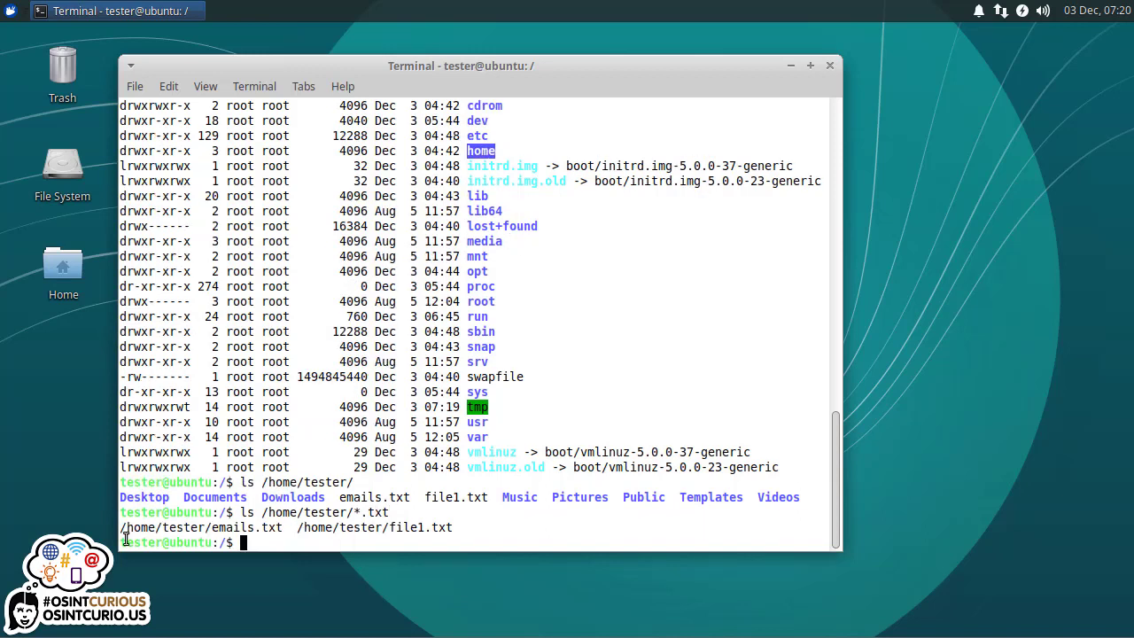
pyautogui.doubleClick(340, 529)
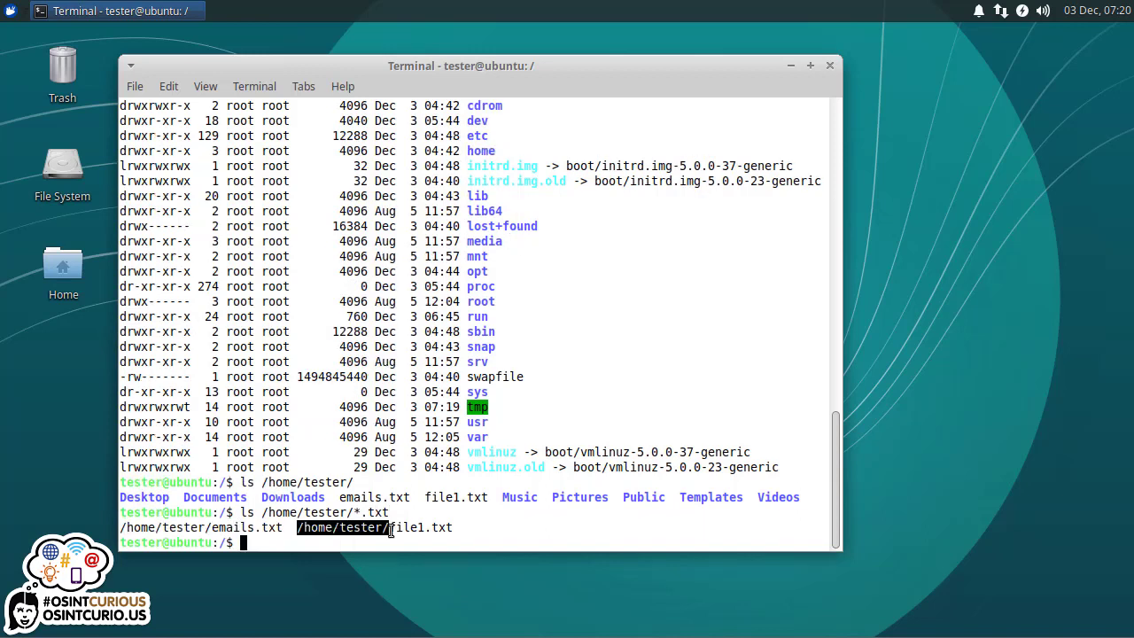
# - Return home with cd -, list *.txt plainly and with -l, then ls -l the whole folder
pyautogui.write('cd -')
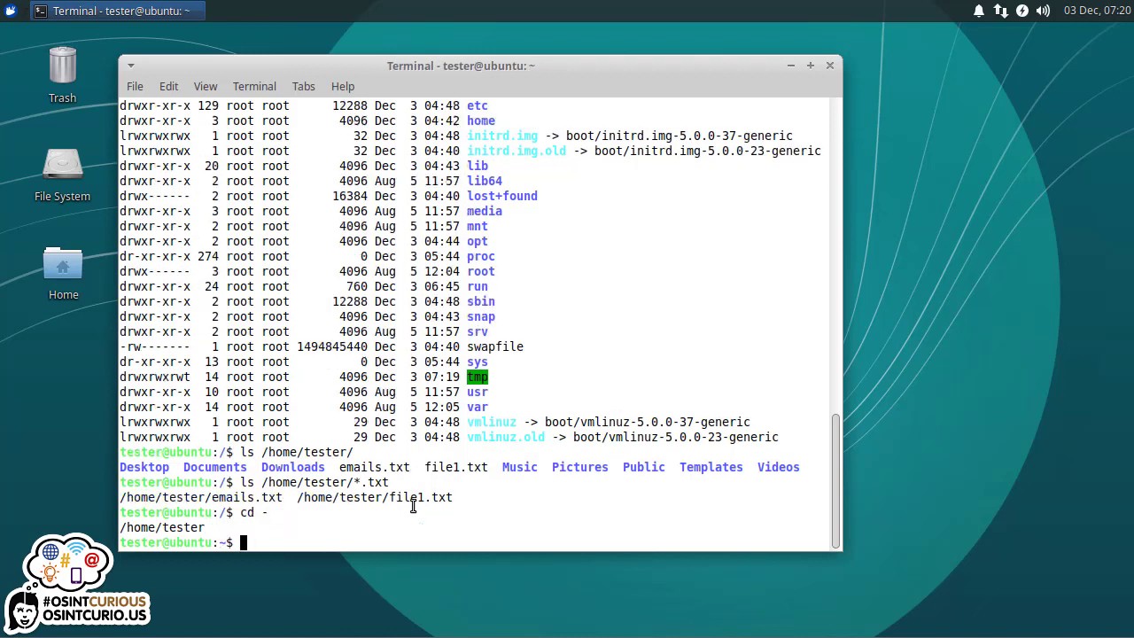
pyautogui.write('cd -')
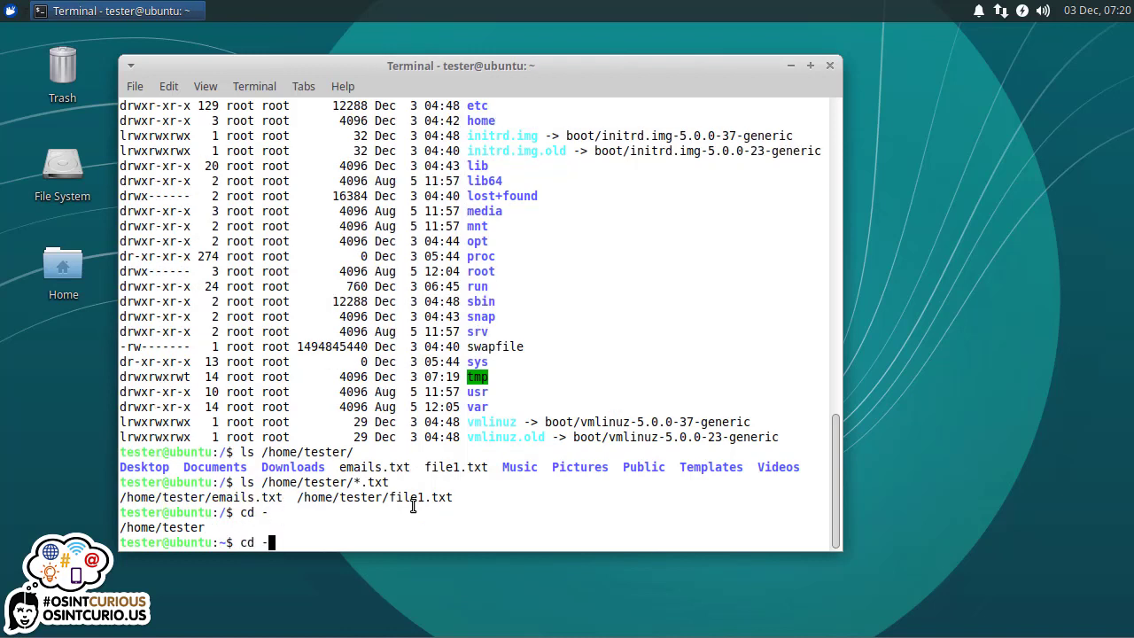
pyautogui.write('ls /home/tester/*.txt')
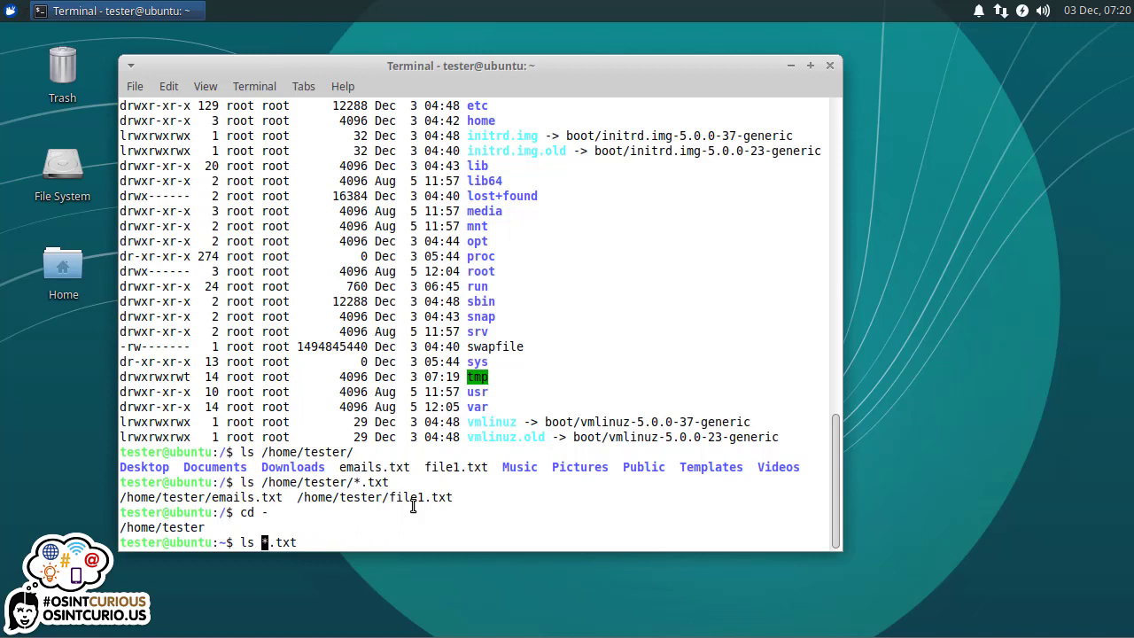
pyautogui.press('Return')
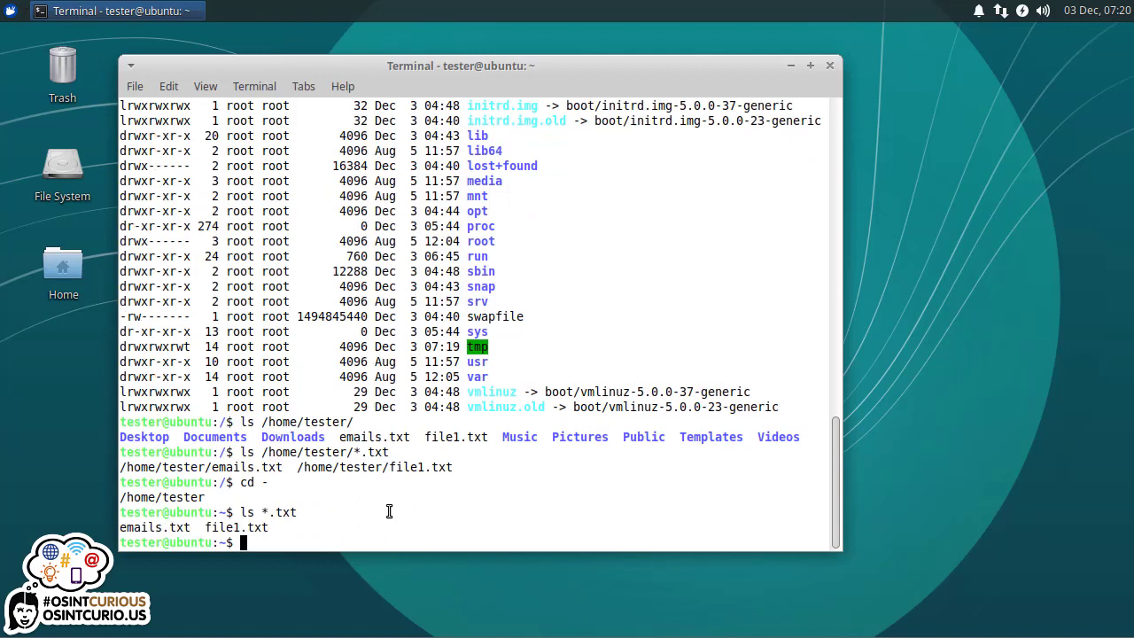
pyautogui.write('ls *.txt')
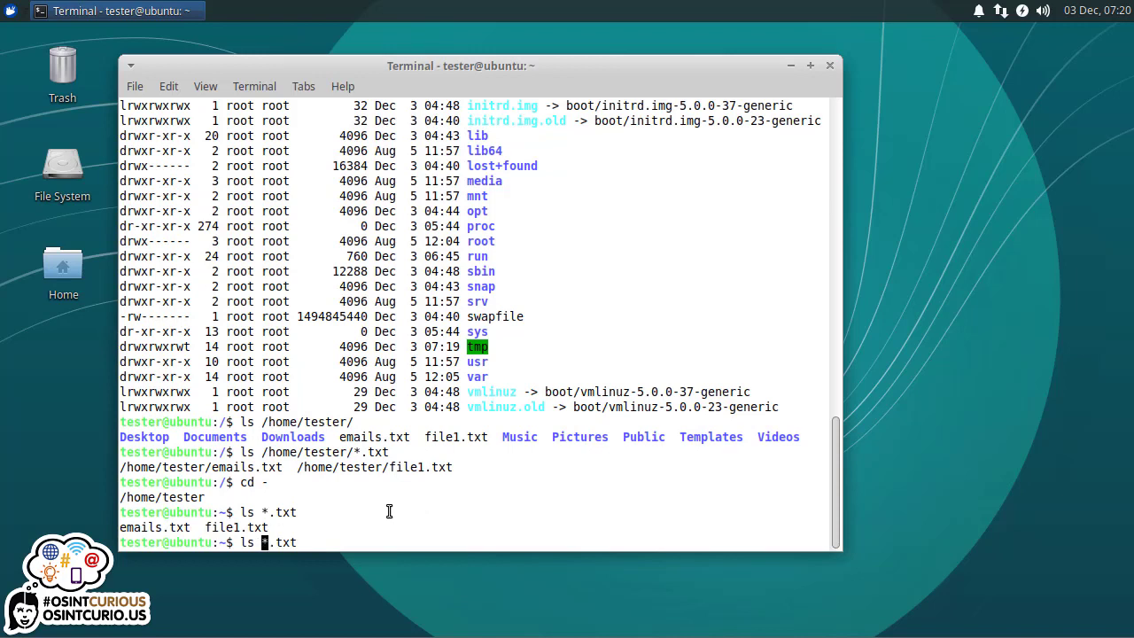
pyautogui.press('Return')
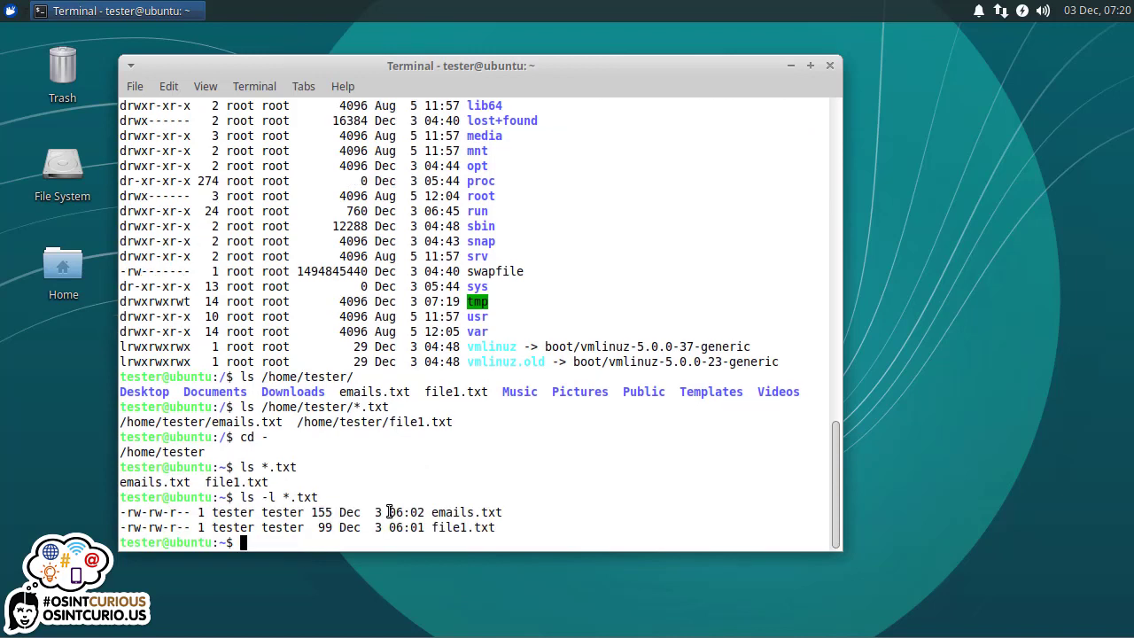
pyautogui.write('ls -l')
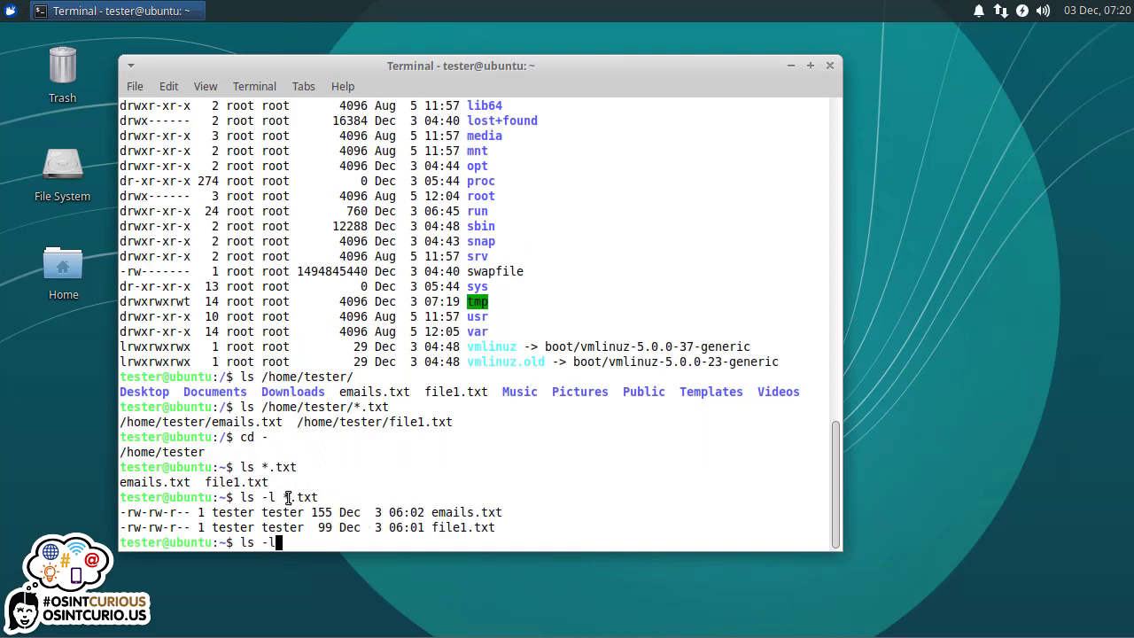
pyautogui.moveTo(323, 506)
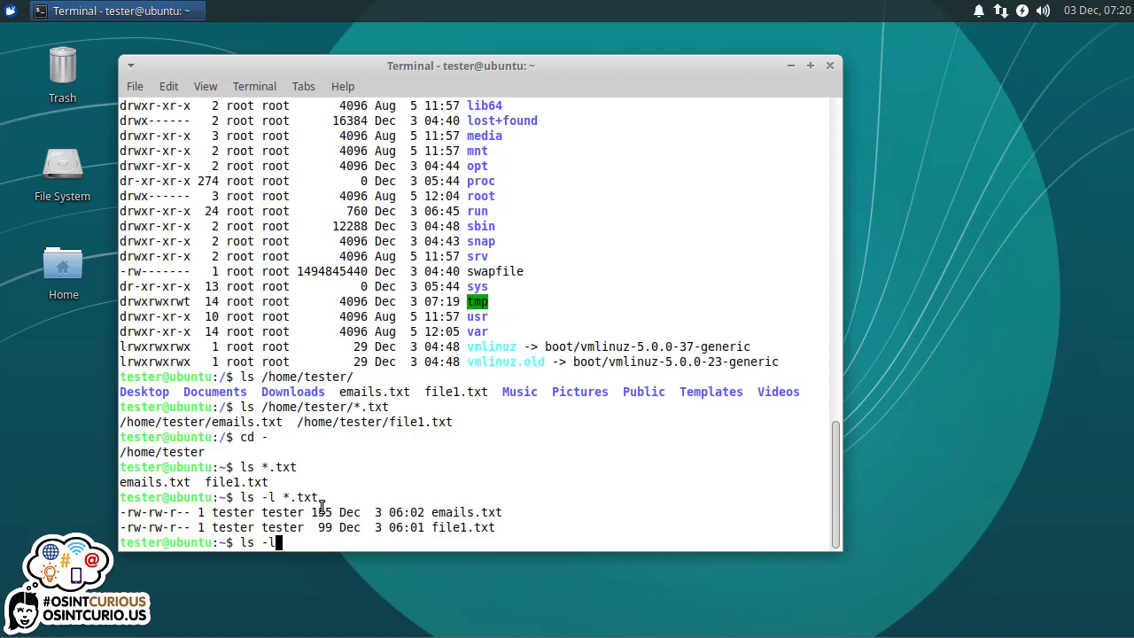
pyautogui.press('Return')
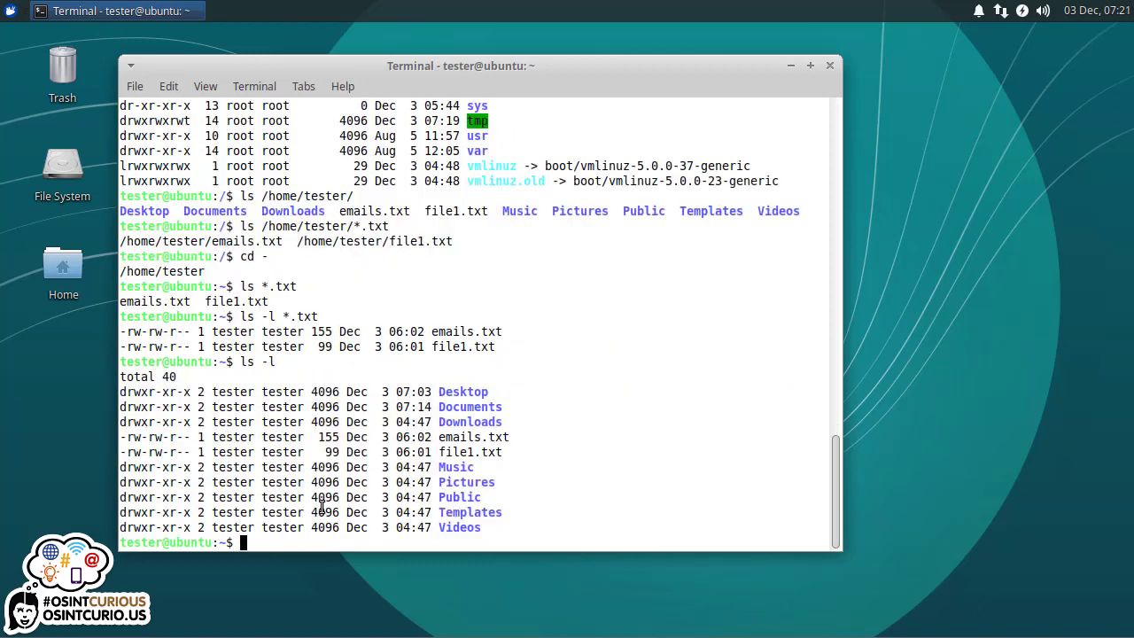
# - Run ls -la to include dotfiles and highlight the emails.txt and file1.txt entries
pyautogui.write('ls -la')
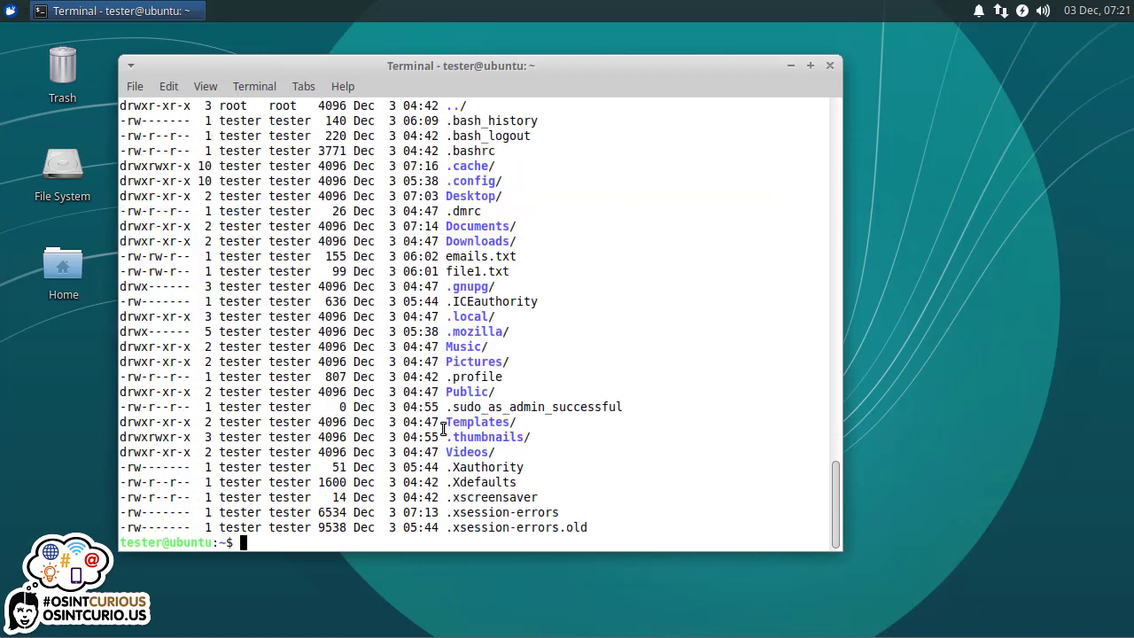
pyautogui.moveTo(518, 262)
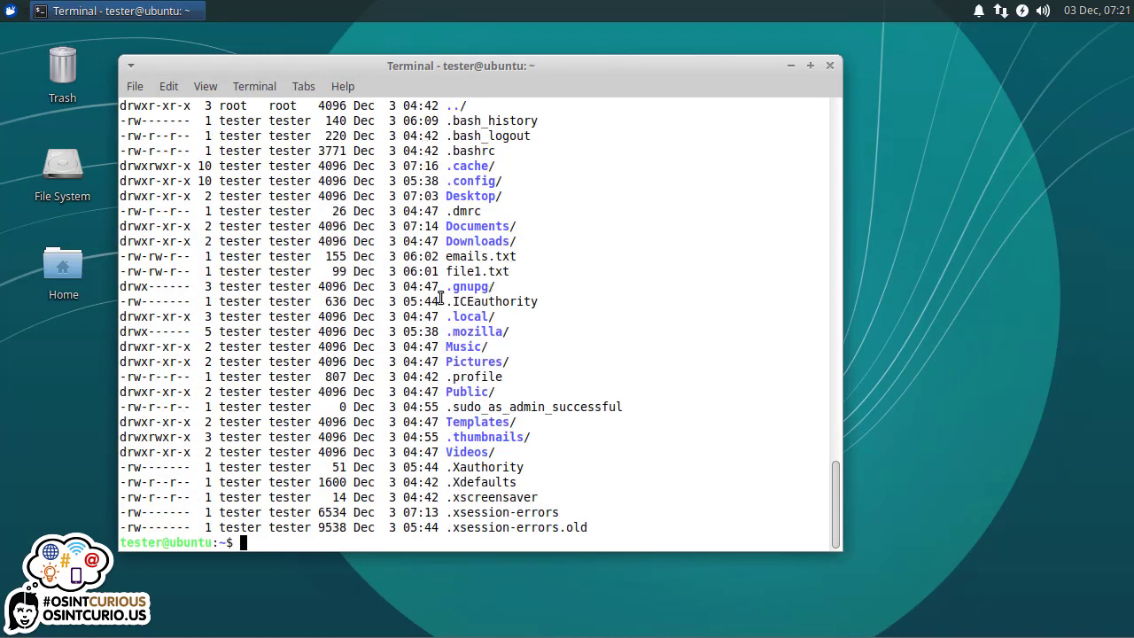
pyautogui.moveTo(477, 241); pyautogui.dragTo(507, 271)
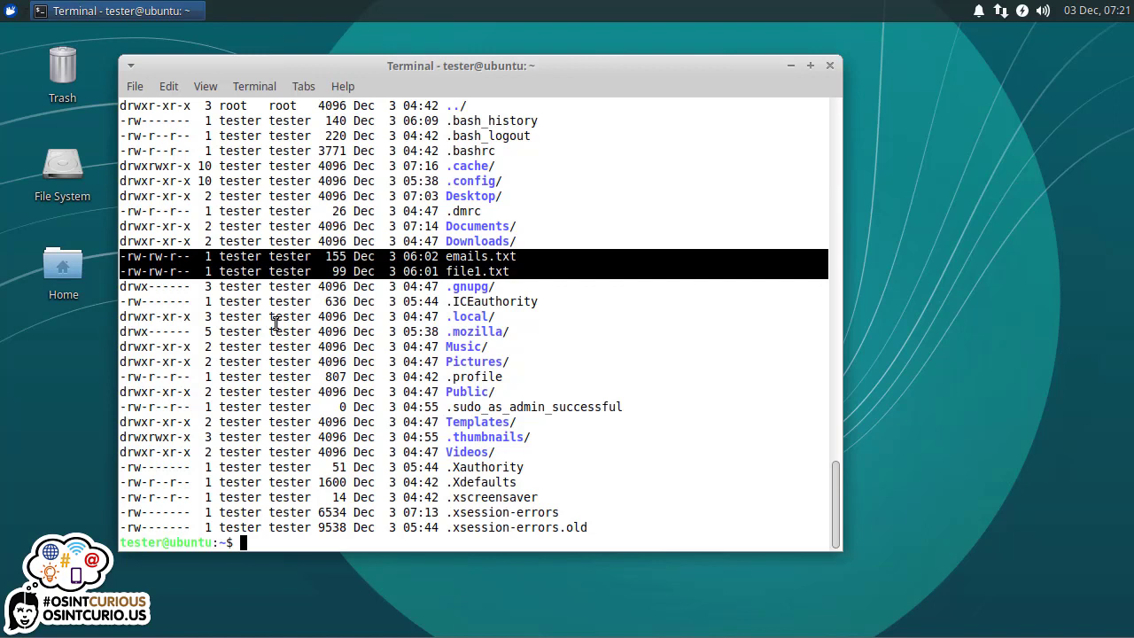
# - Change into Documents via the wildcard cd Docu*, then clear the screen
pyautogui.write('cd Doc')
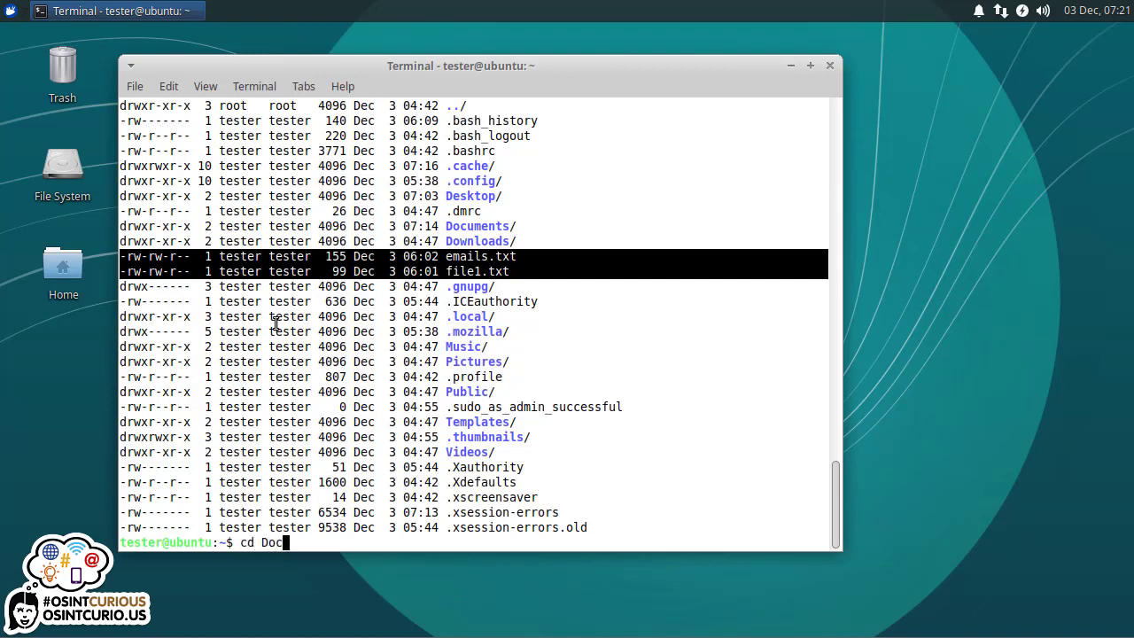
pyautogui.write('u*')
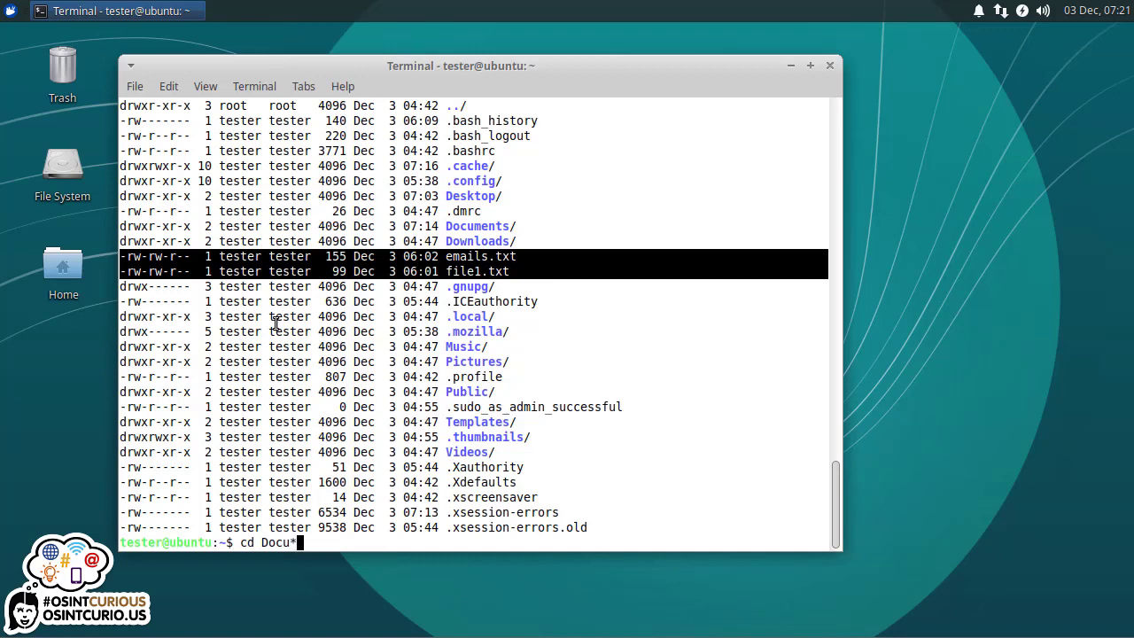
pyautogui.press('Return')
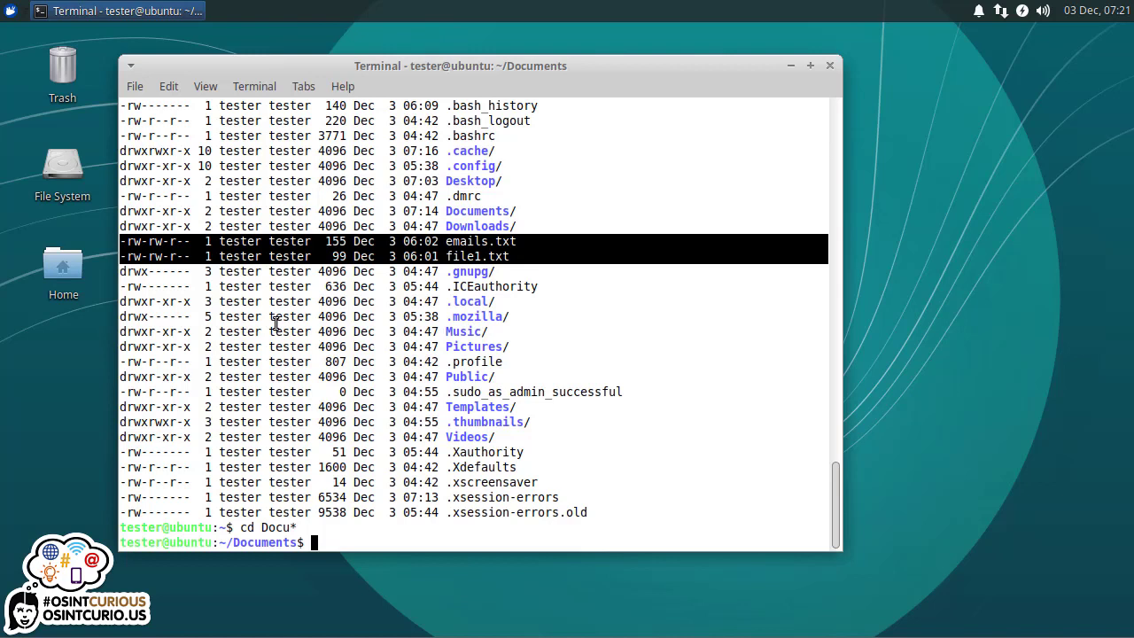
pyautogui.write('cle')
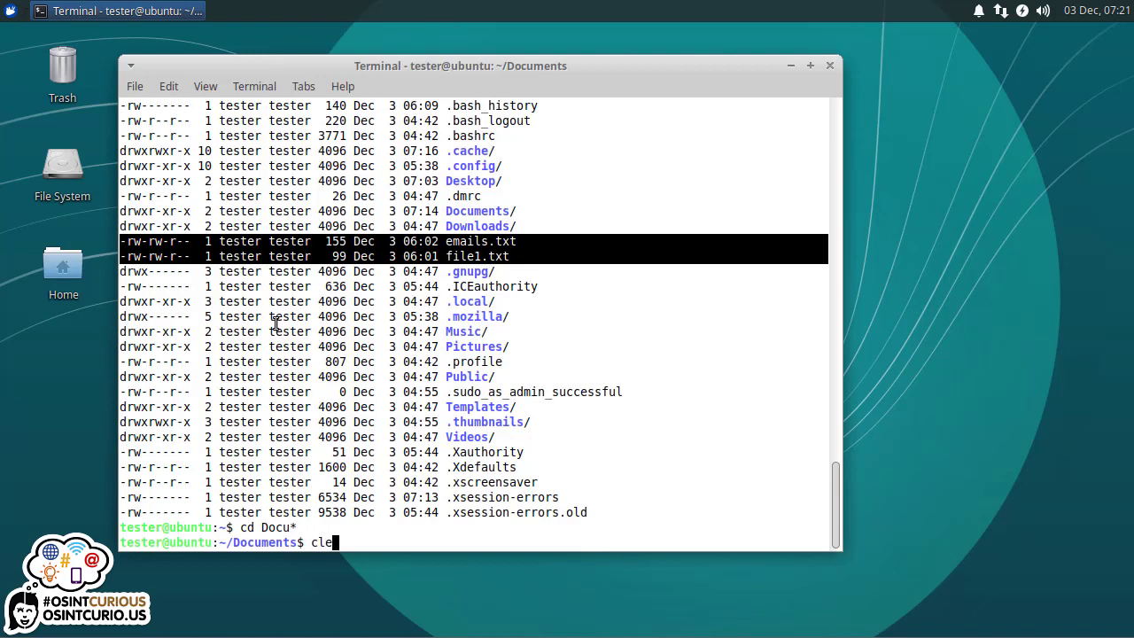
pyautogui.press('Return')
pyautogui.write('ll')
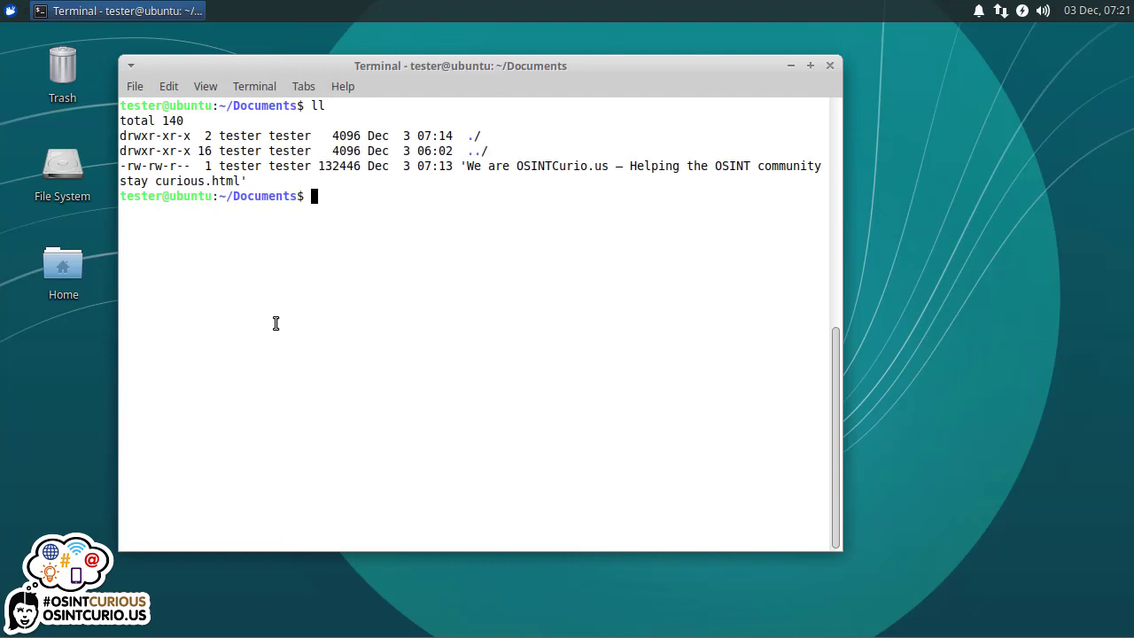
pyautogui.moveTo(163, 176)
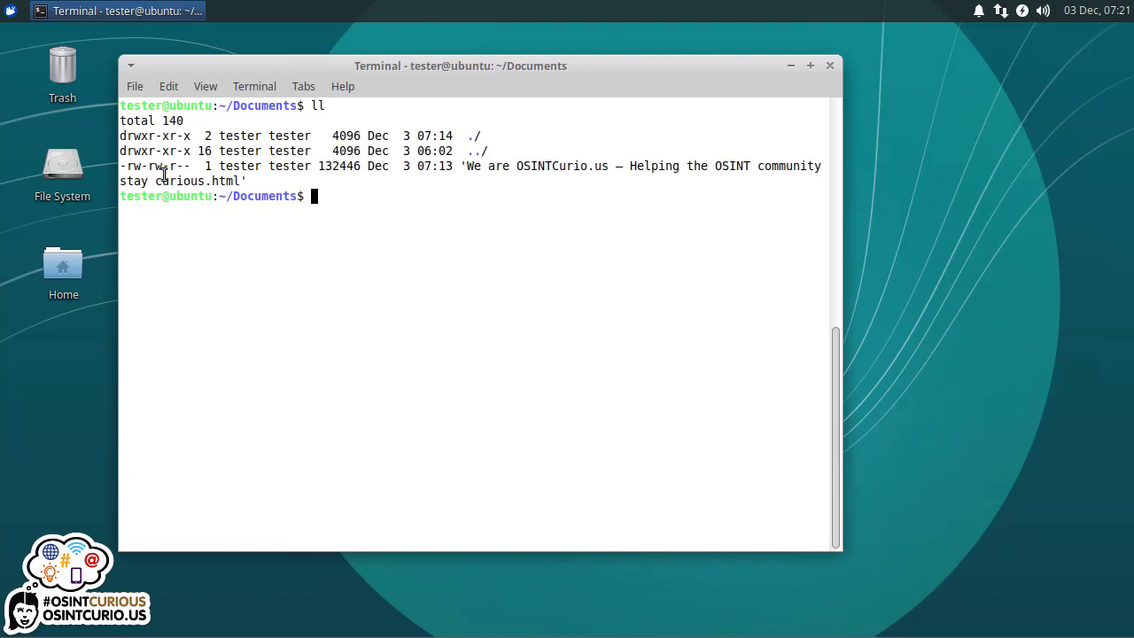
pyautogui.doubleClick(227, 181)
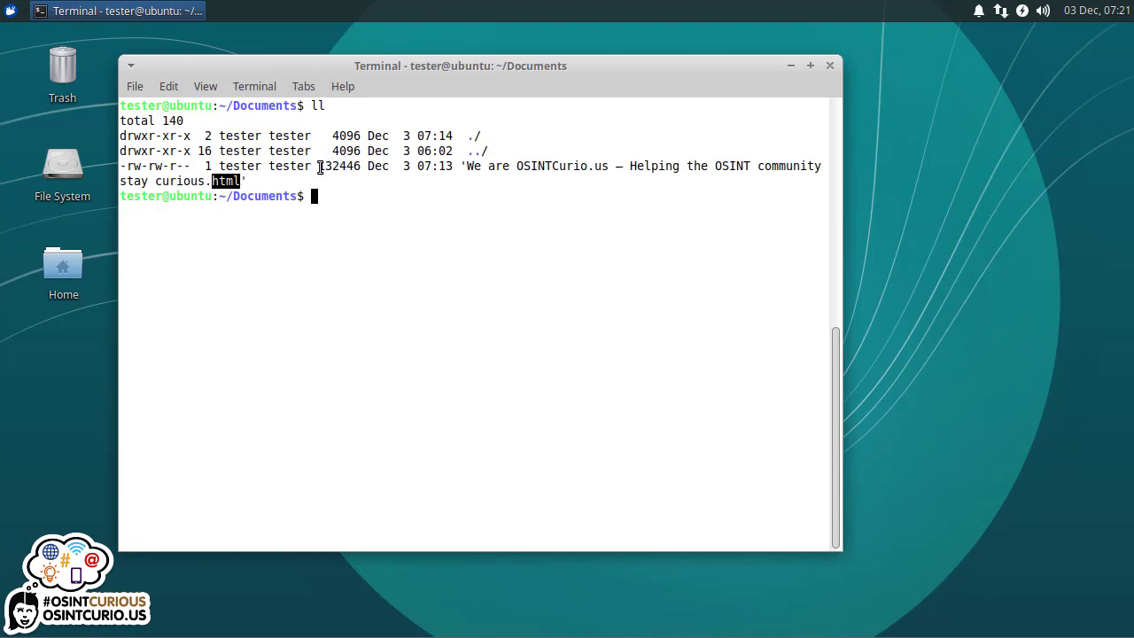
pyautogui.doubleClick(339, 166)
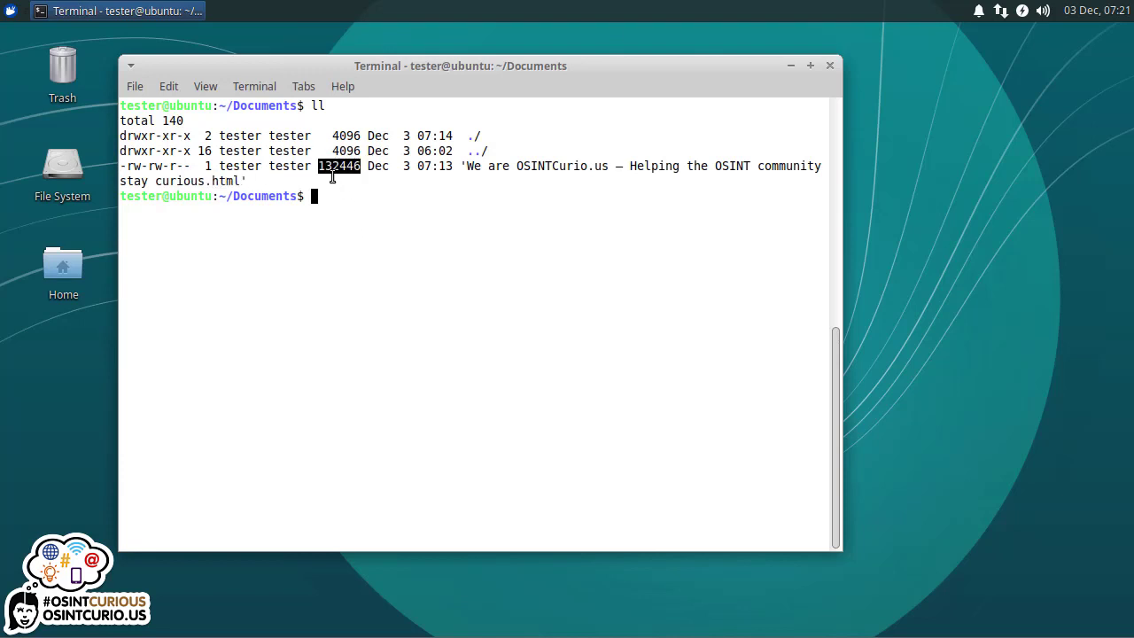
pyautogui.moveTo(362, 234)
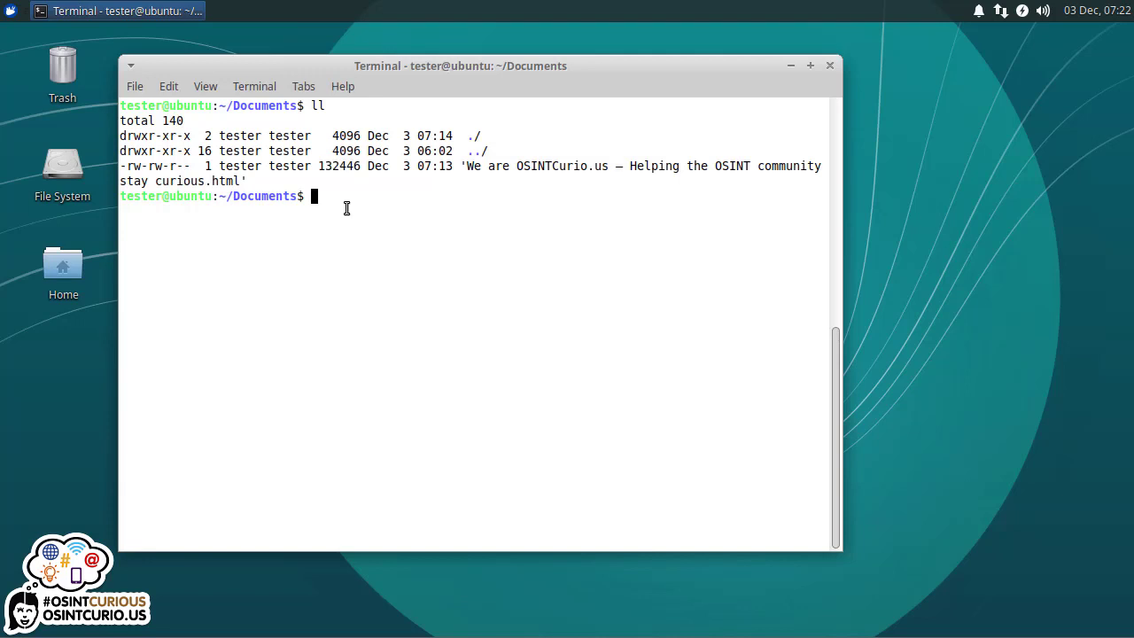
pyautogui.moveTo(343, 170)
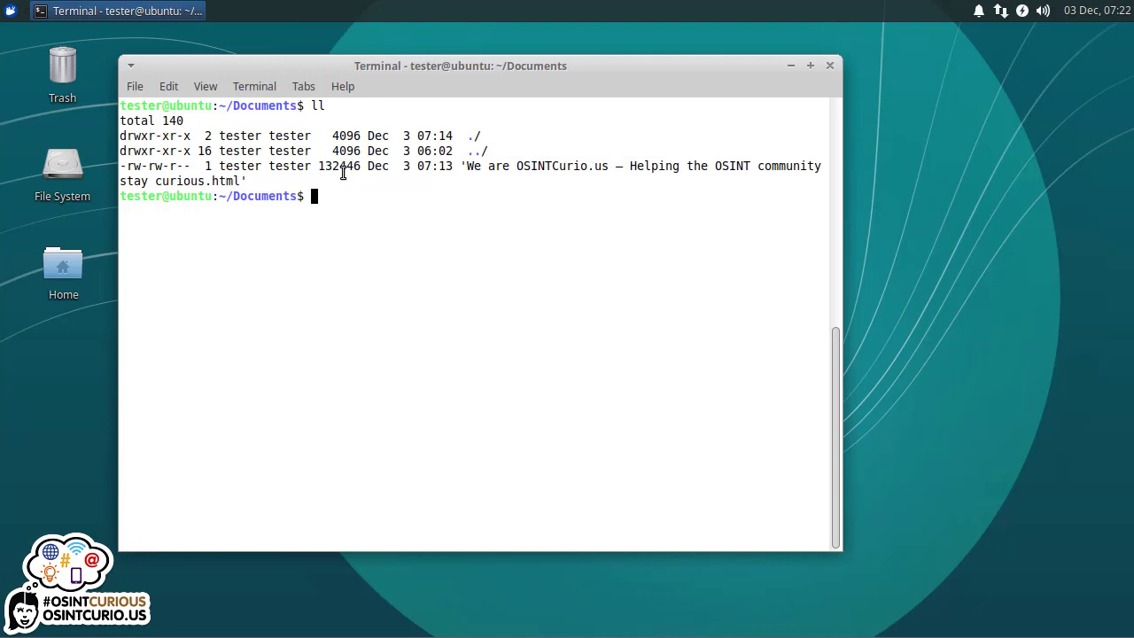
pyautogui.doubleClick(341, 166)
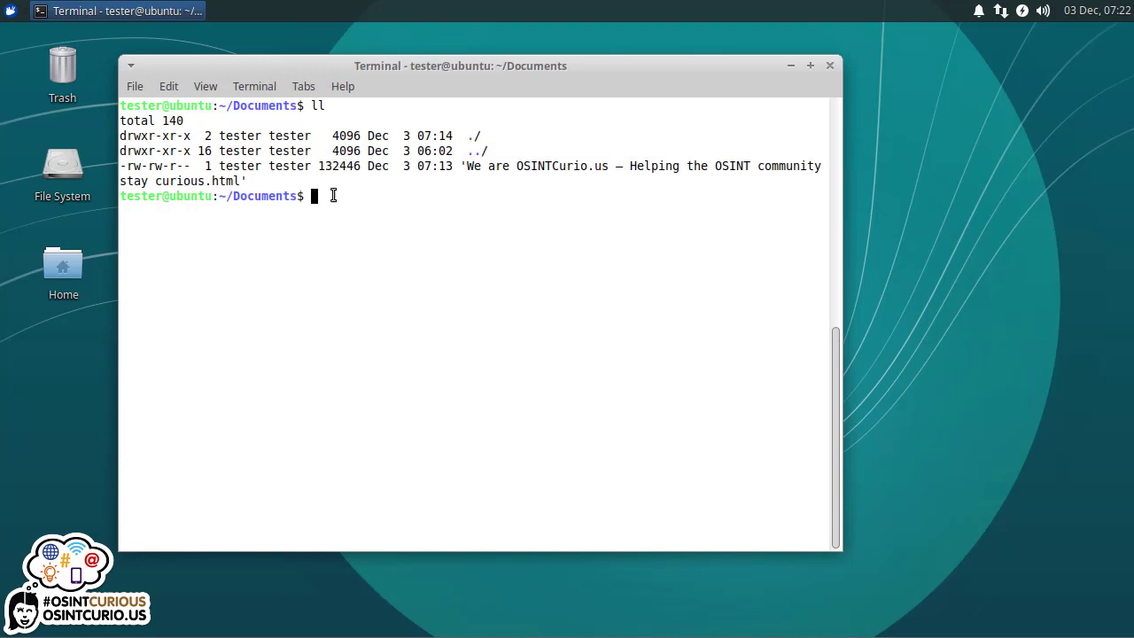
pyautogui.moveTo(321, 166)
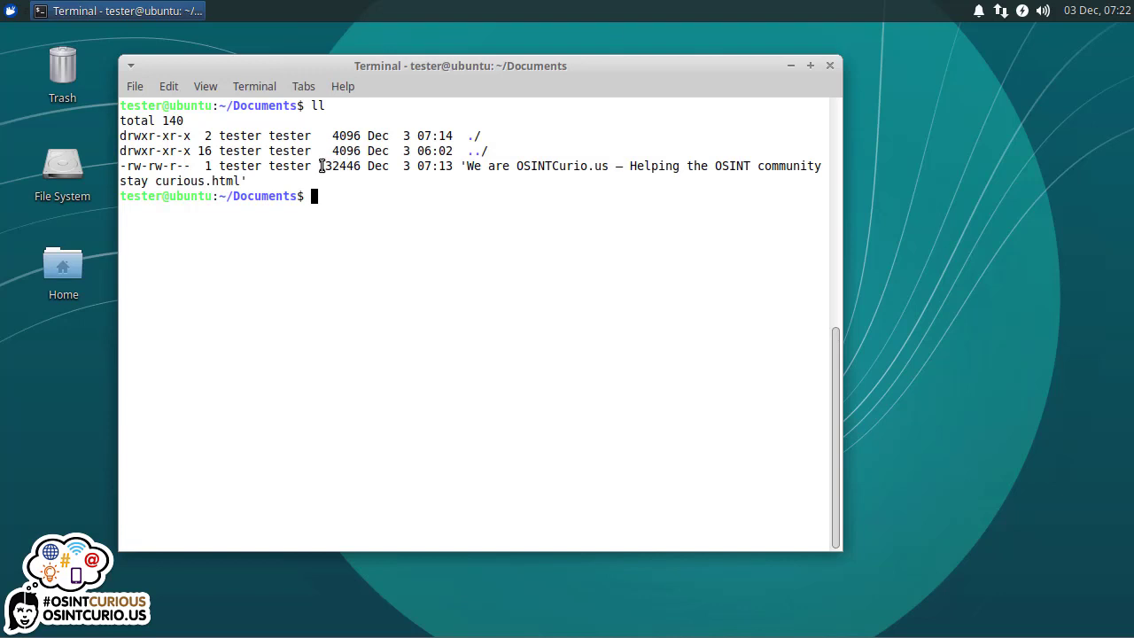
# - List Documents with ls -lH and ls -lh and highlight the human-readable 132K size
pyautogui.write('ls -l')
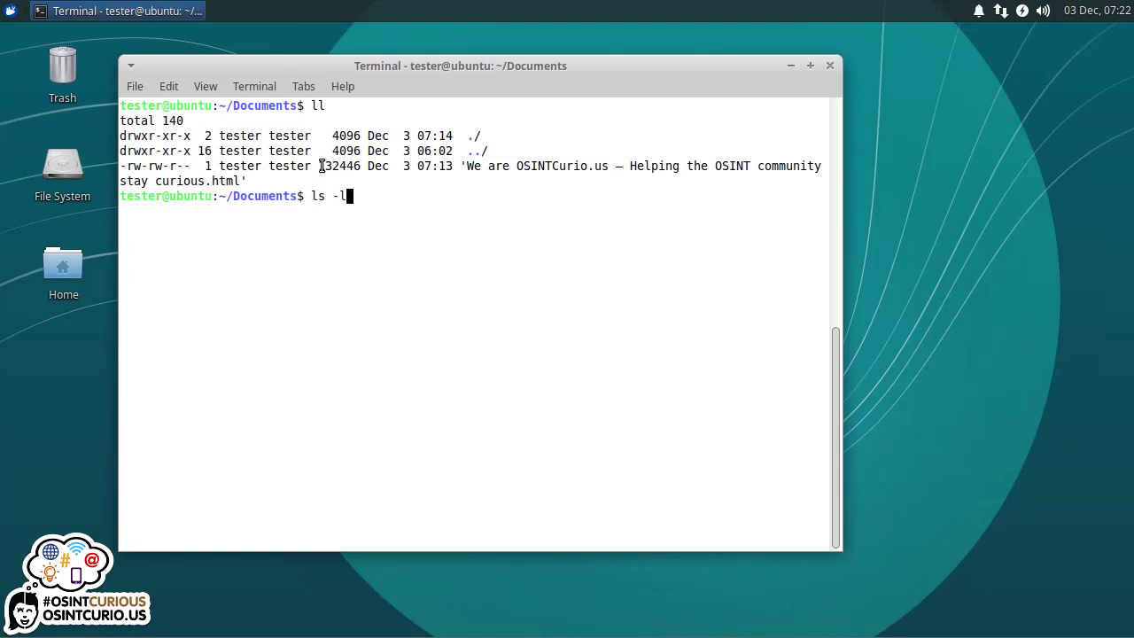
pyautogui.press('Return')
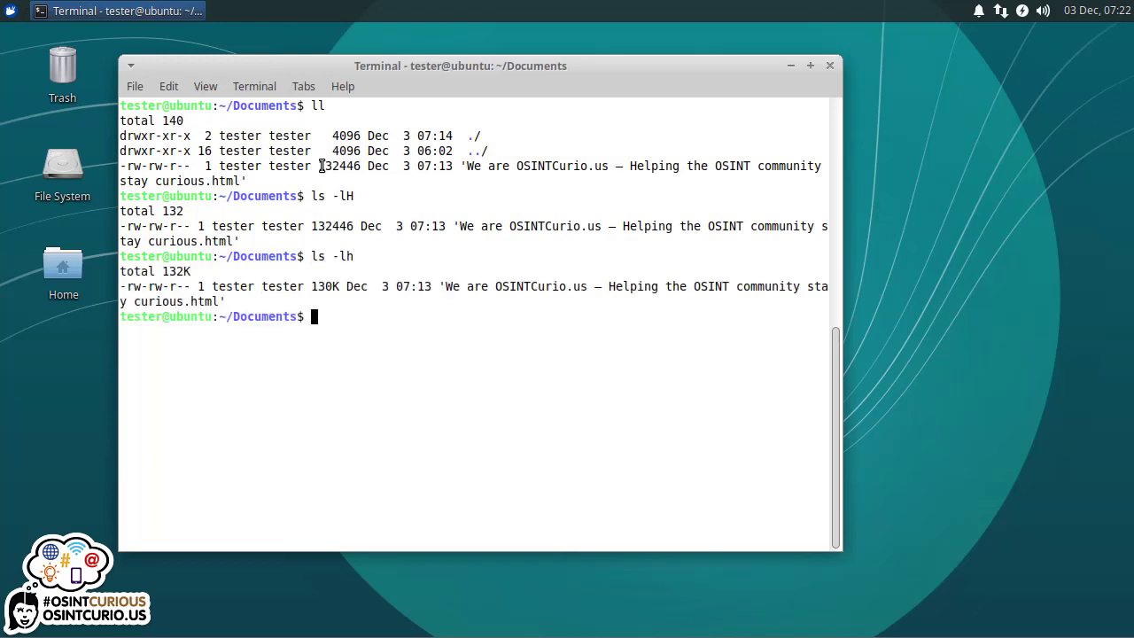
pyautogui.doubleClick(324, 287)
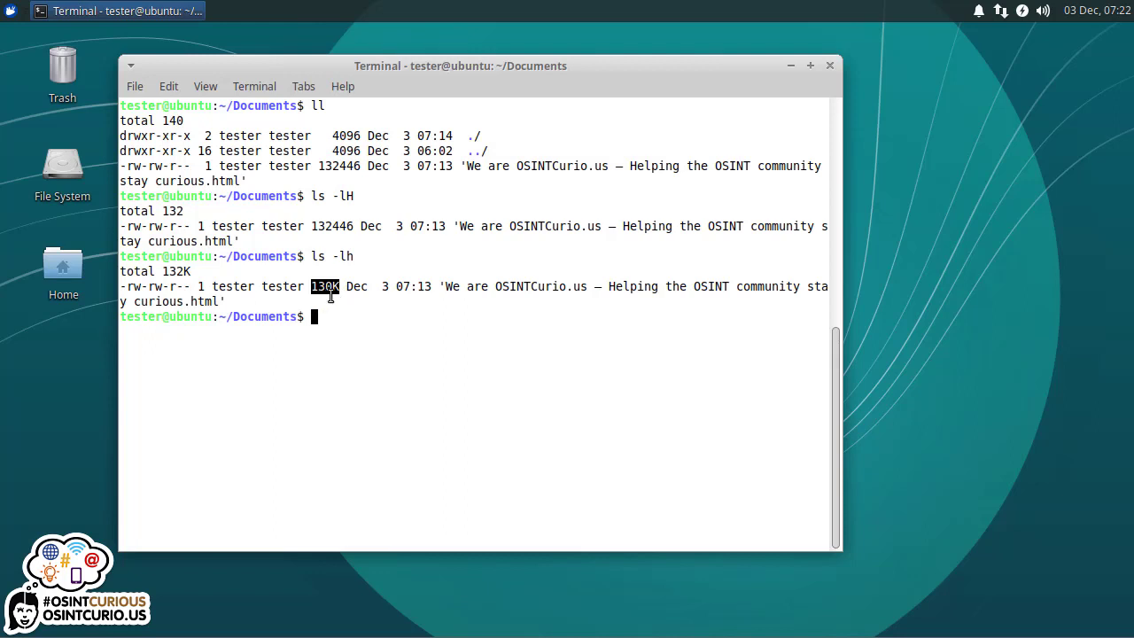
pyautogui.moveTo(463, 367)
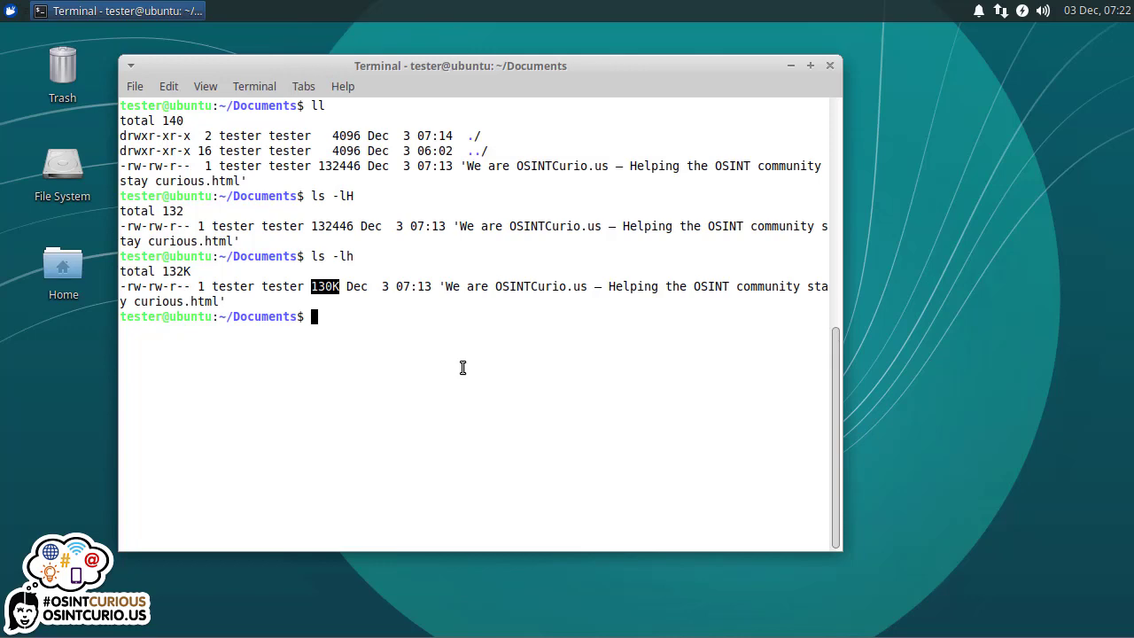
# - Show ls --help, scrolling to and highlighting the --kibibytes option
pyautogui.write('ls -')
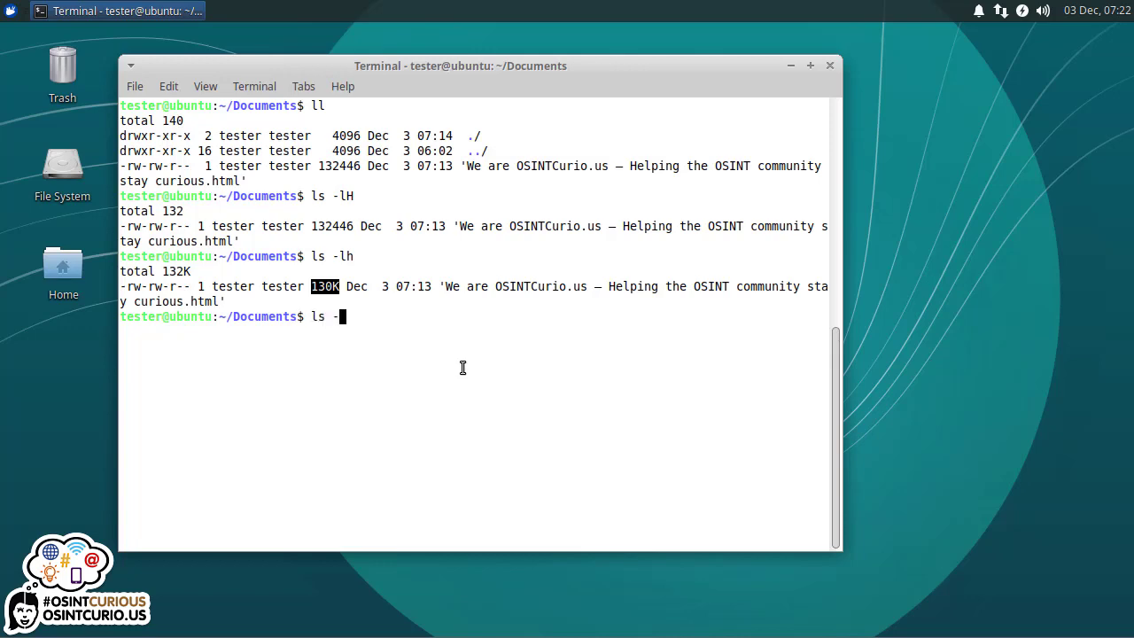
pyautogui.press('Return')
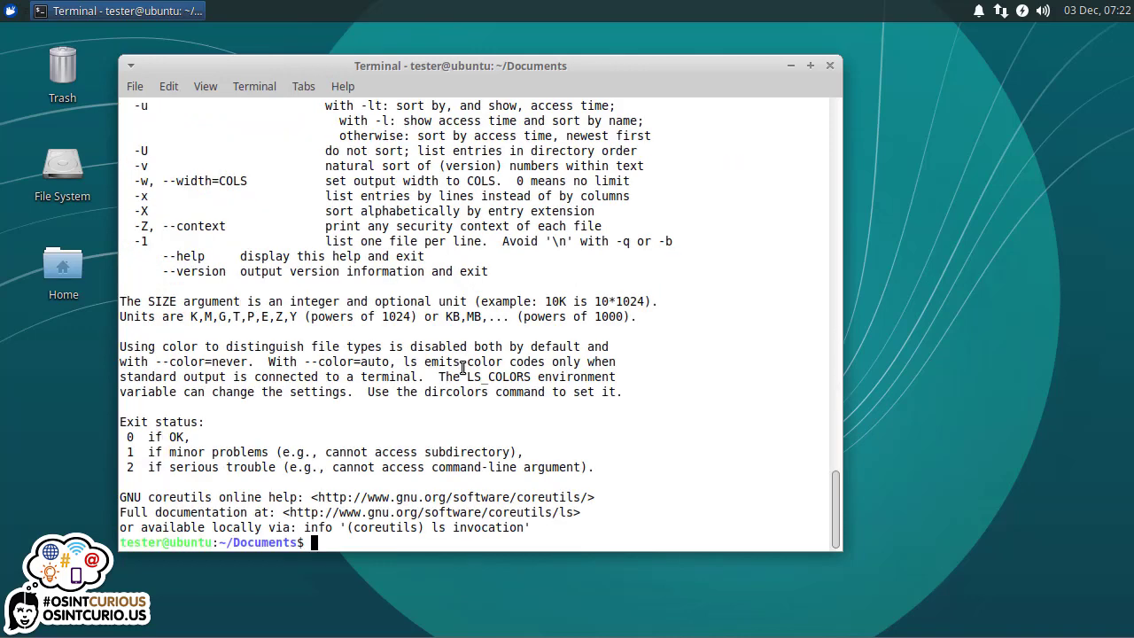
pyautogui.scroll(3)
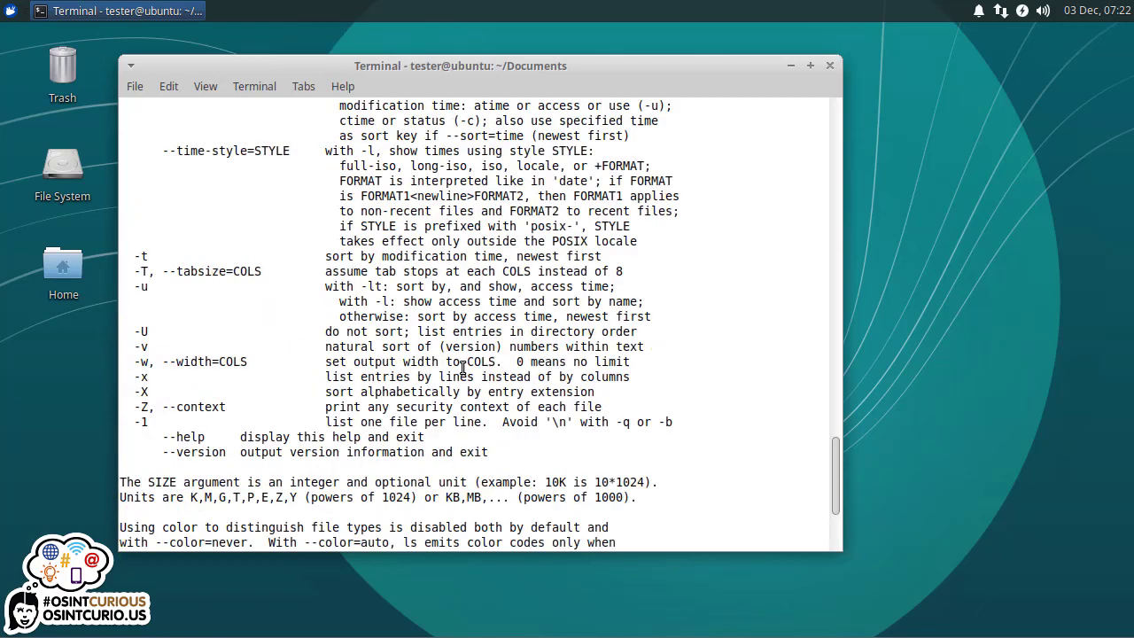
pyautogui.scroll(3)
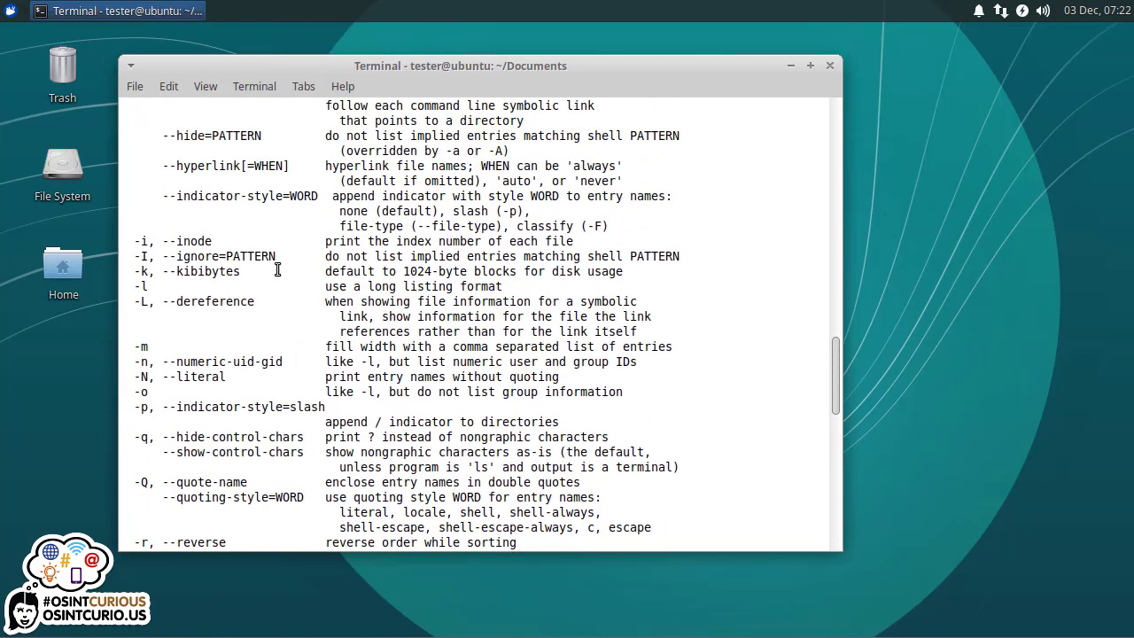
pyautogui.doubleClick(198, 271)
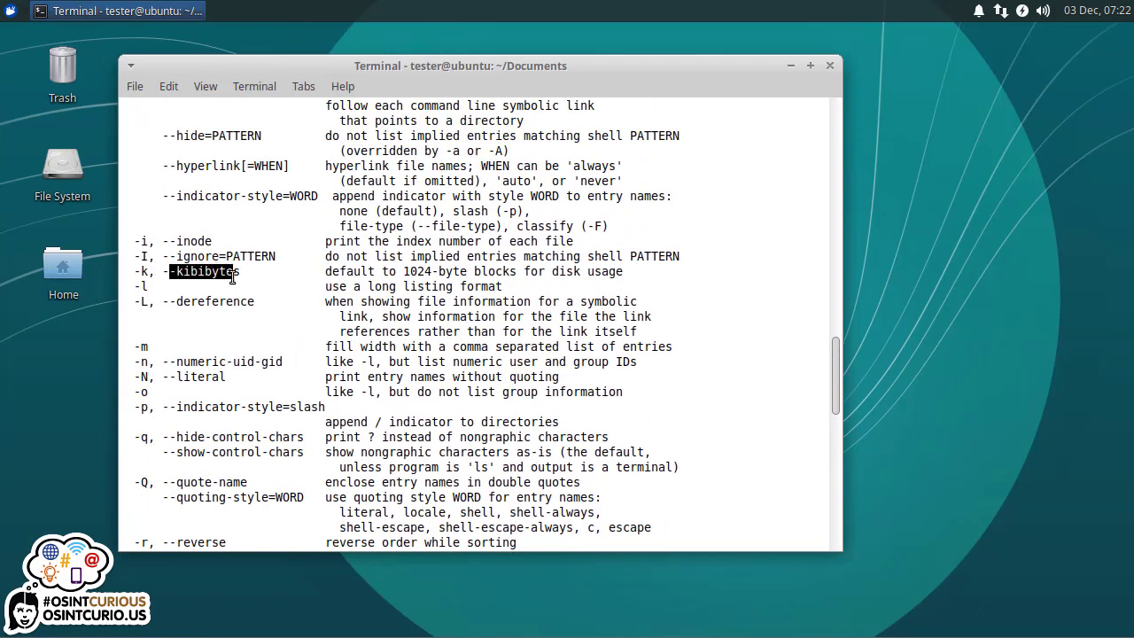
pyautogui.scroll(3)
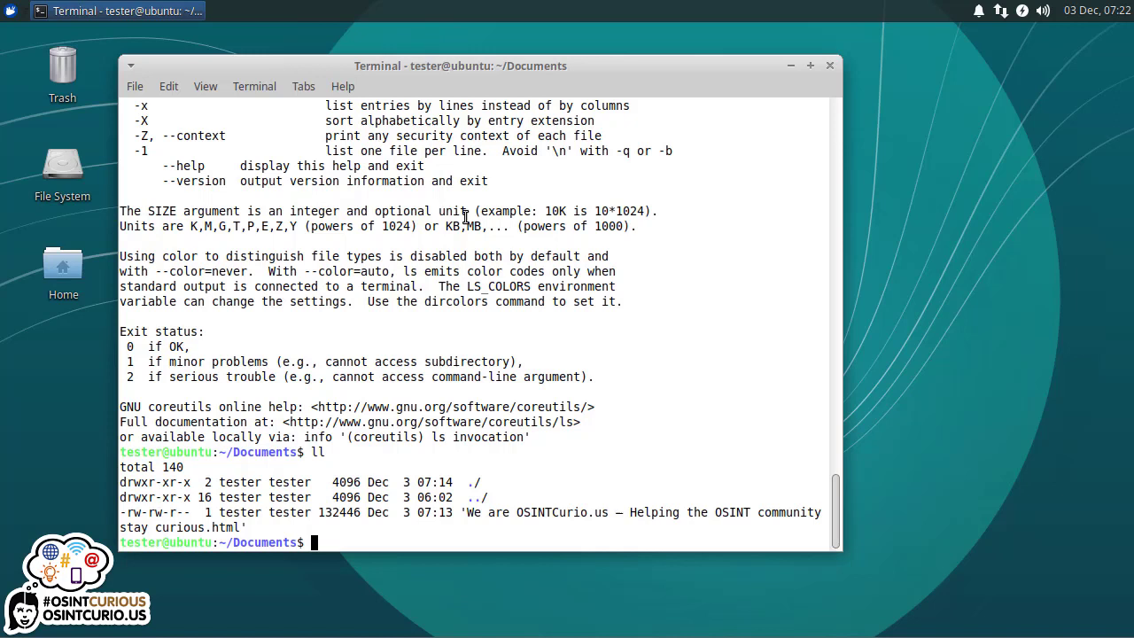
# - Dump the OSINTCurio.us HTML file's full source with cat and scroll back through the markup
pyautogui.write('cat')
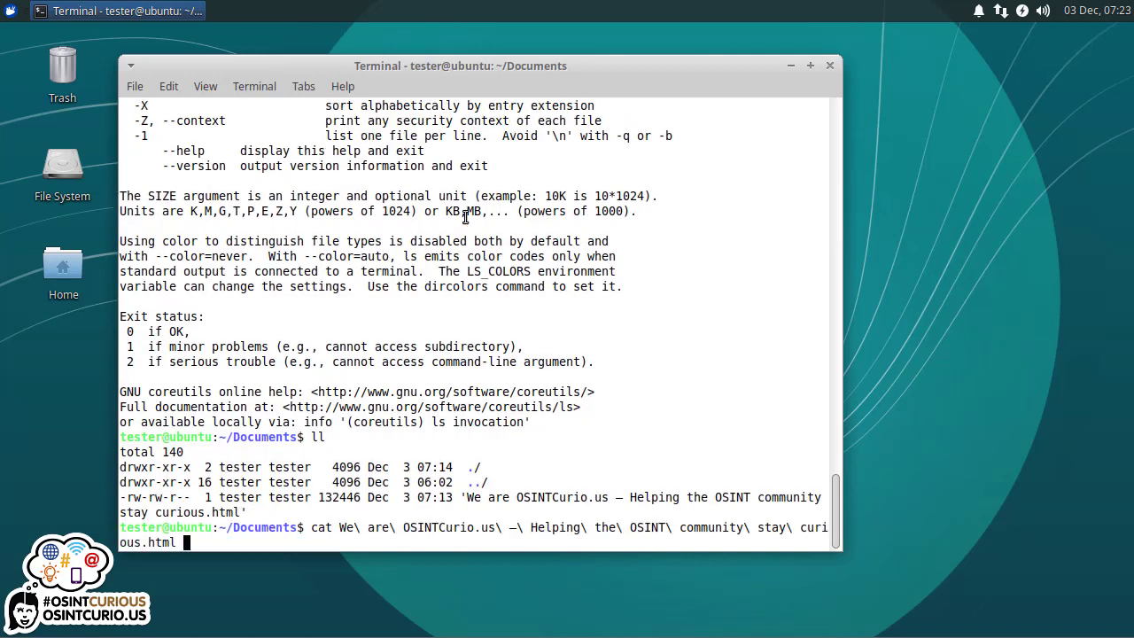
pyautogui.press('Return')
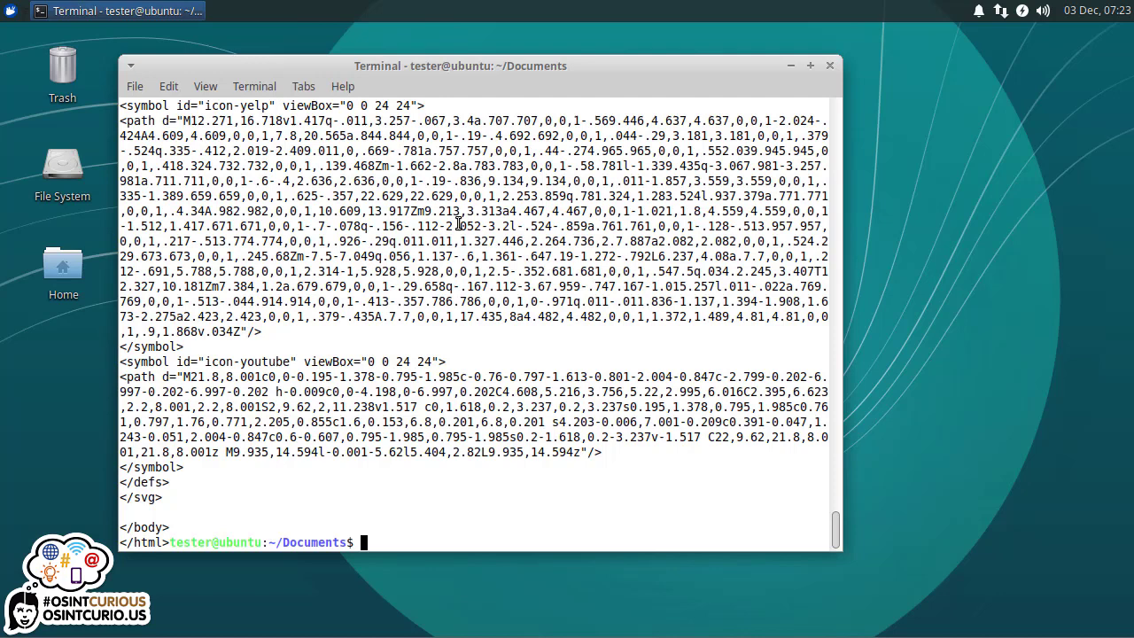
pyautogui.moveTo(149, 544)
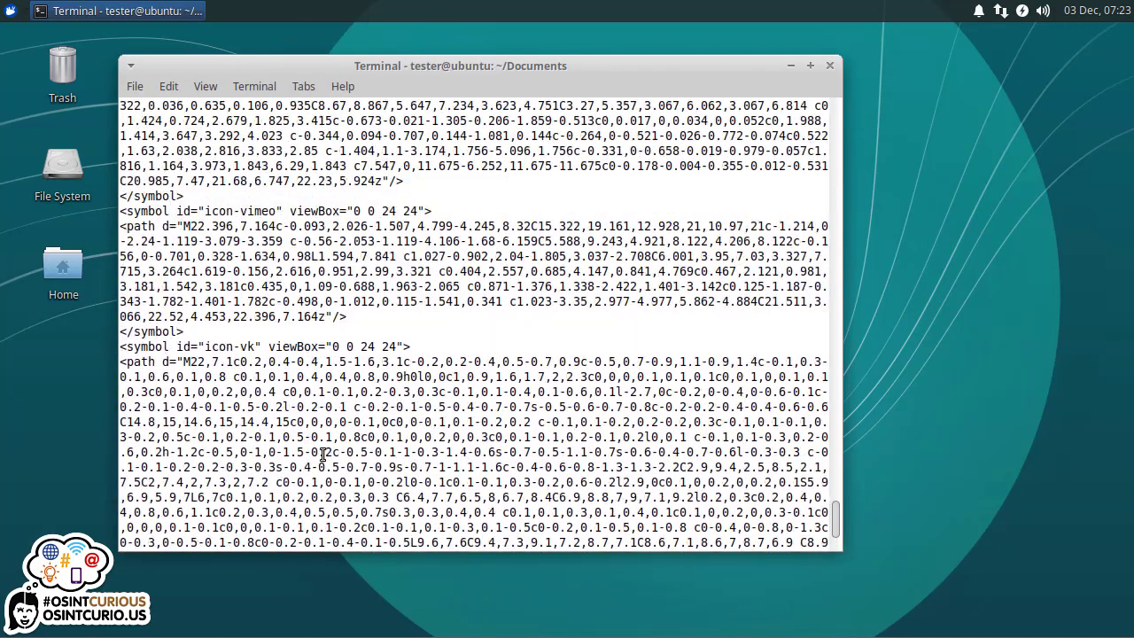
pyautogui.scroll(-3)
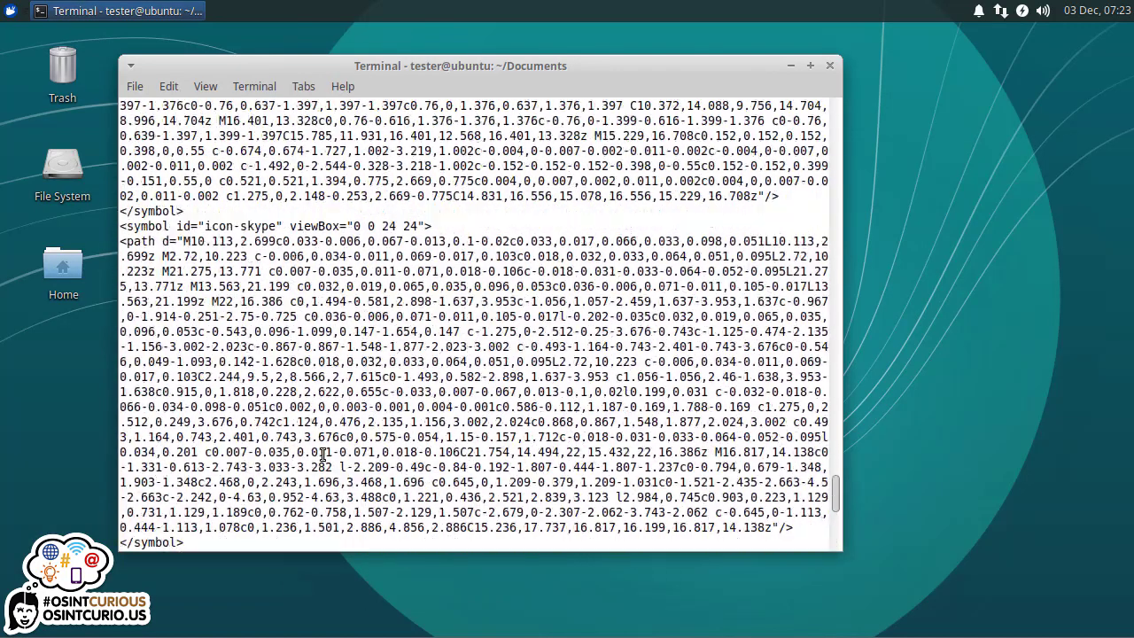
pyautogui.scroll(-3)
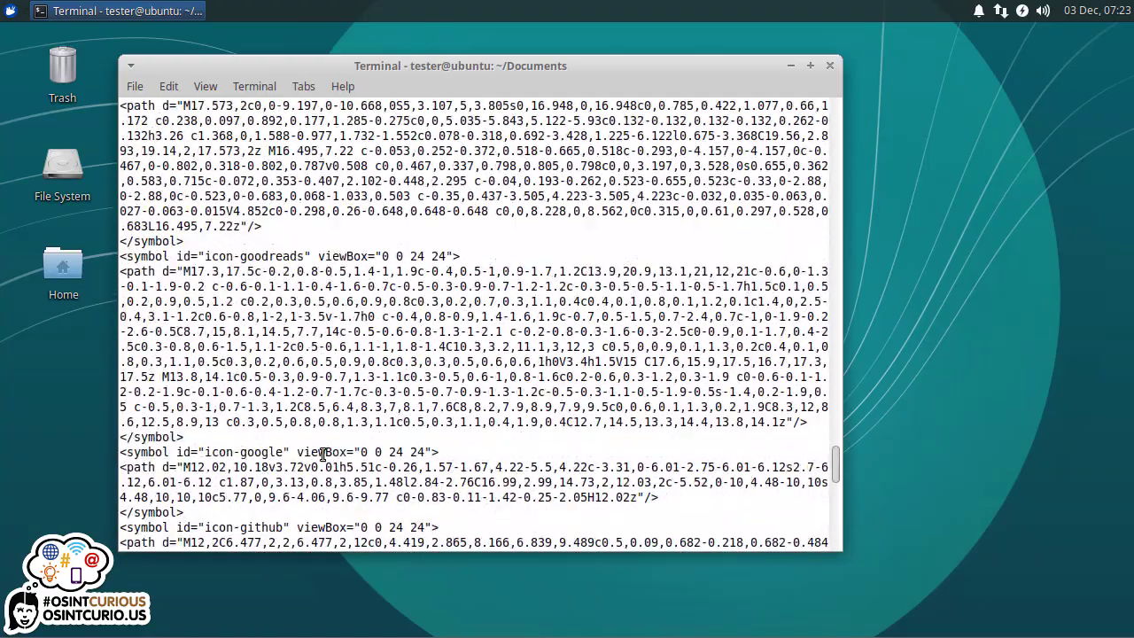
pyautogui.moveTo(836, 422)
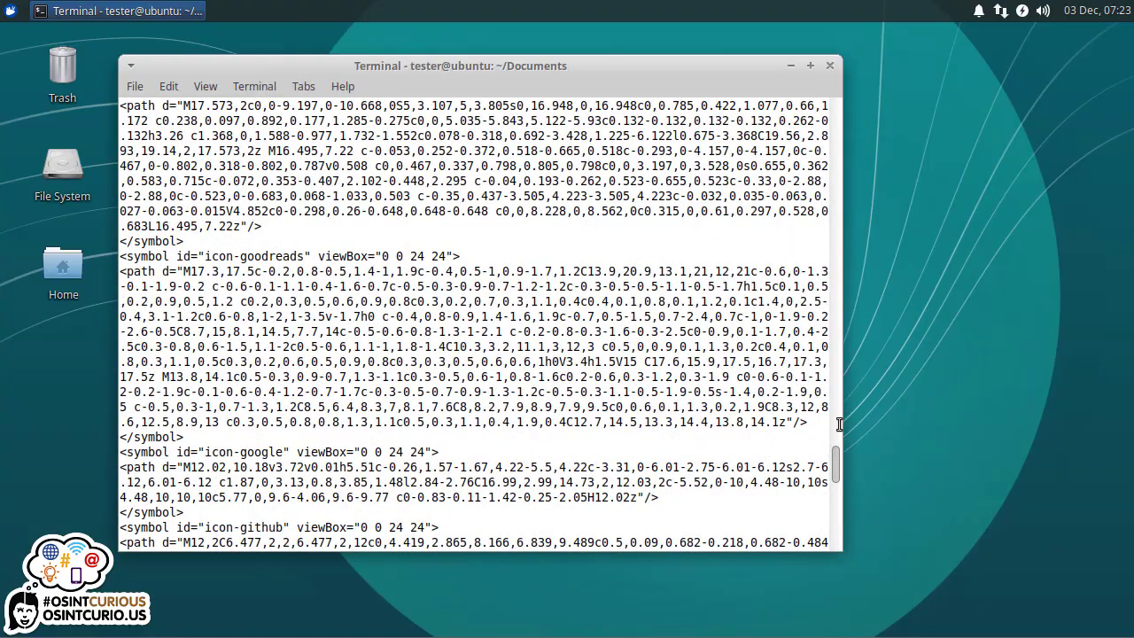
pyautogui.scroll(3)
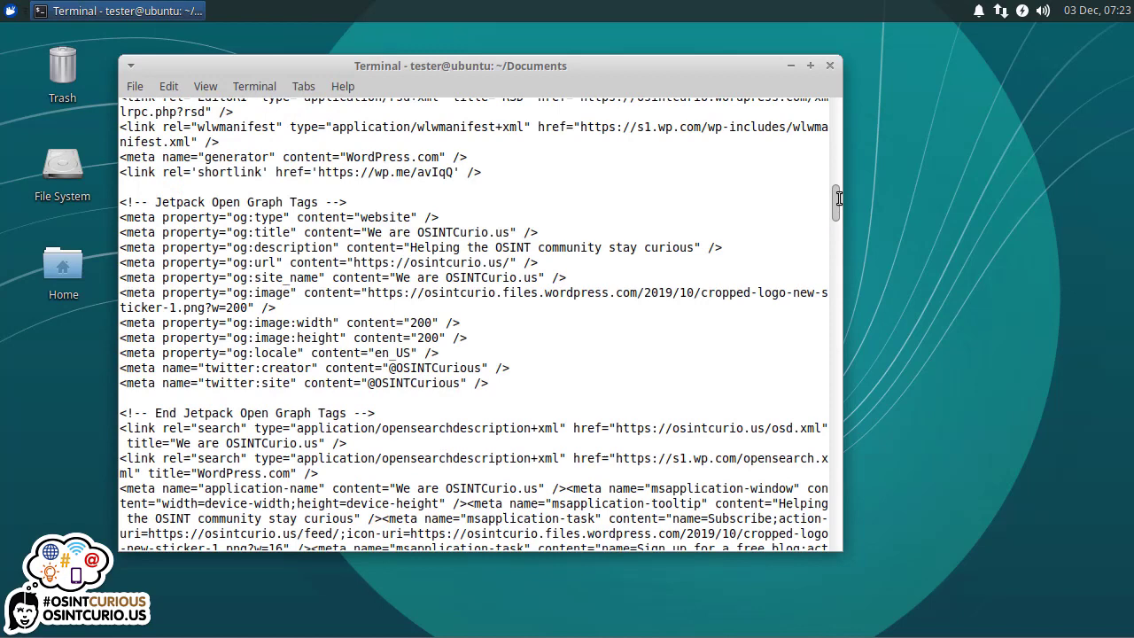
pyautogui.scroll(-3)
pyautogui.write('mor')
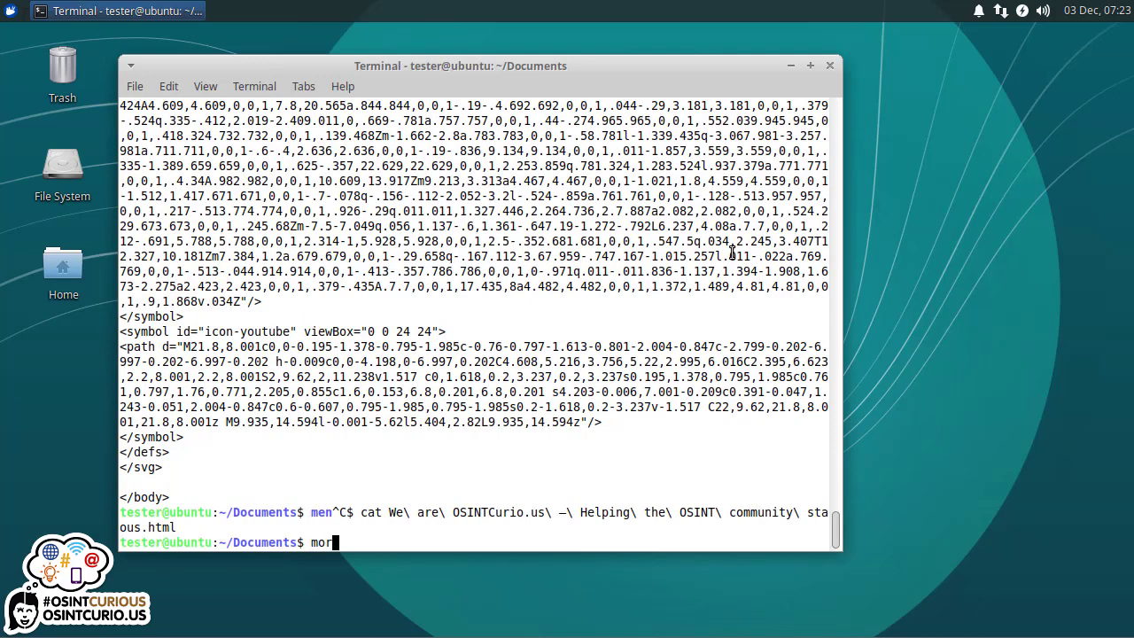
# - Page the OSINTCurio.us HTML file with more, view its first screen at 12%, then quit back to the prompt
pyautogui.press('BackSpace')
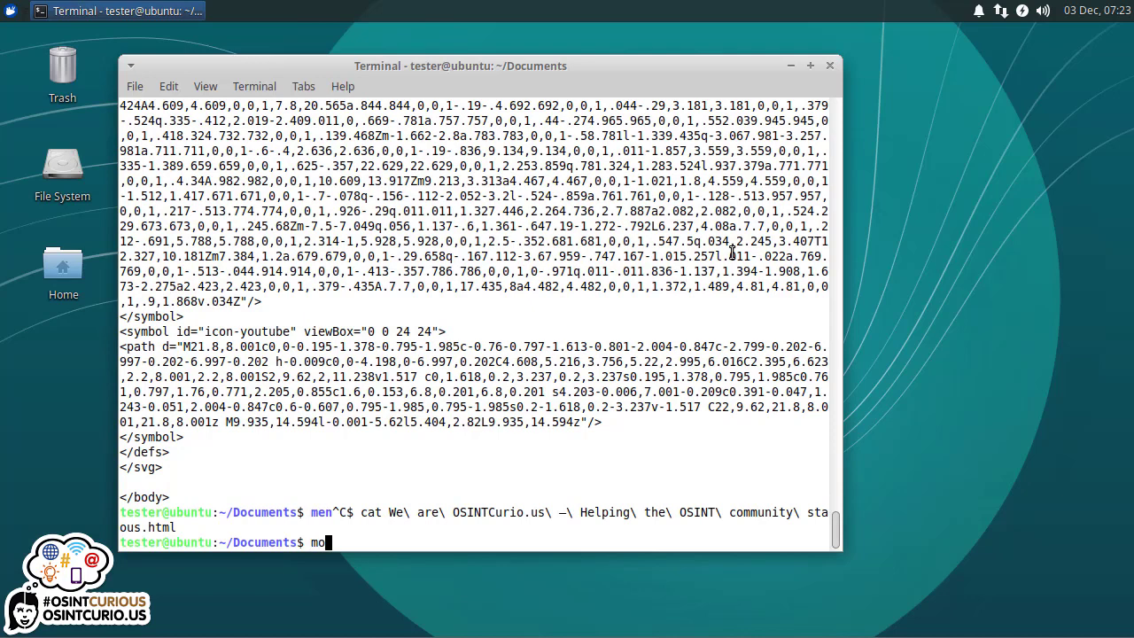
pyautogui.write('les')
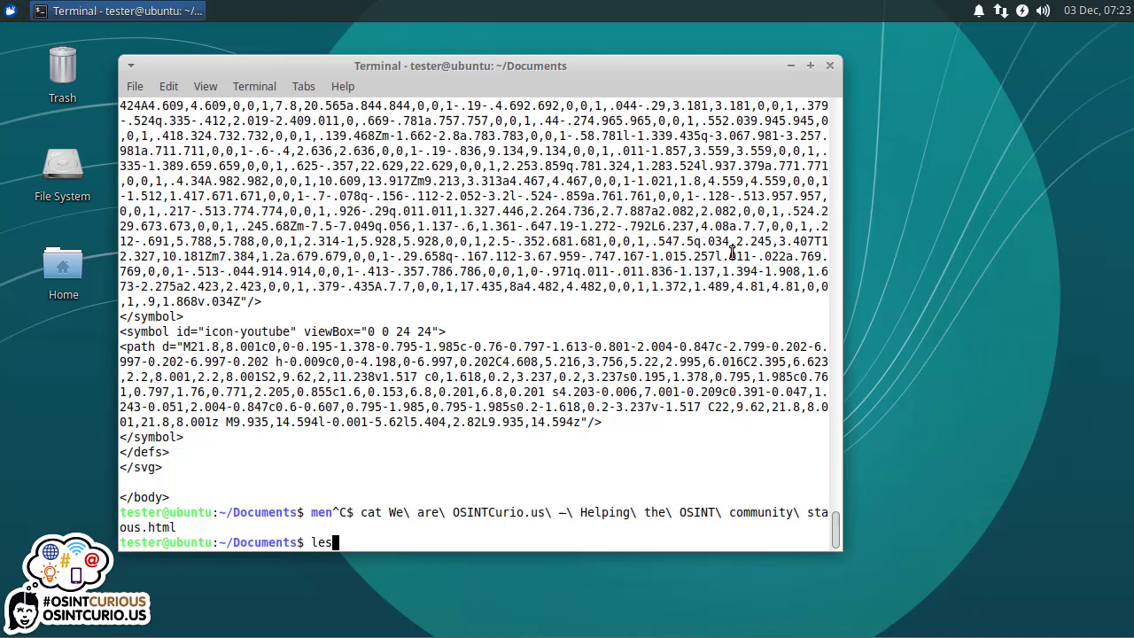
pyautogui.write('more')
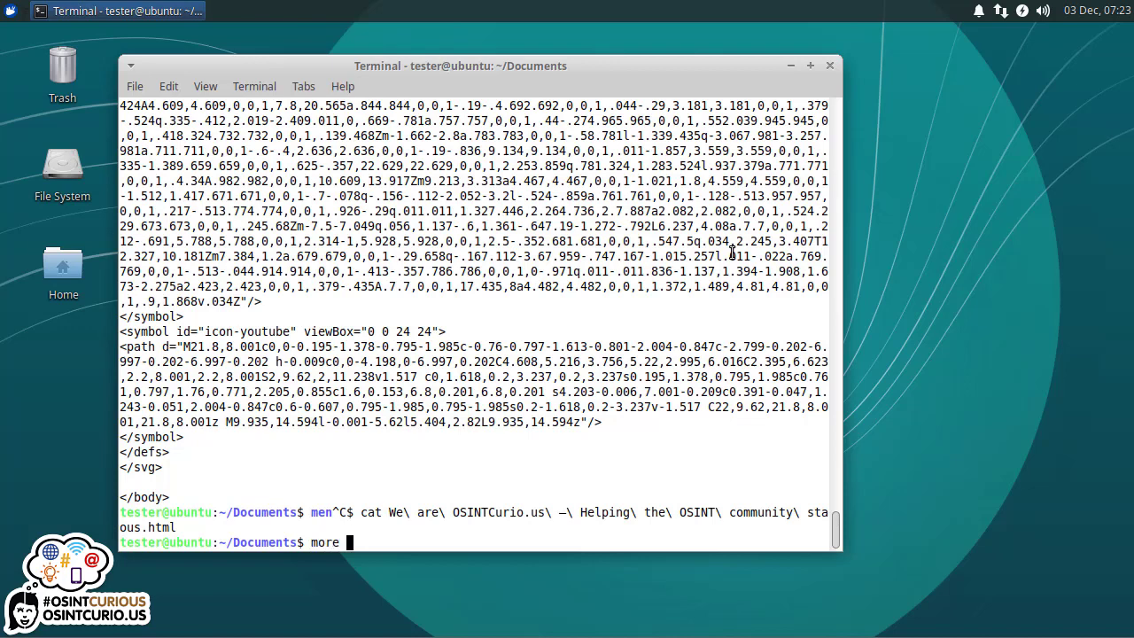
pyautogui.press('Return')
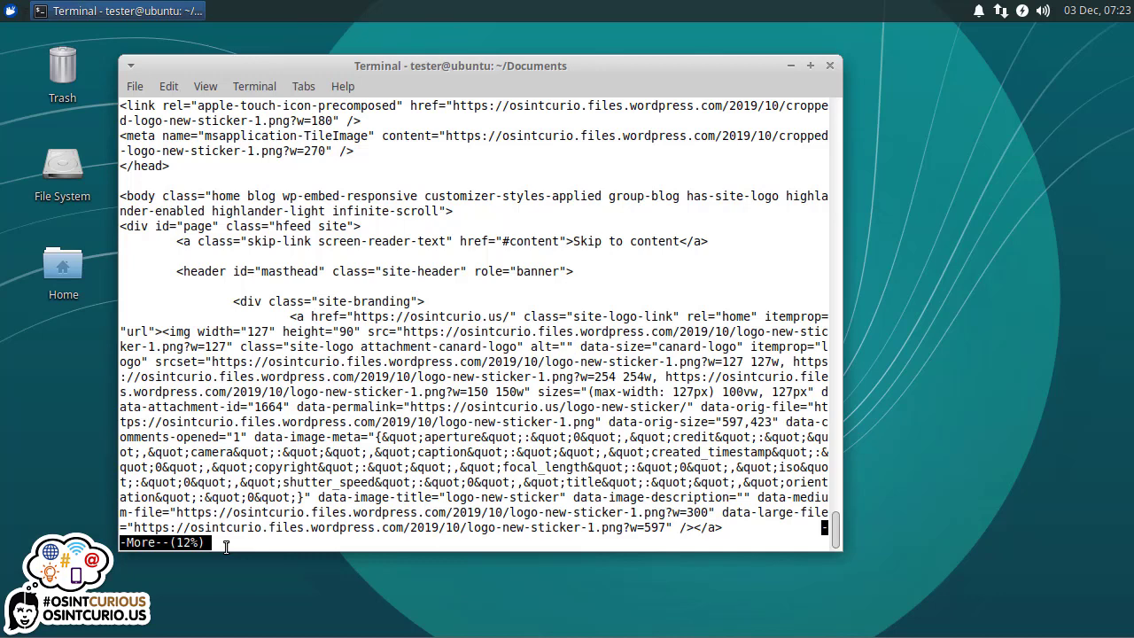
pyautogui.press('q')
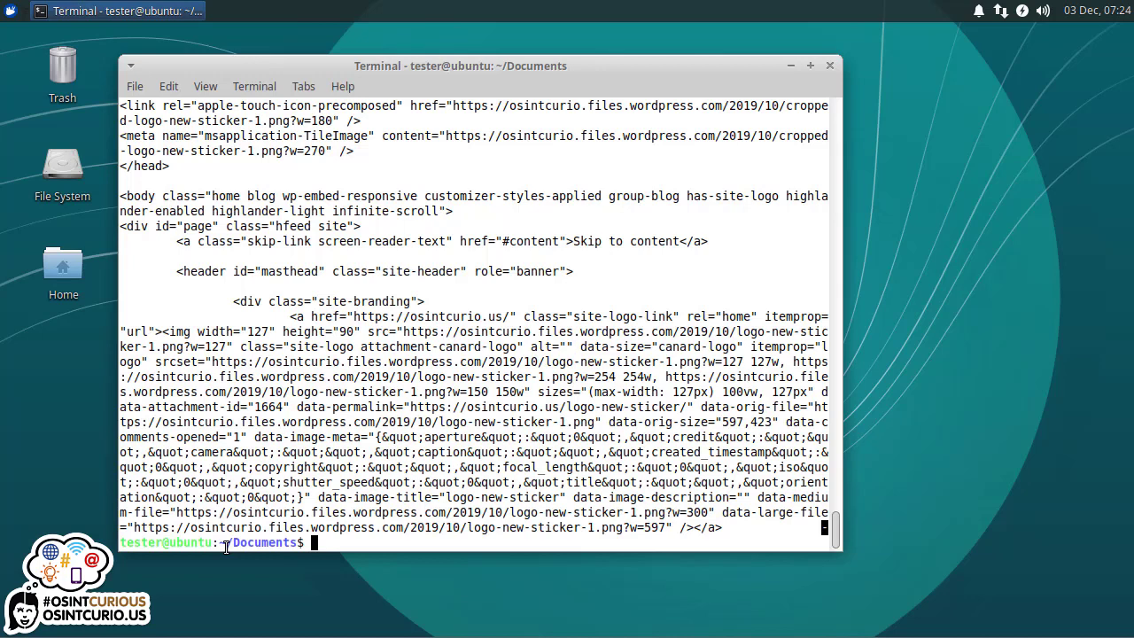
# - View the OSINTCurio.us HTML file with less, scroll through its code, then quit to the Documents prompt
pyautogui.write('less W')
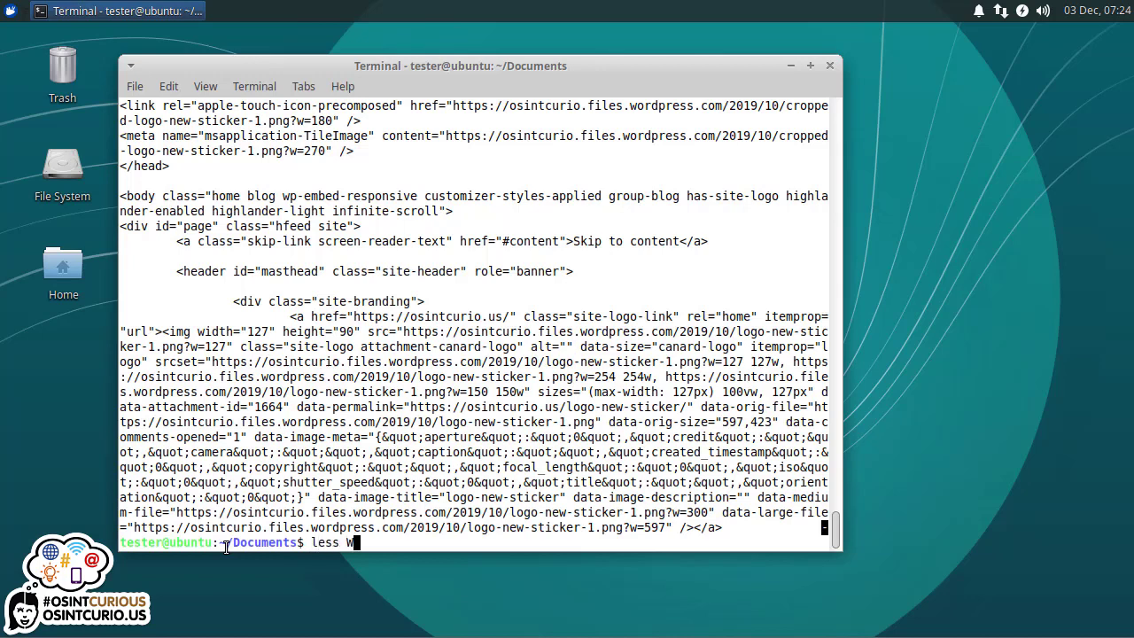
pyautogui.press('Return')
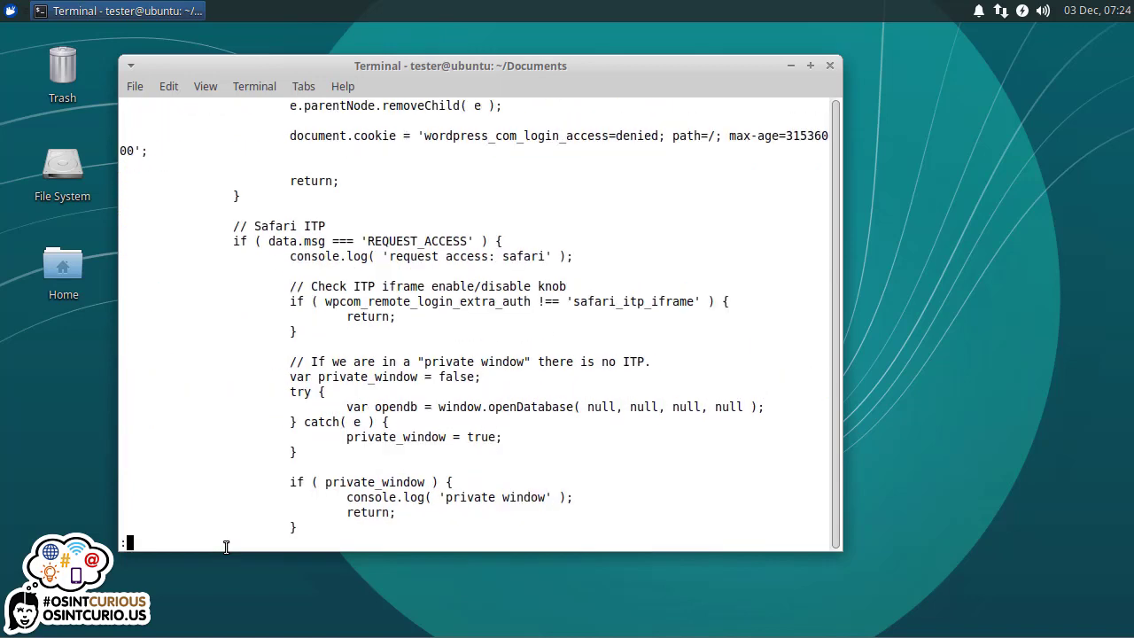
pyautogui.scroll(3)
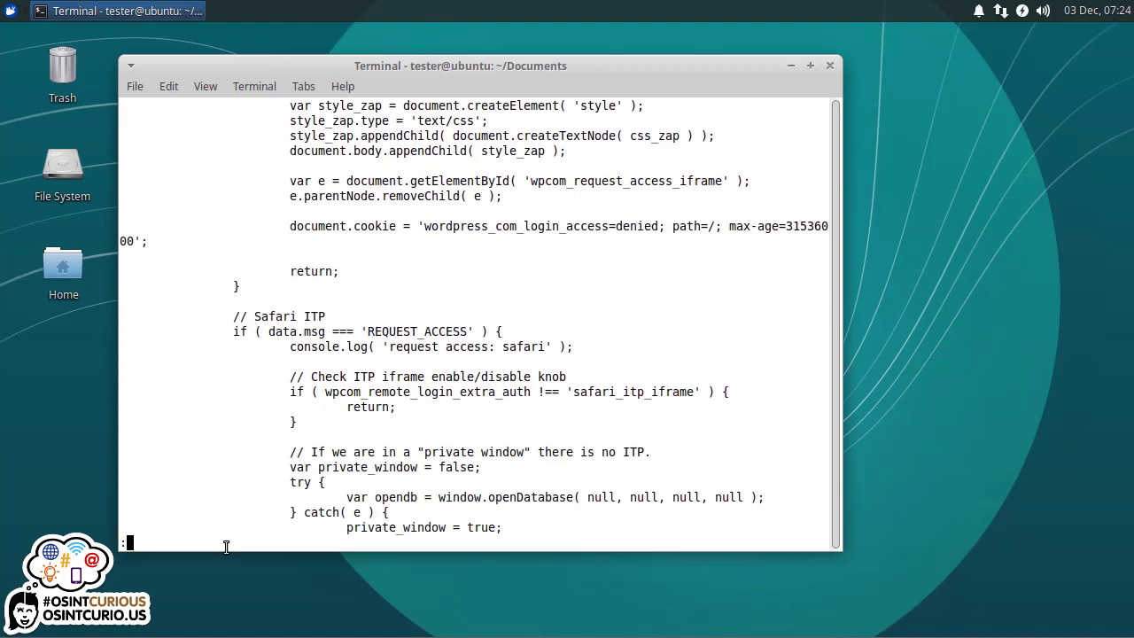
pyautogui.scroll(-3)
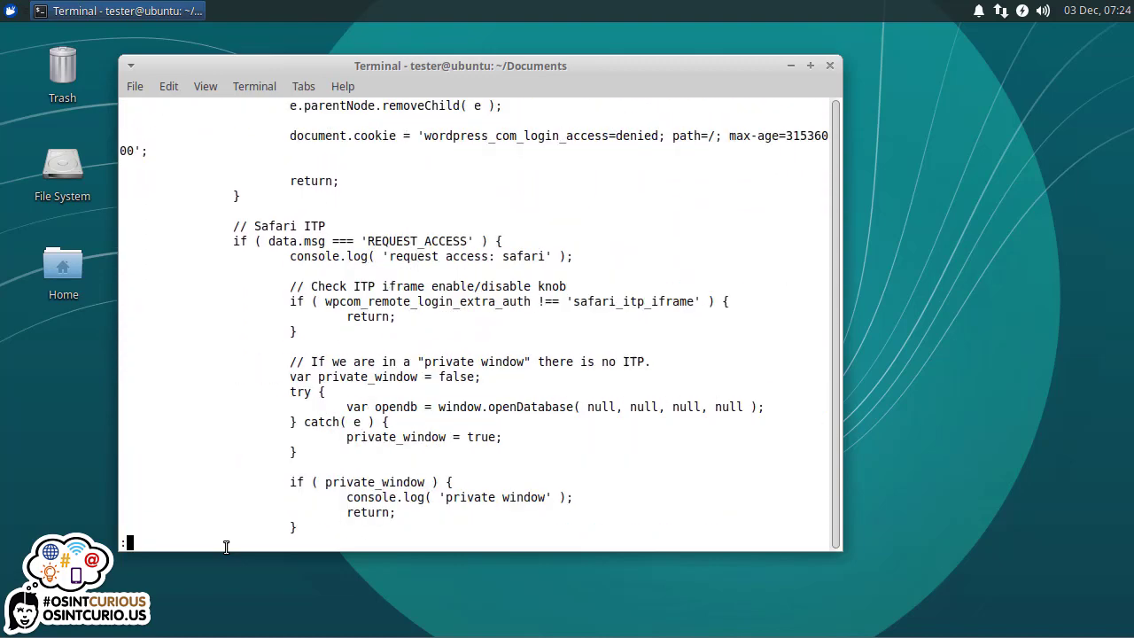
pyautogui.scroll(3)
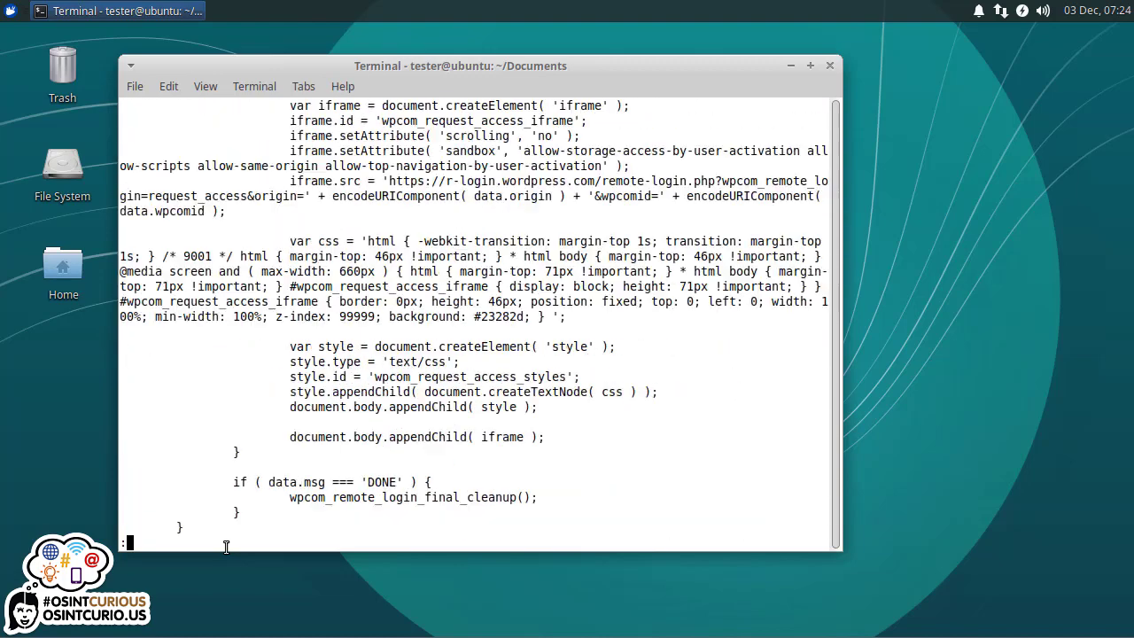
pyautogui.scroll(3)
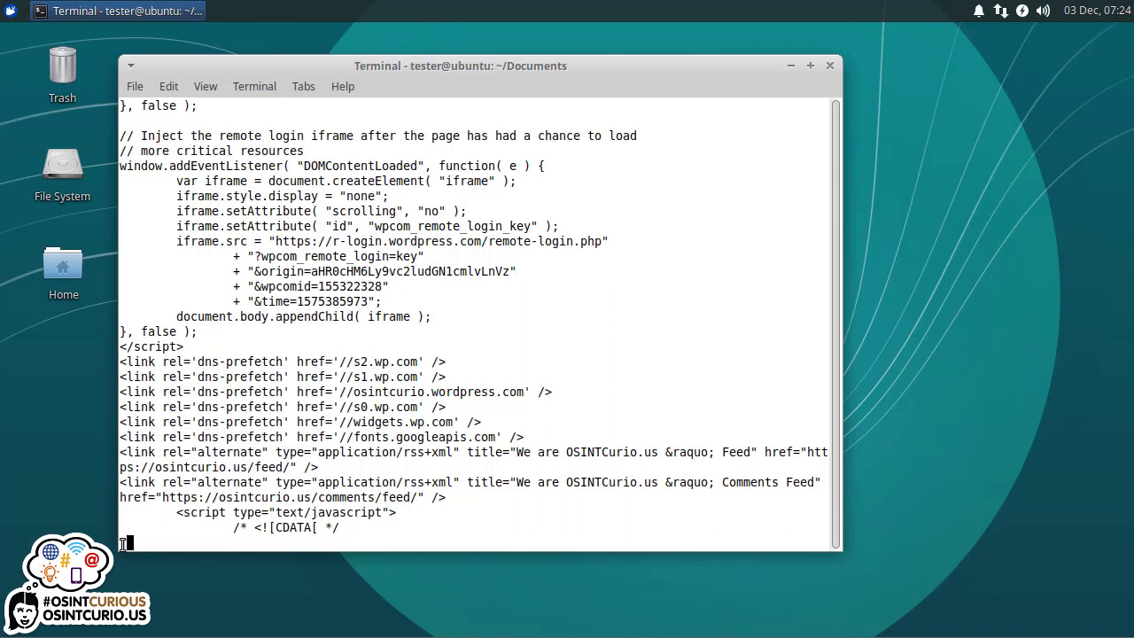
pyautogui.write(':')
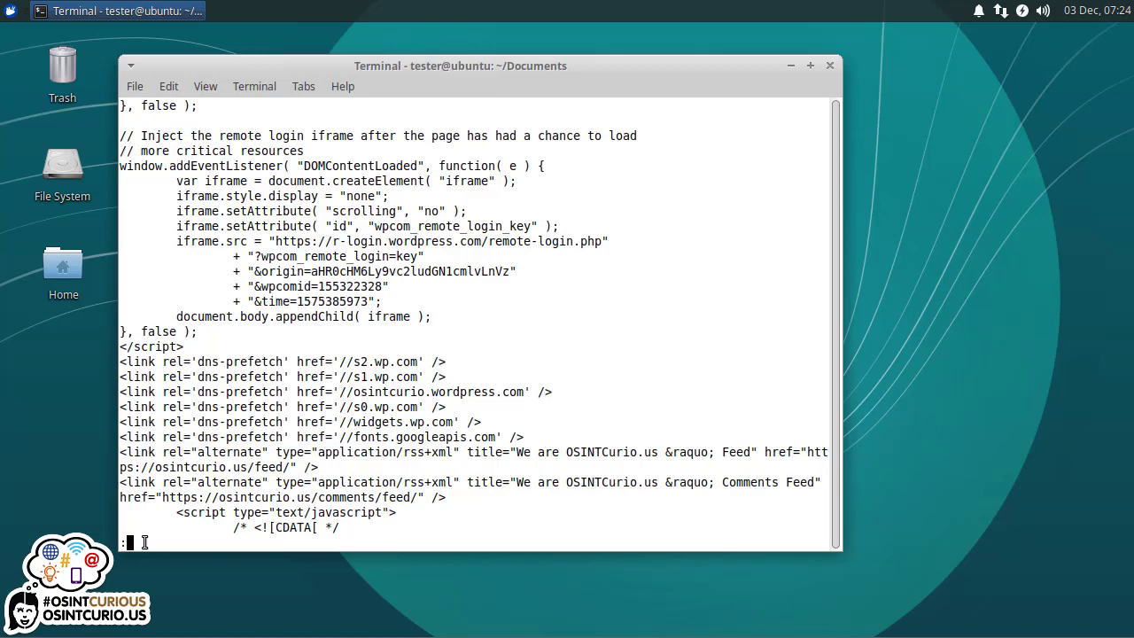
pyautogui.press('q')
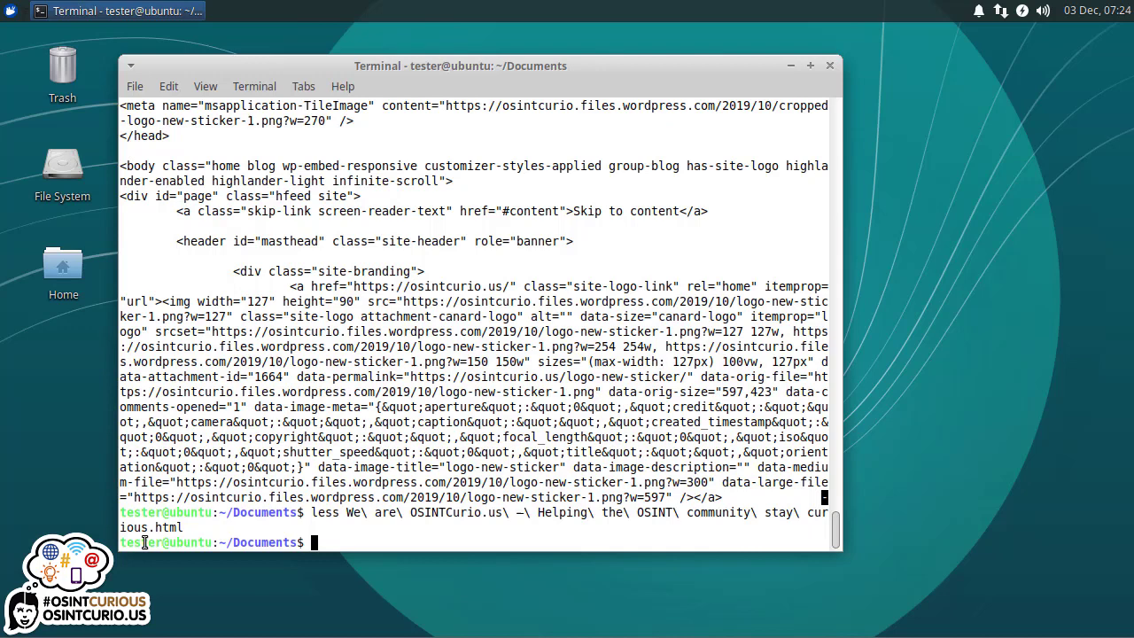
# - Run grep OSINT on the OSINTCurio.us HTML file and scroll back through the highlighted matching lines
pyautogui.write('grep')
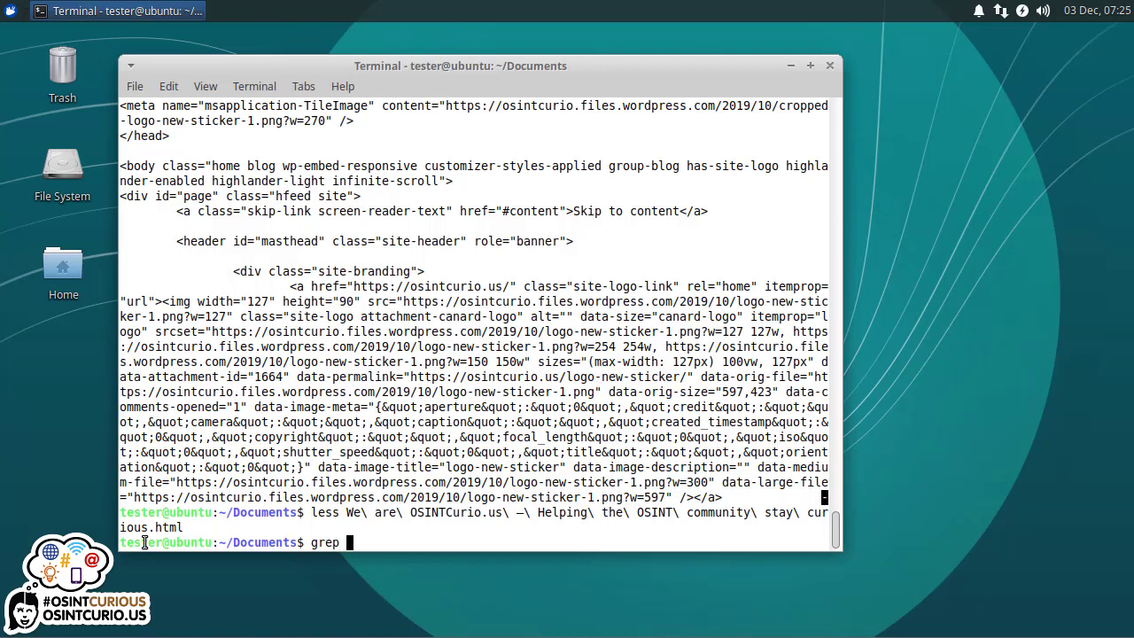
pyautogui.write('osint')
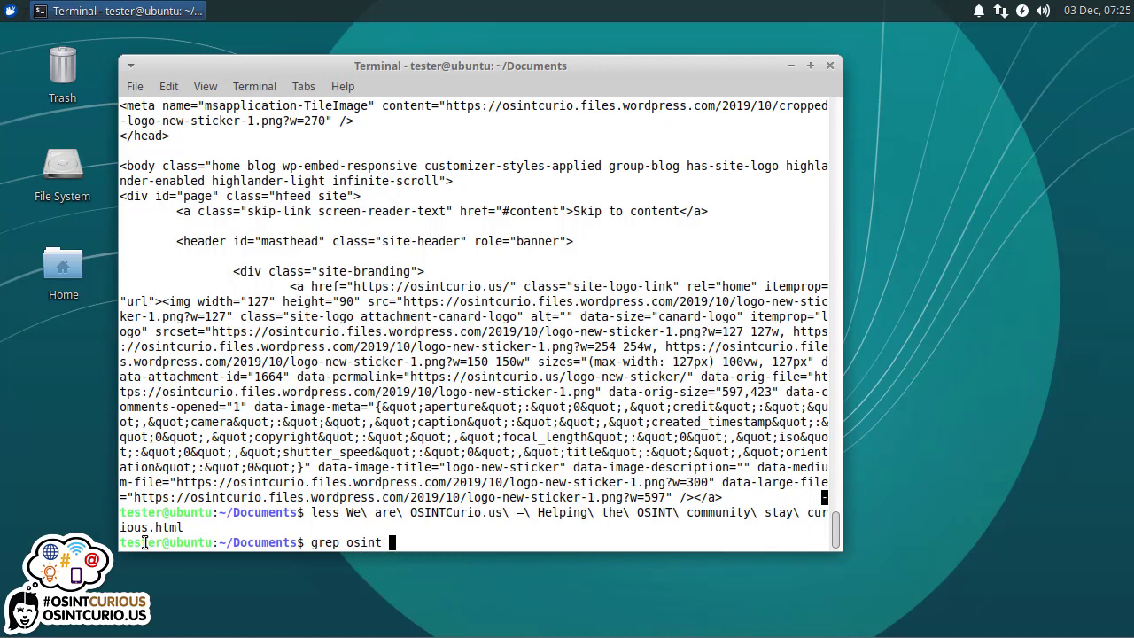
pyautogui.write('OSIN')
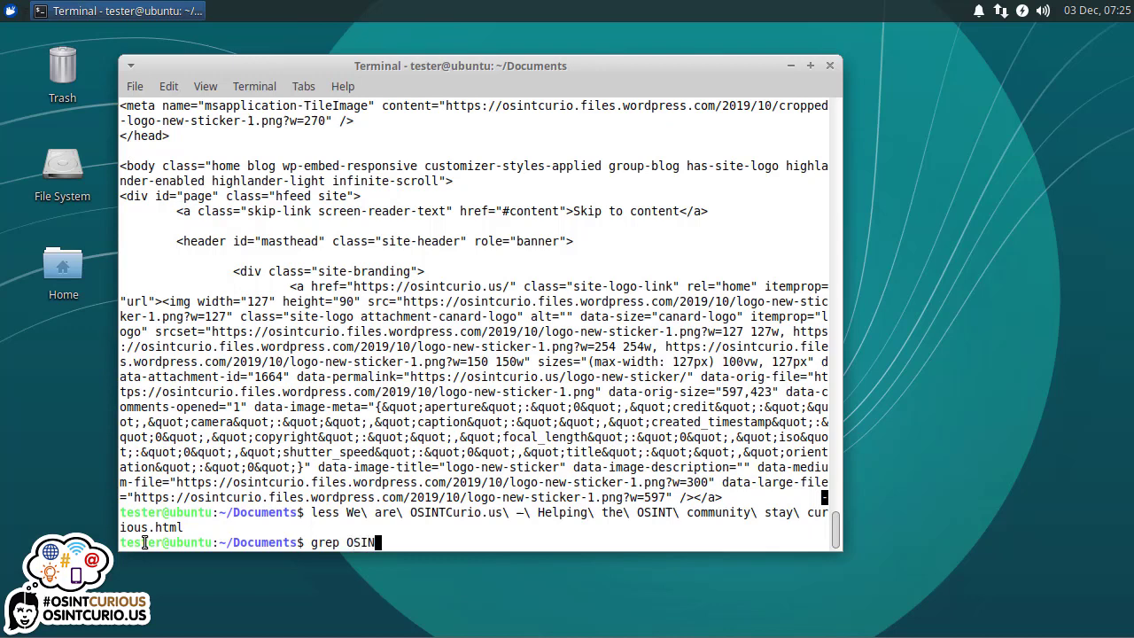
pyautogui.write('W')
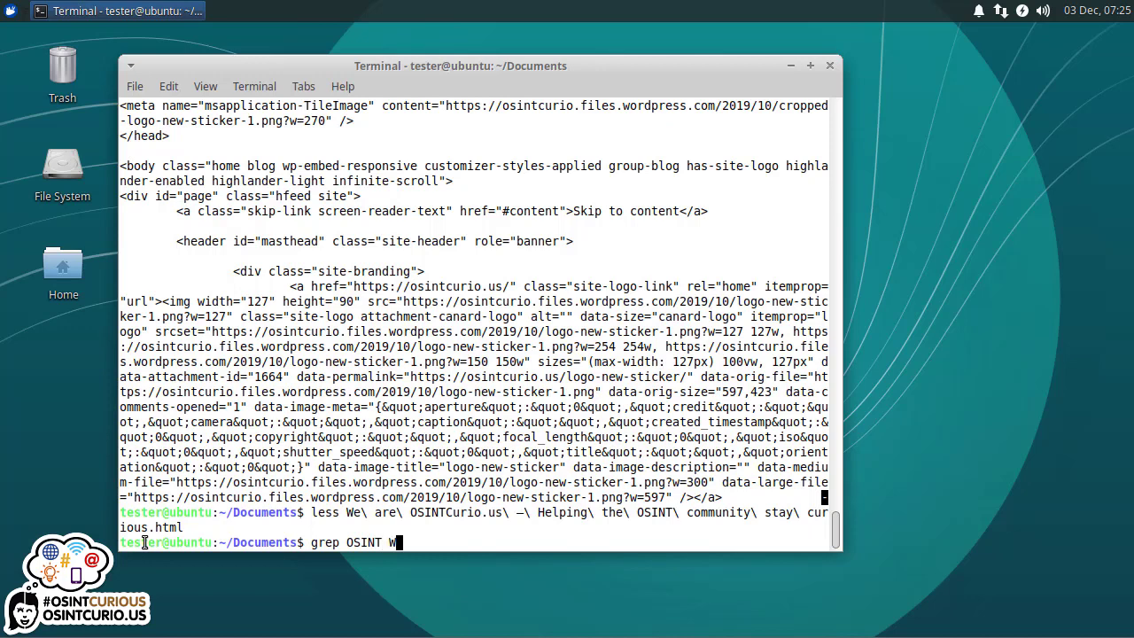
pyautogui.press('Return')
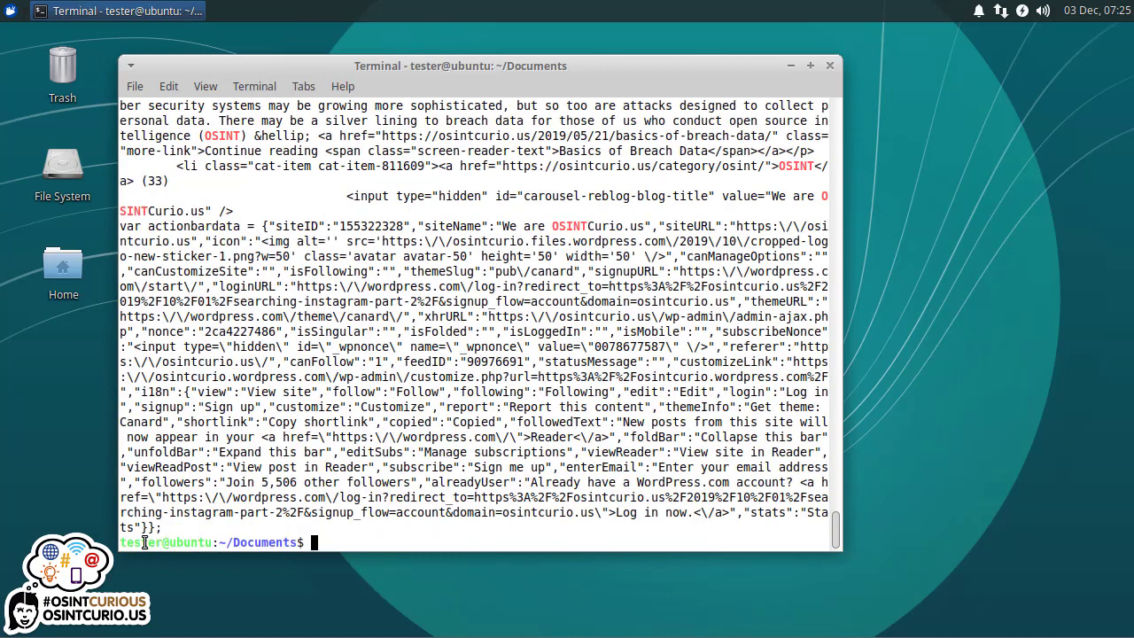
pyautogui.moveTo(381, 401)
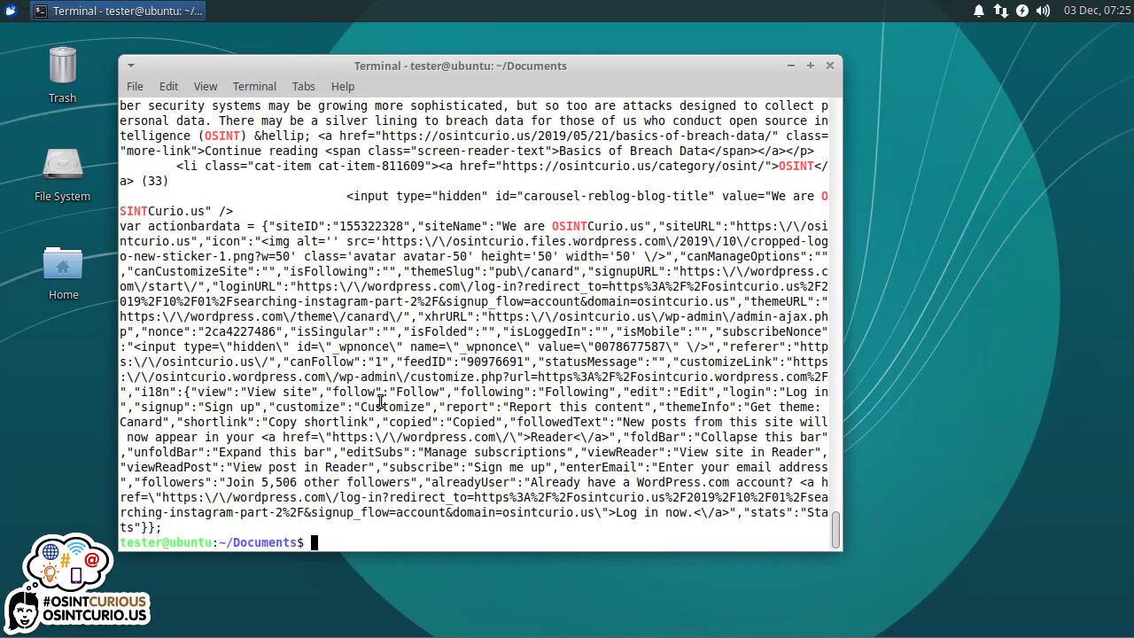
pyautogui.write('grep OSINT We\\ are\\ OSINTCurio.us\\ -\\ Helping\\ the\\ OSINT\\ community\\ stay\\ curious.html')
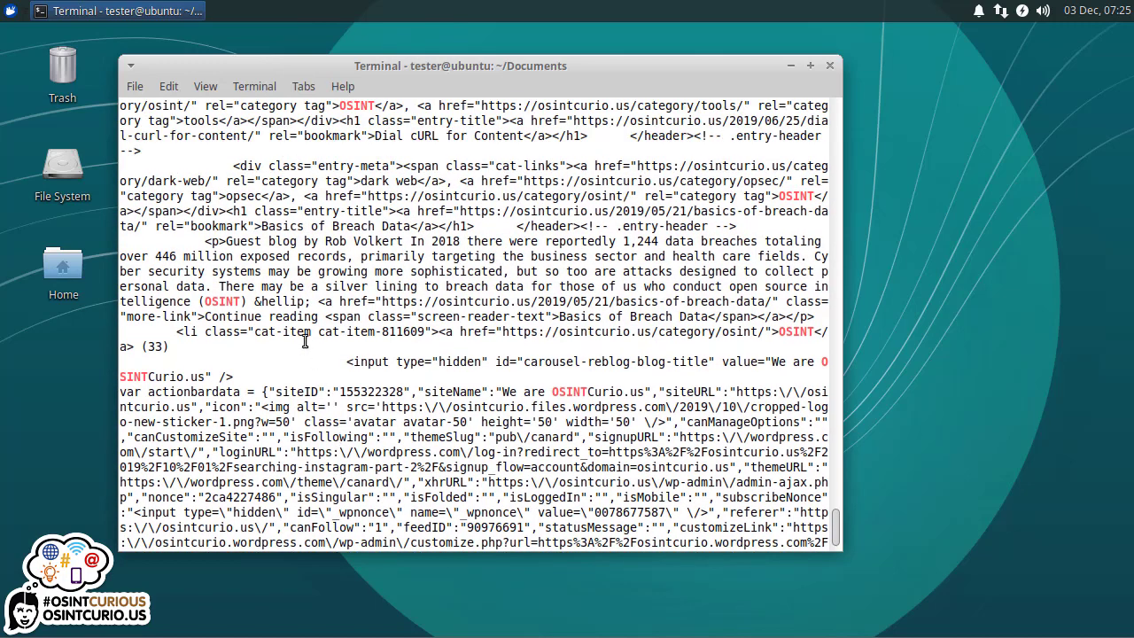
pyautogui.scroll(3)
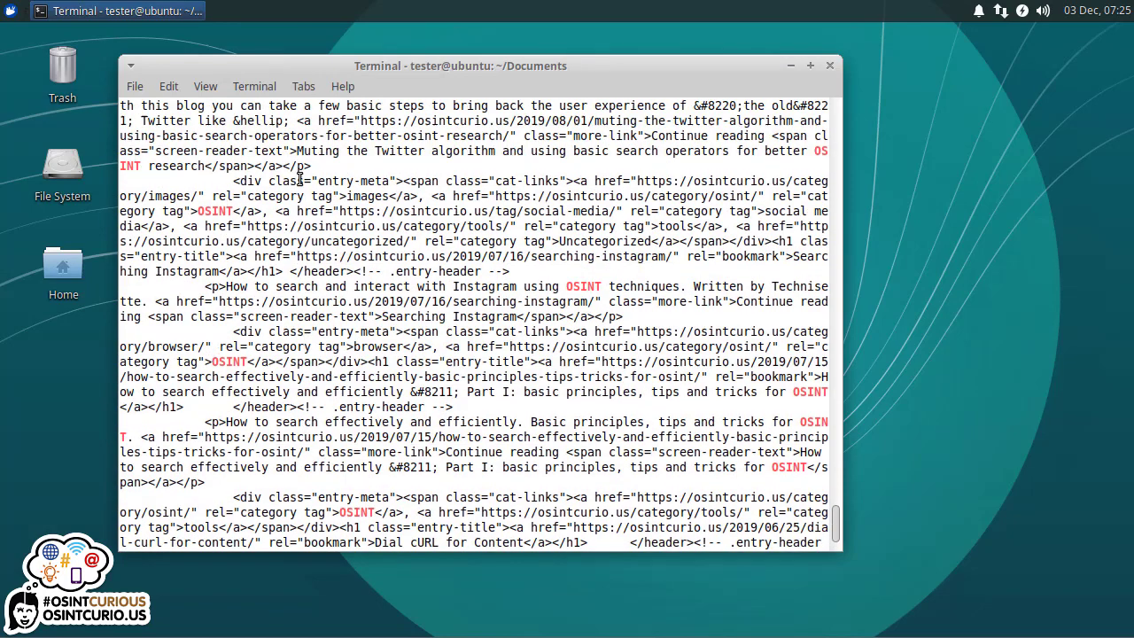
pyautogui.moveTo(652, 223)
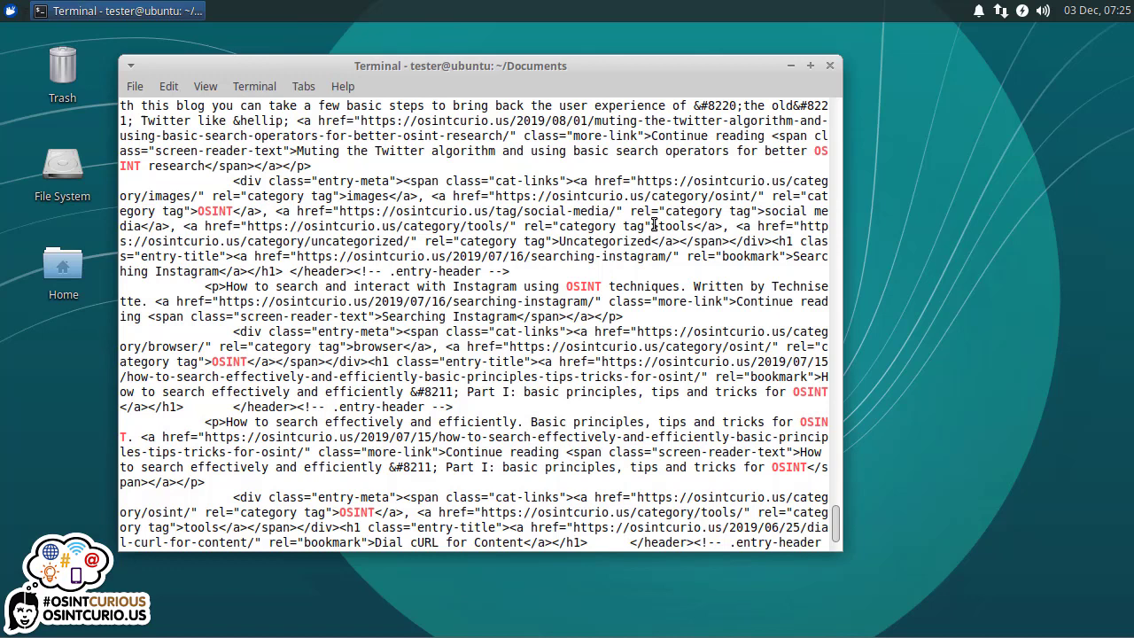
pyautogui.moveTo(656, 365)
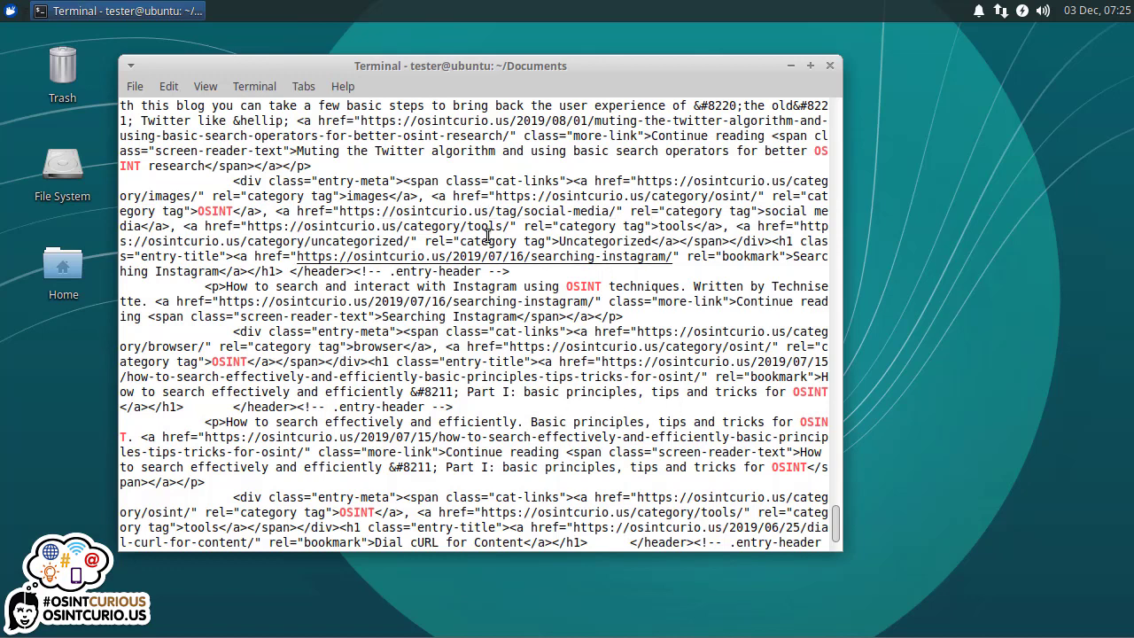
pyautogui.moveTo(548, 332)
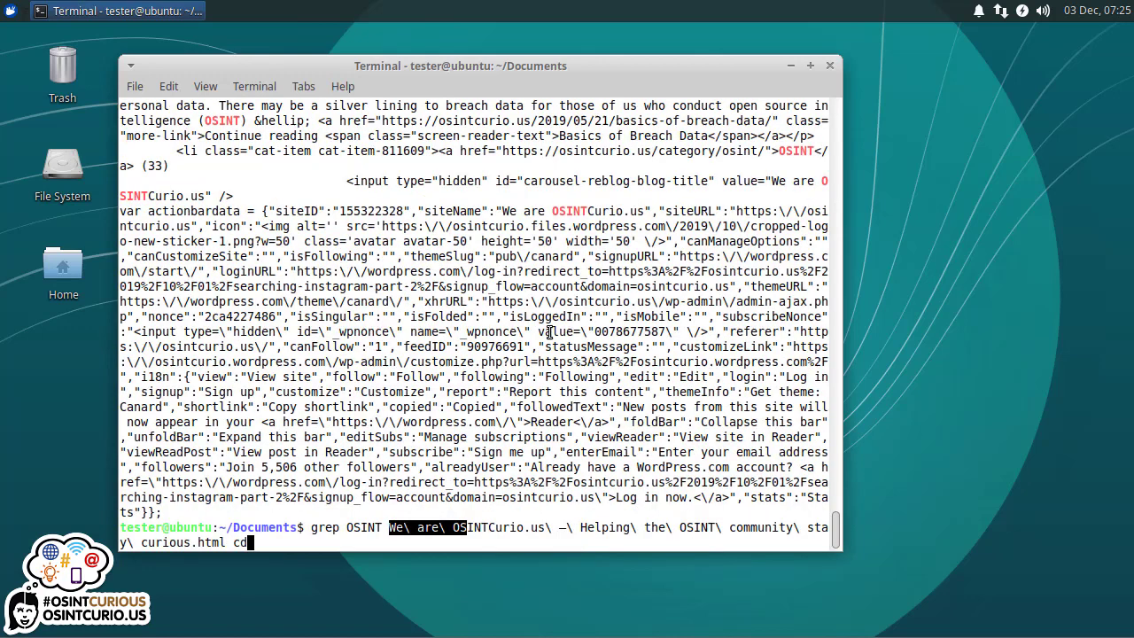
# - Move up to the home folder and print emails.txt with cat, listing its nine addresses
pyautogui.press('Return')
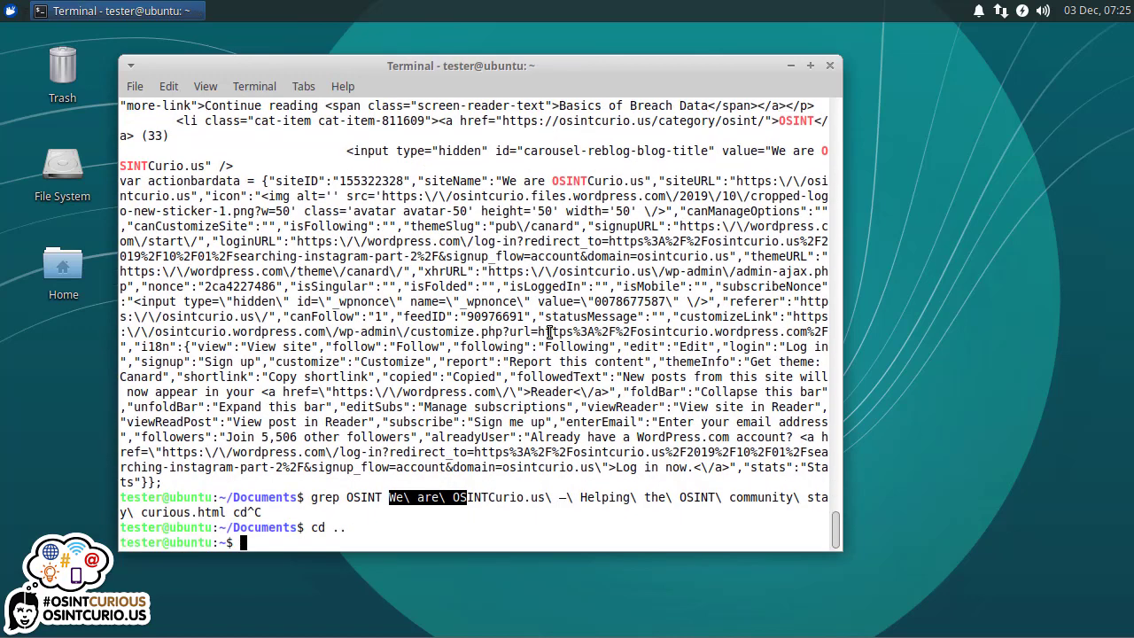
pyautogui.write('cat emails.txt')
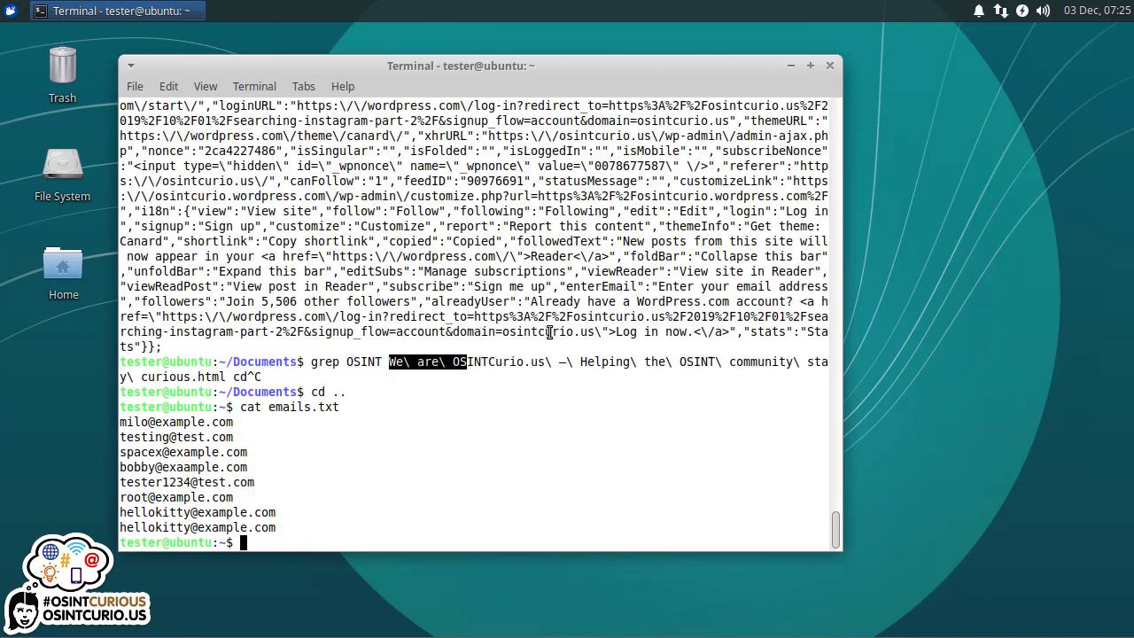
pyautogui.moveTo(223, 450)
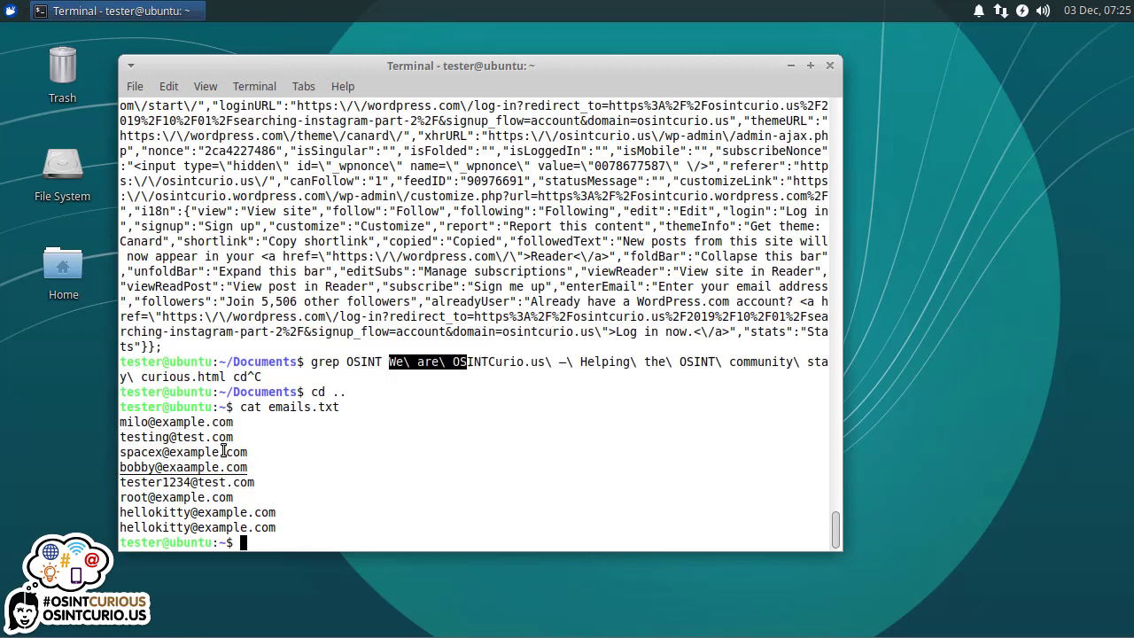
pyautogui.moveTo(270, 543)
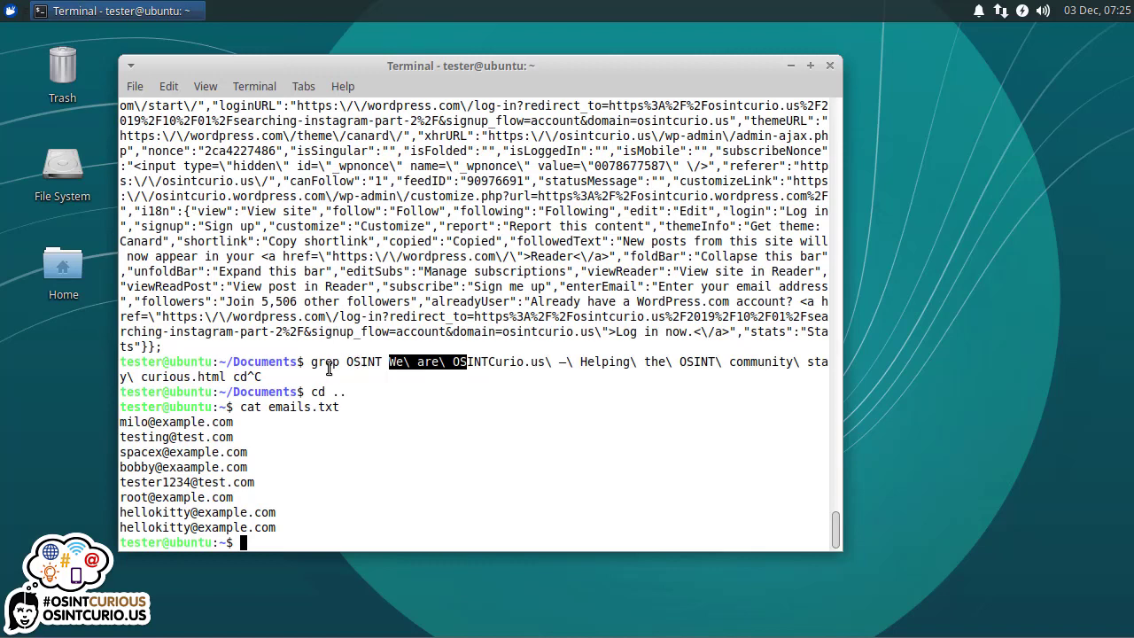
pyautogui.moveTo(349, 491)
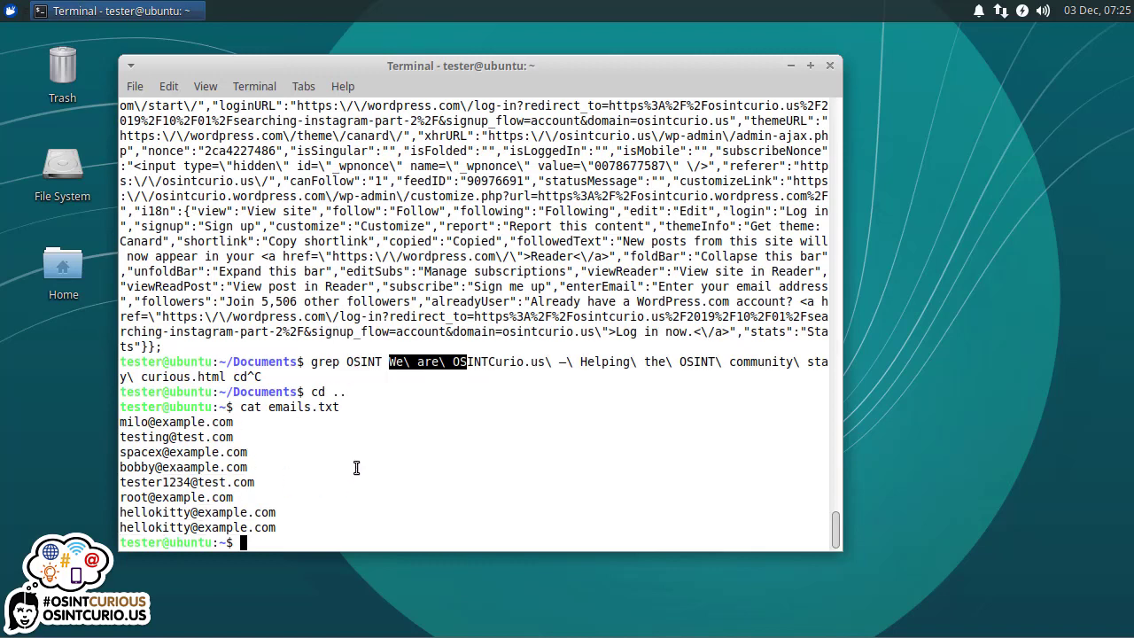
# - Run grep --help, highlight the --only-matching option, and read the help output to its end
pyautogui.write('grep --')
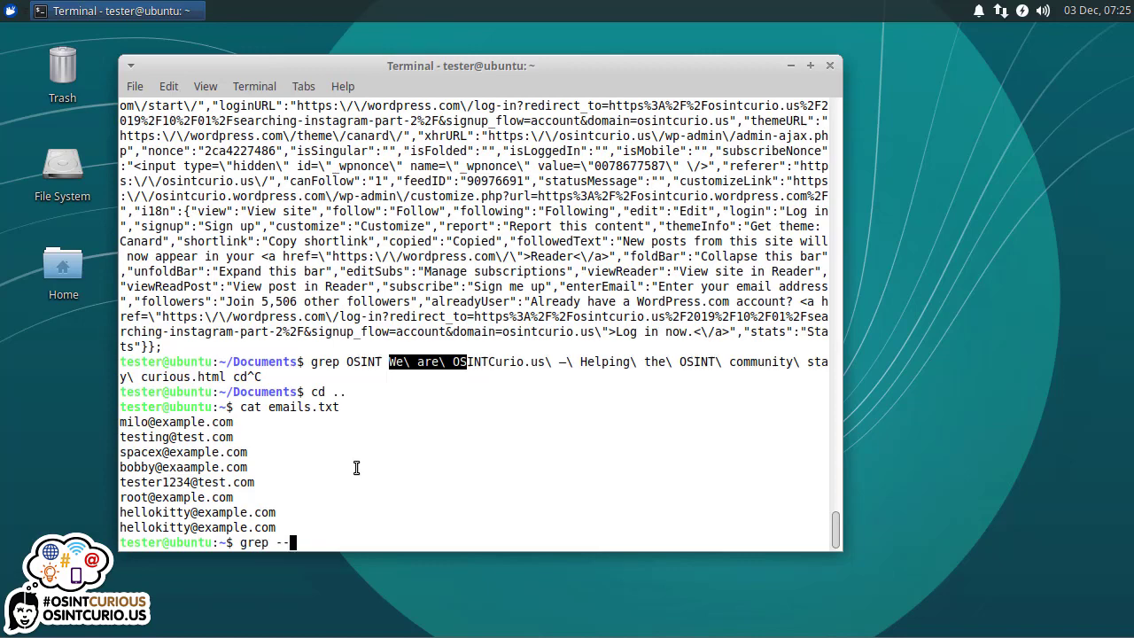
pyautogui.press('Return')
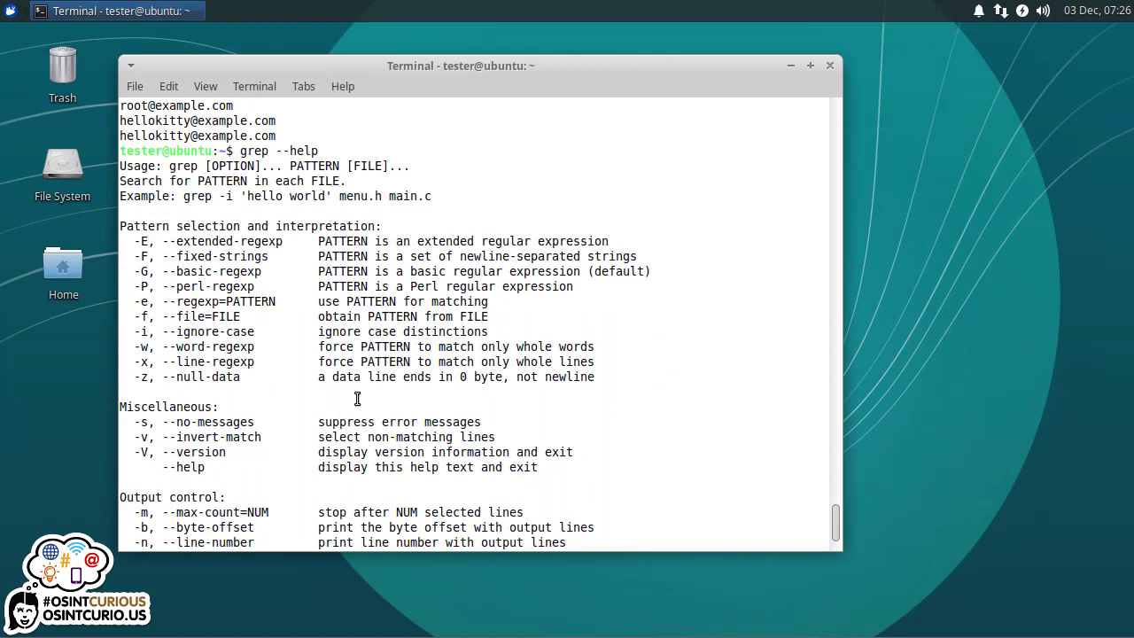
pyautogui.moveTo(149, 176)
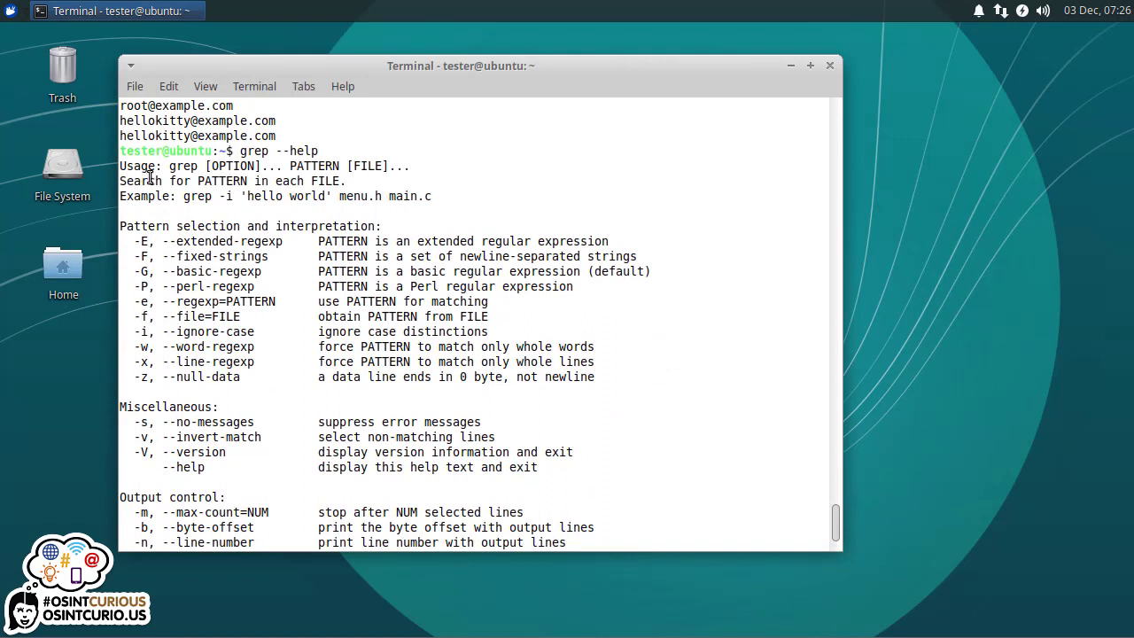
pyautogui.moveTo(238, 512)
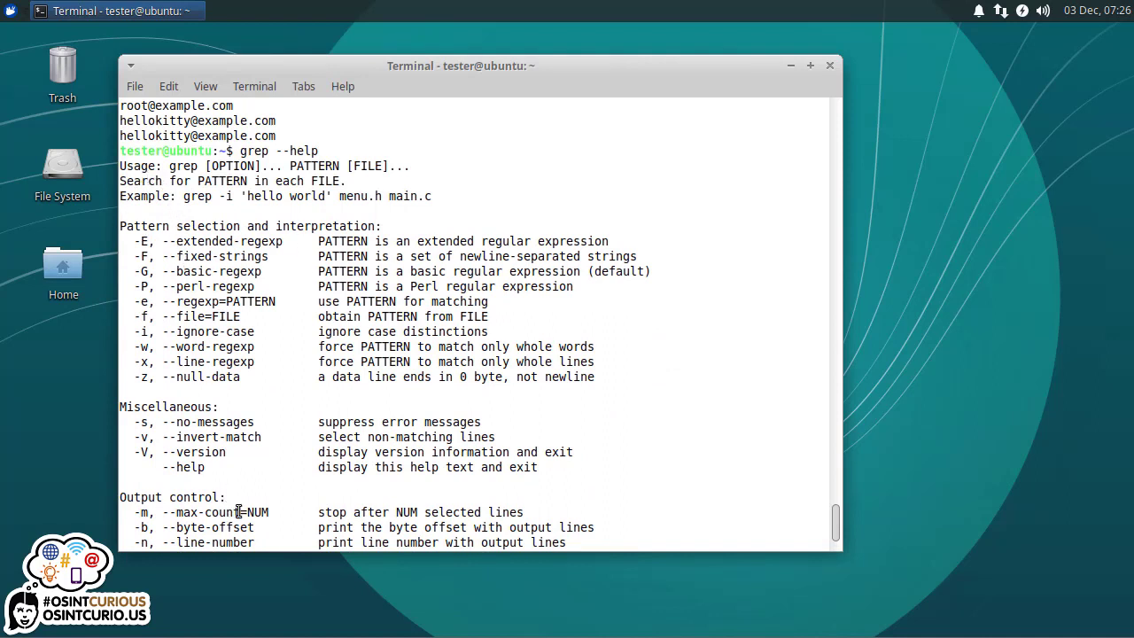
pyautogui.scroll(-3)
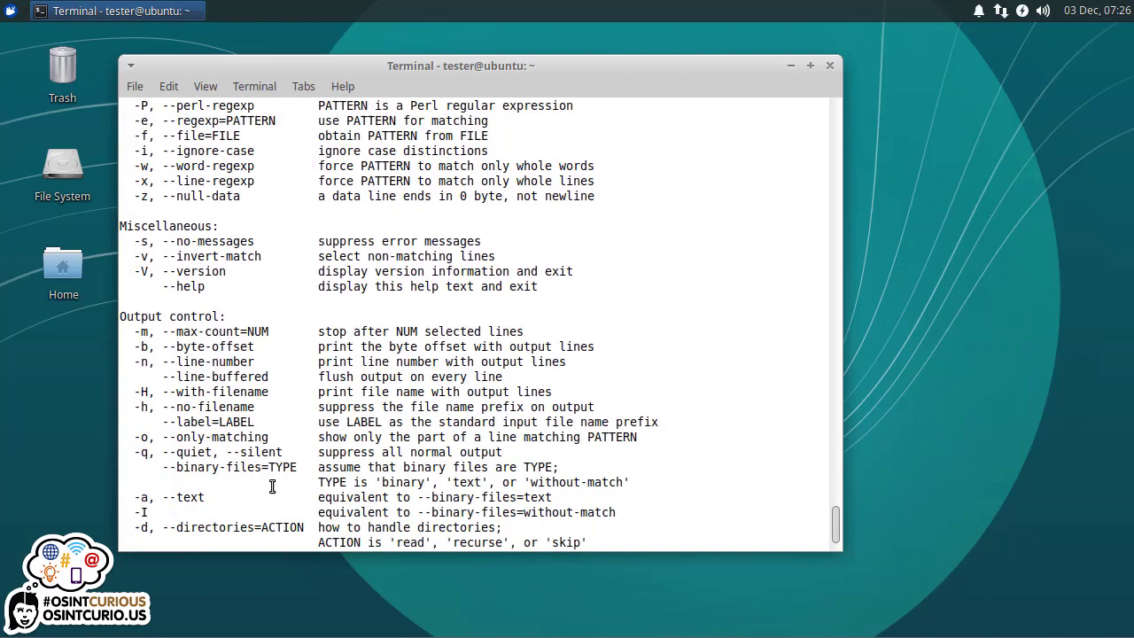
pyautogui.scroll(-3)
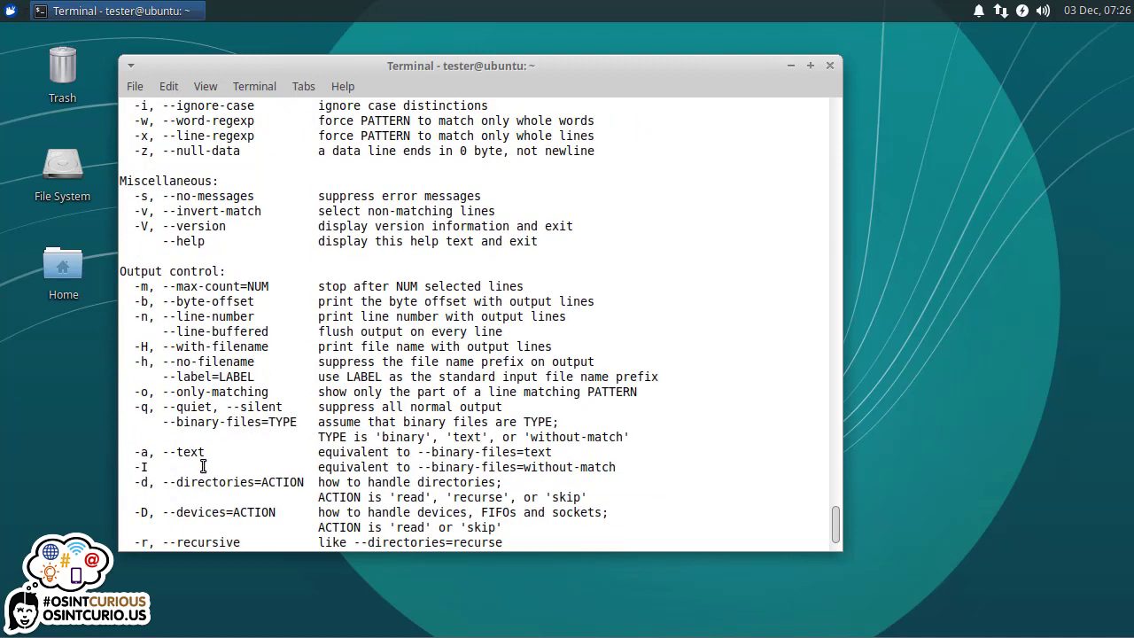
pyautogui.doubleClick(210, 316)
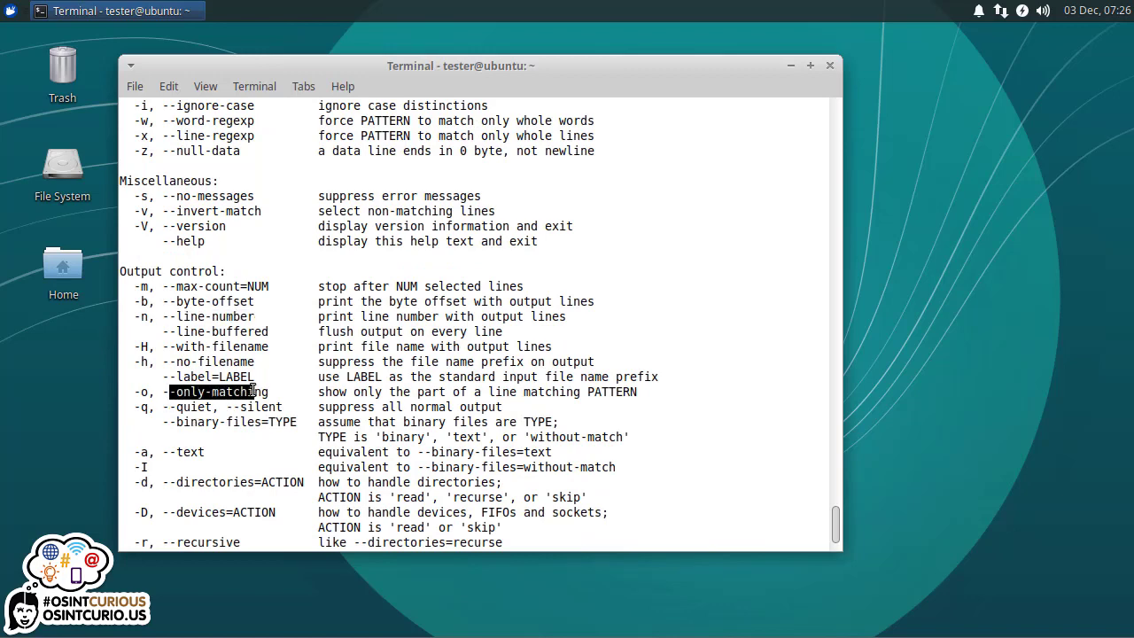
pyautogui.scroll(-3)
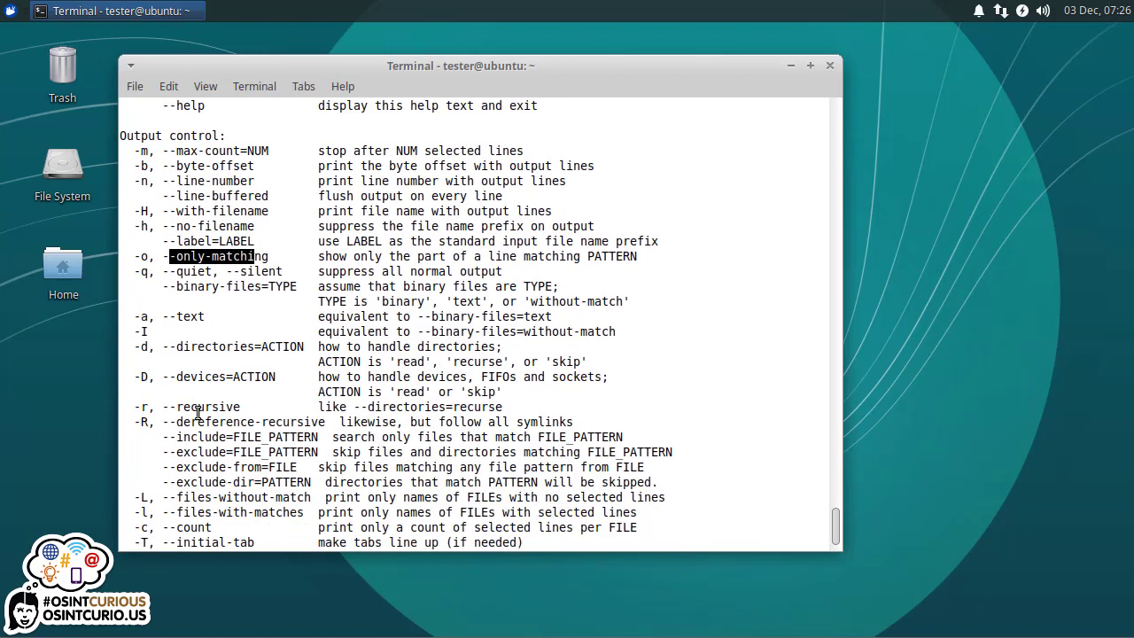
pyautogui.scroll(-3)
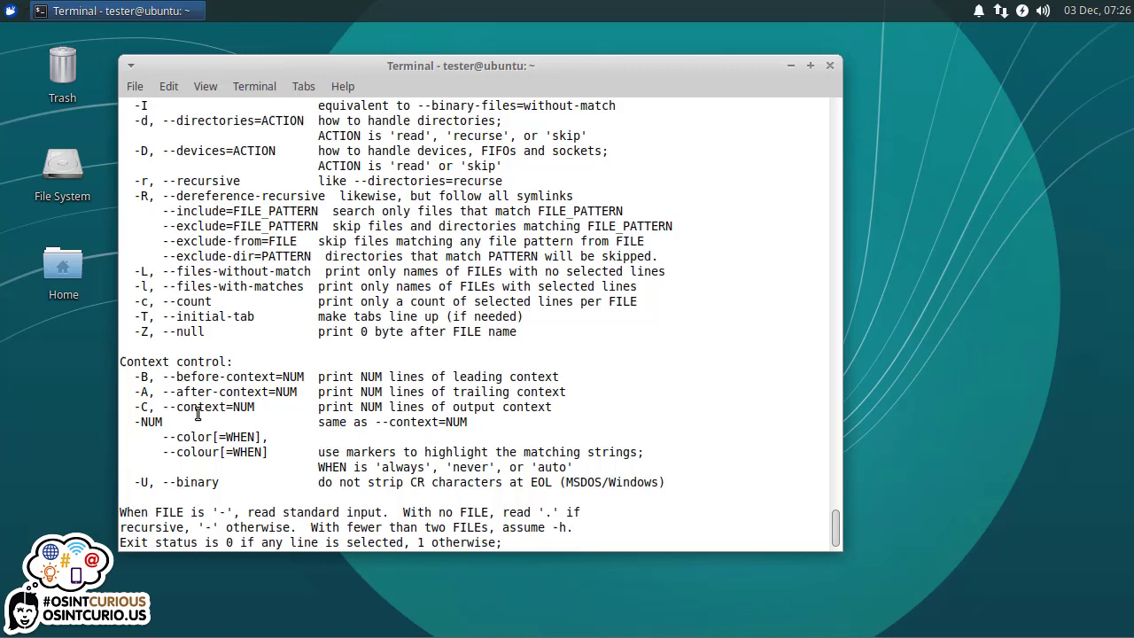
pyautogui.scroll(-3)
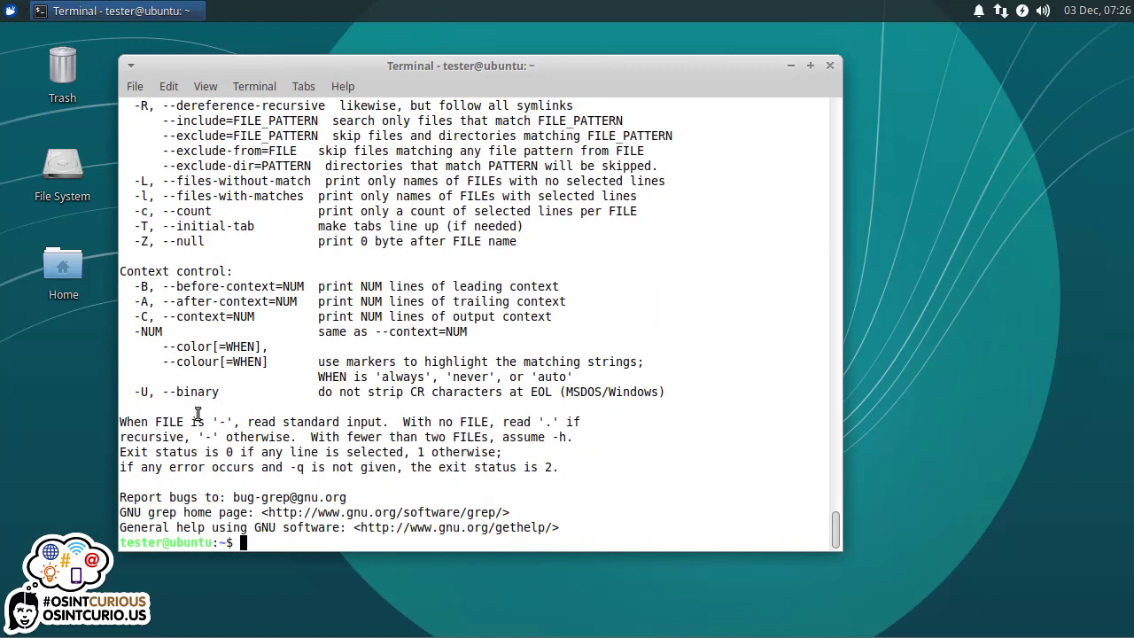
pyautogui.write('grep')
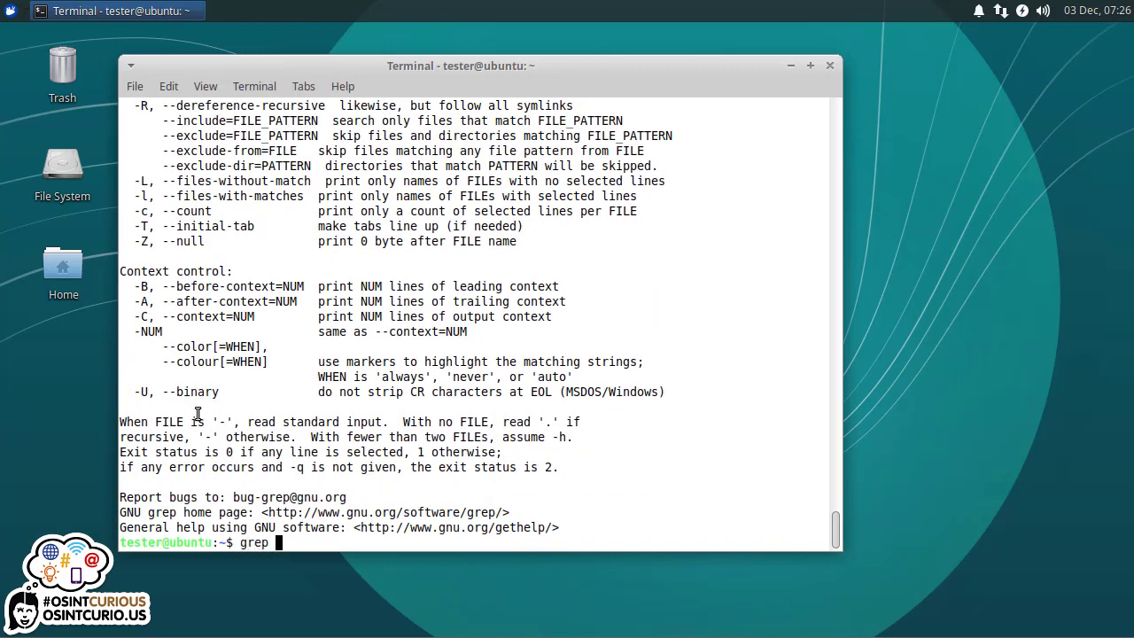
pyautogui.write('test')
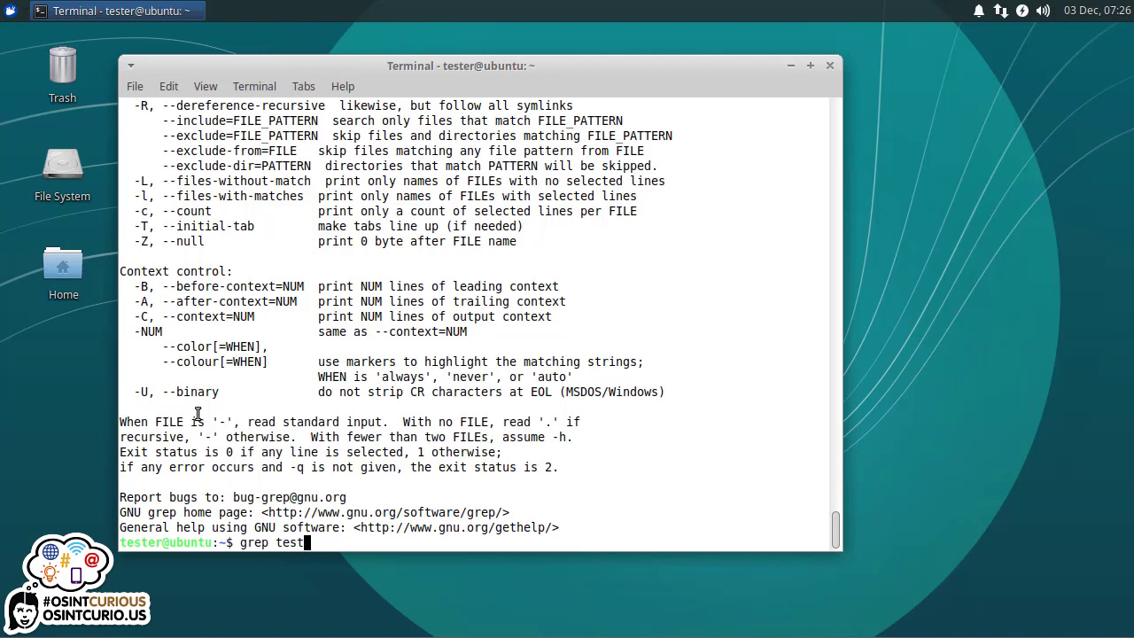
pyautogui.write('emails.txt')
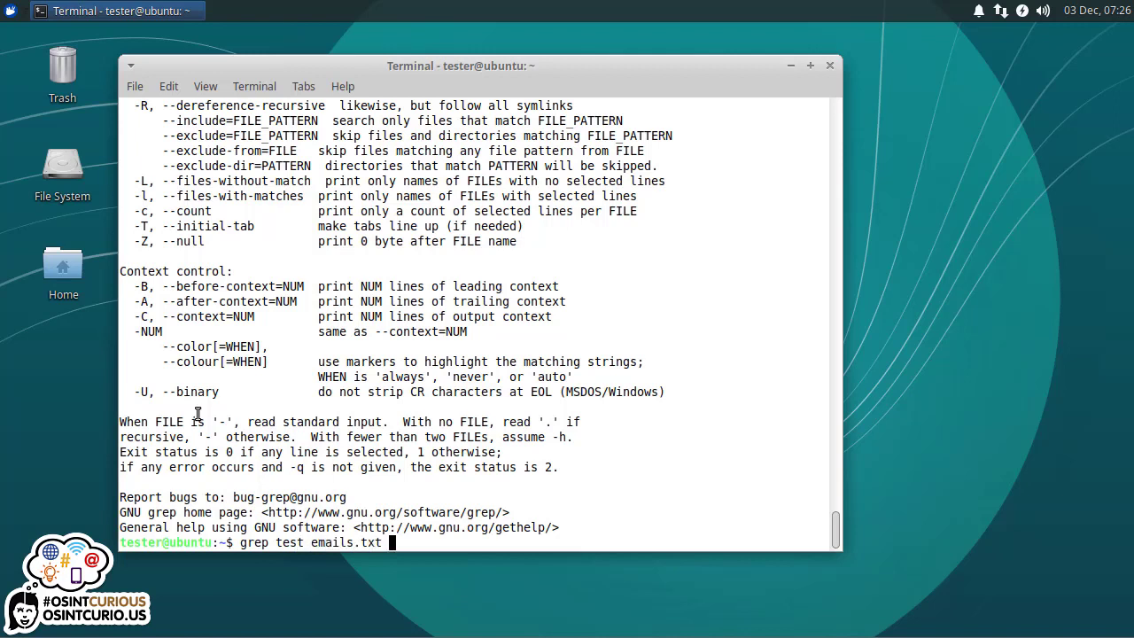
pyautogui.press('Return')
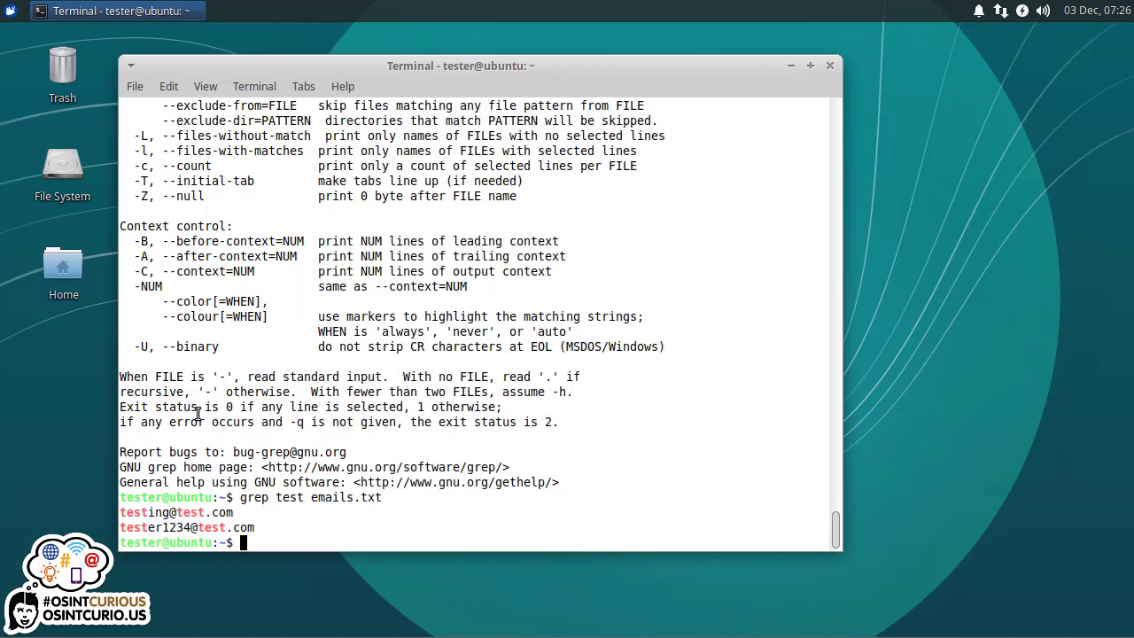
pyautogui.write('ca')
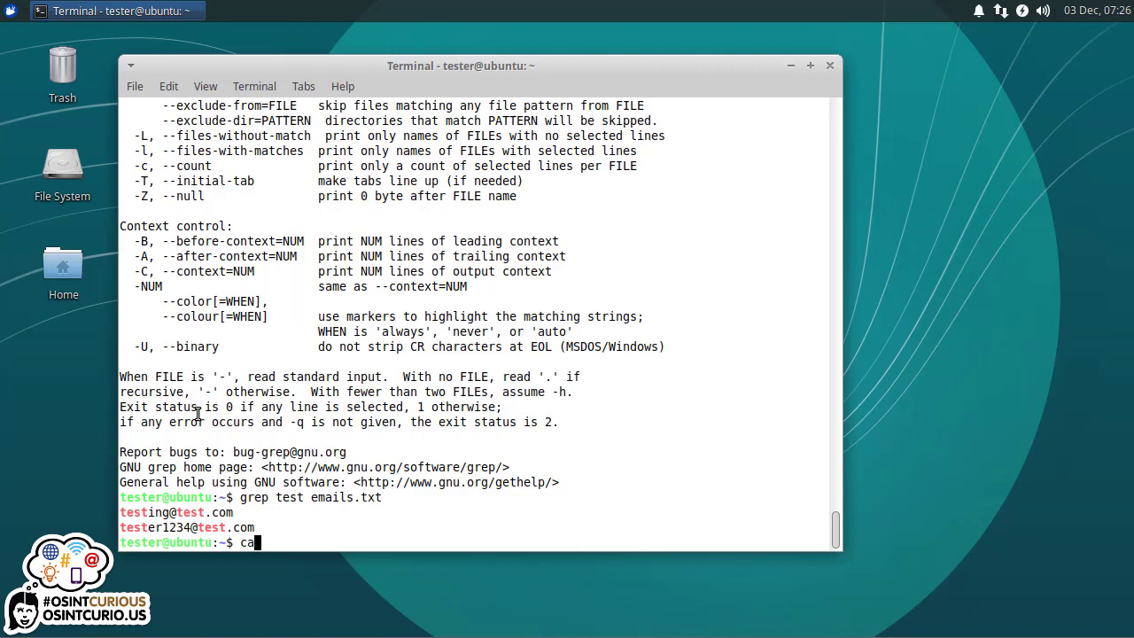
pyautogui.write('cat emails.txt')
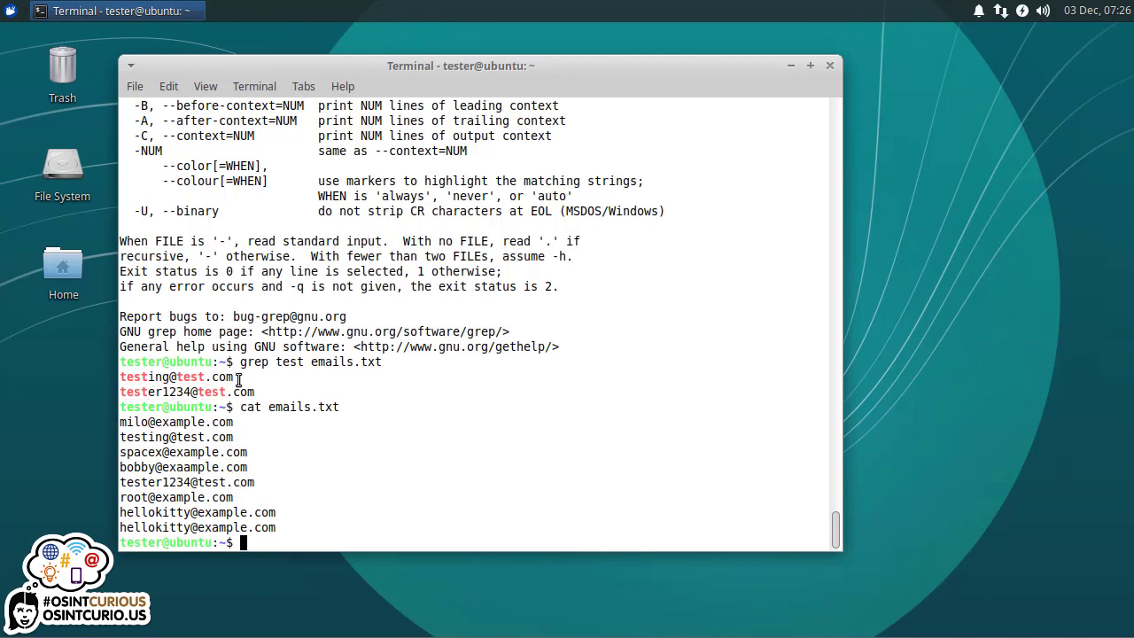
# - Grep emails.txt for example, then repeat with -n to show line numbers 1, 3, 6, 7 and 8
pyautogui.write('cat emails.txt')
pyautogui.write('grep e emails.txt')
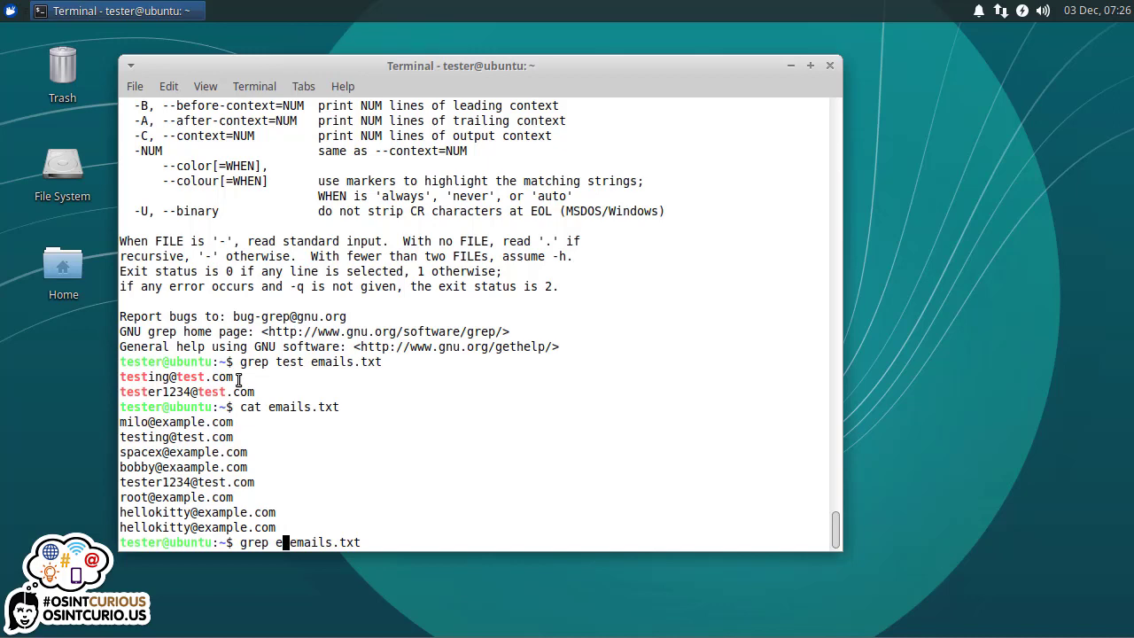
pyautogui.write('xample ')
pyautogui.press('Return')
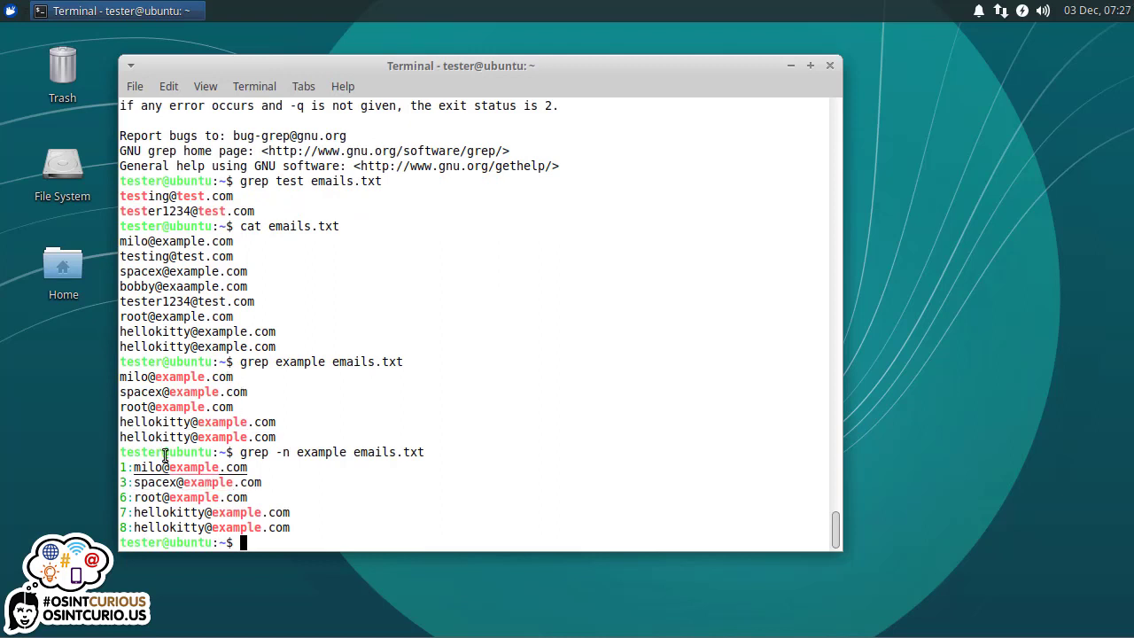
pyautogui.moveTo(122, 493)
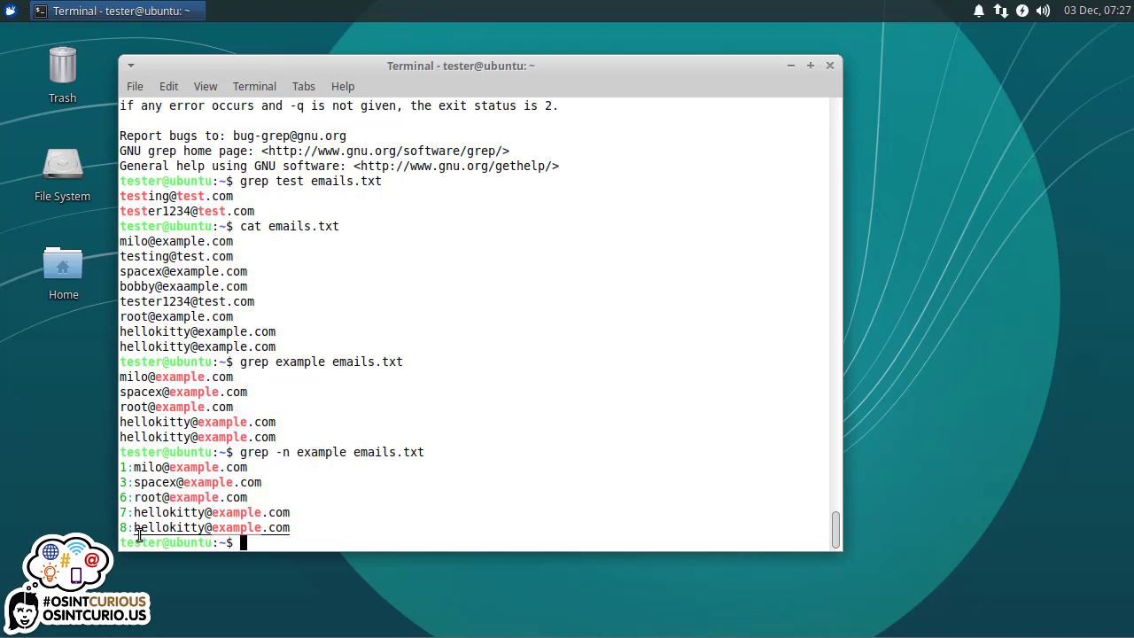
pyautogui.moveTo(246, 319)
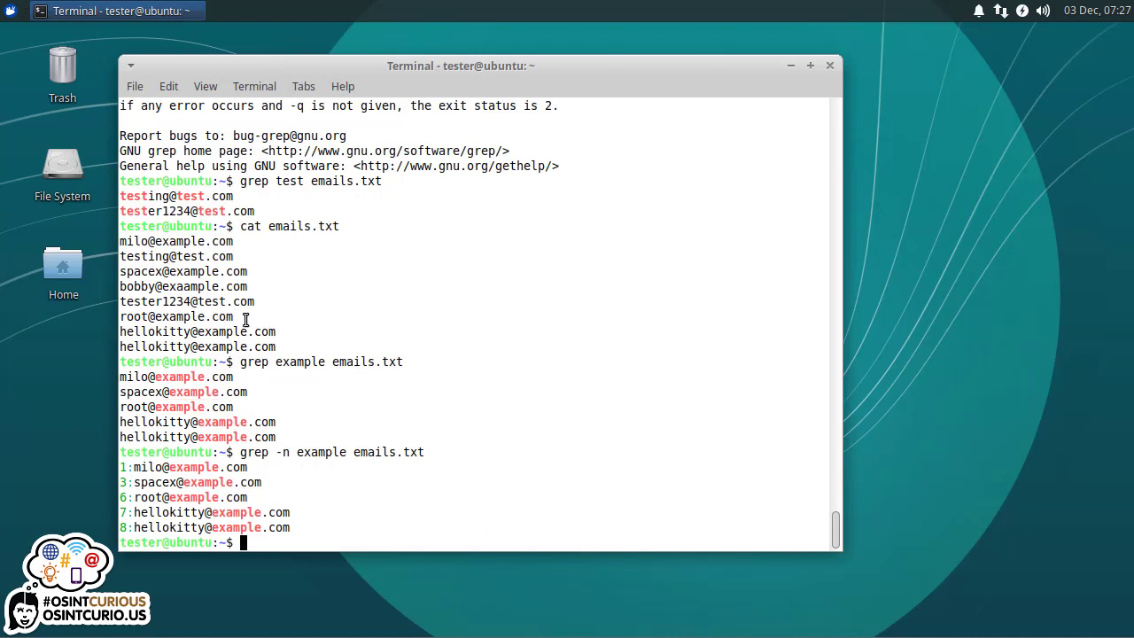
pyautogui.moveTo(334, 317)
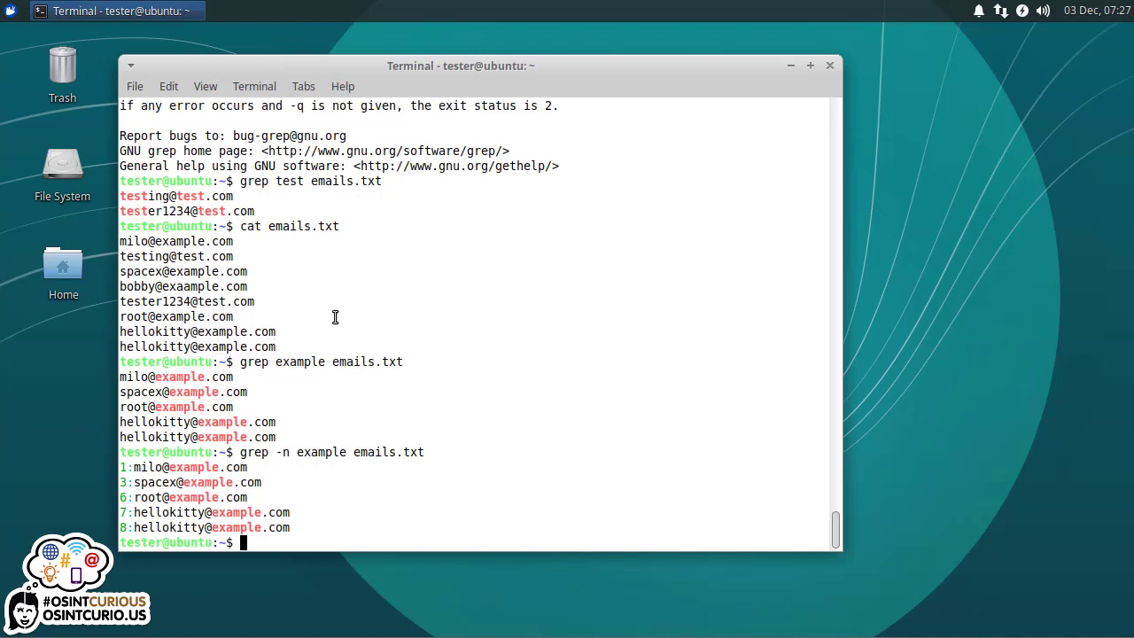
pyautogui.moveTo(328, 439)
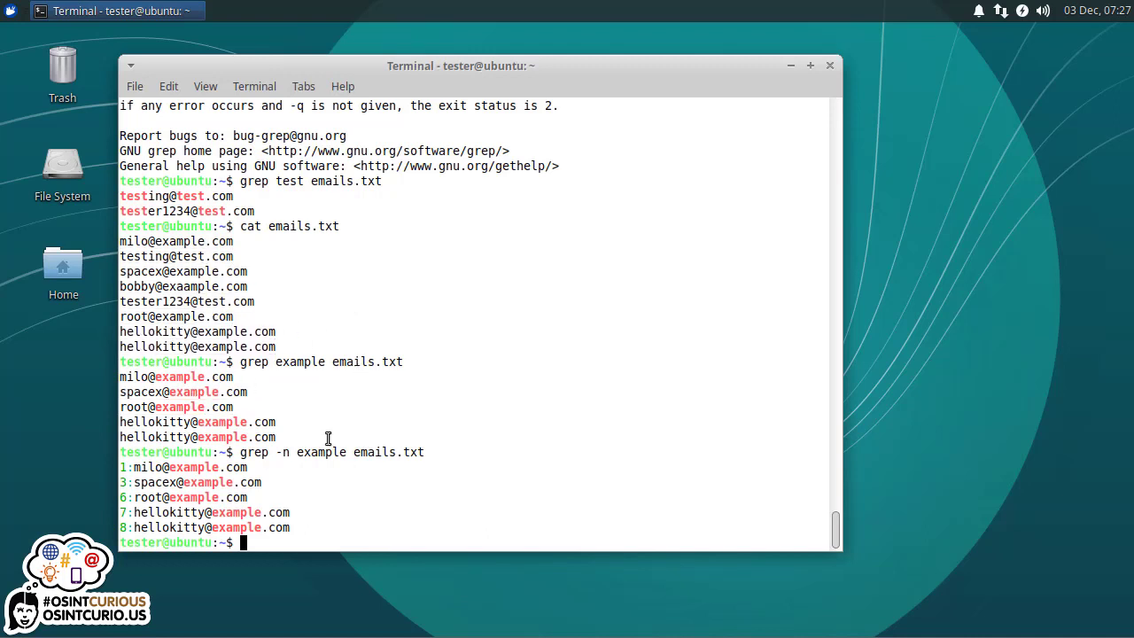